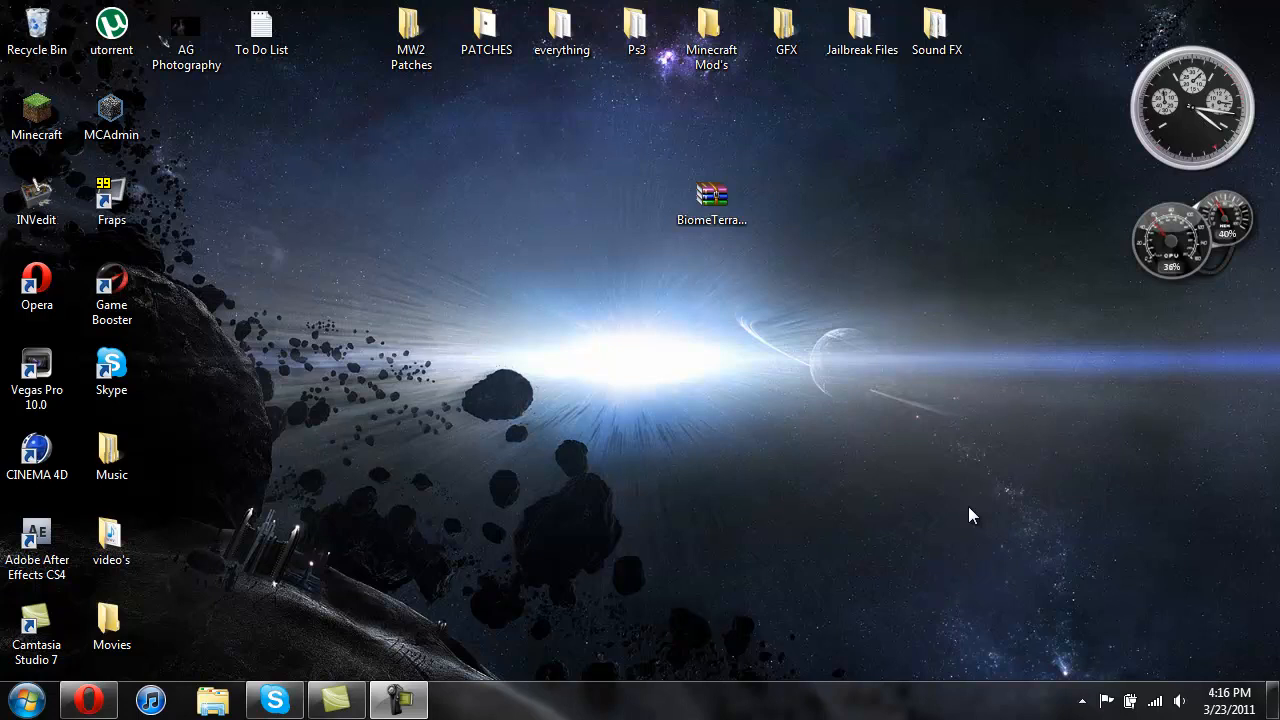
- Look over the BiomeTerrainSSP18bBeta archive on the desktop to check its full name
left_click(712, 200)
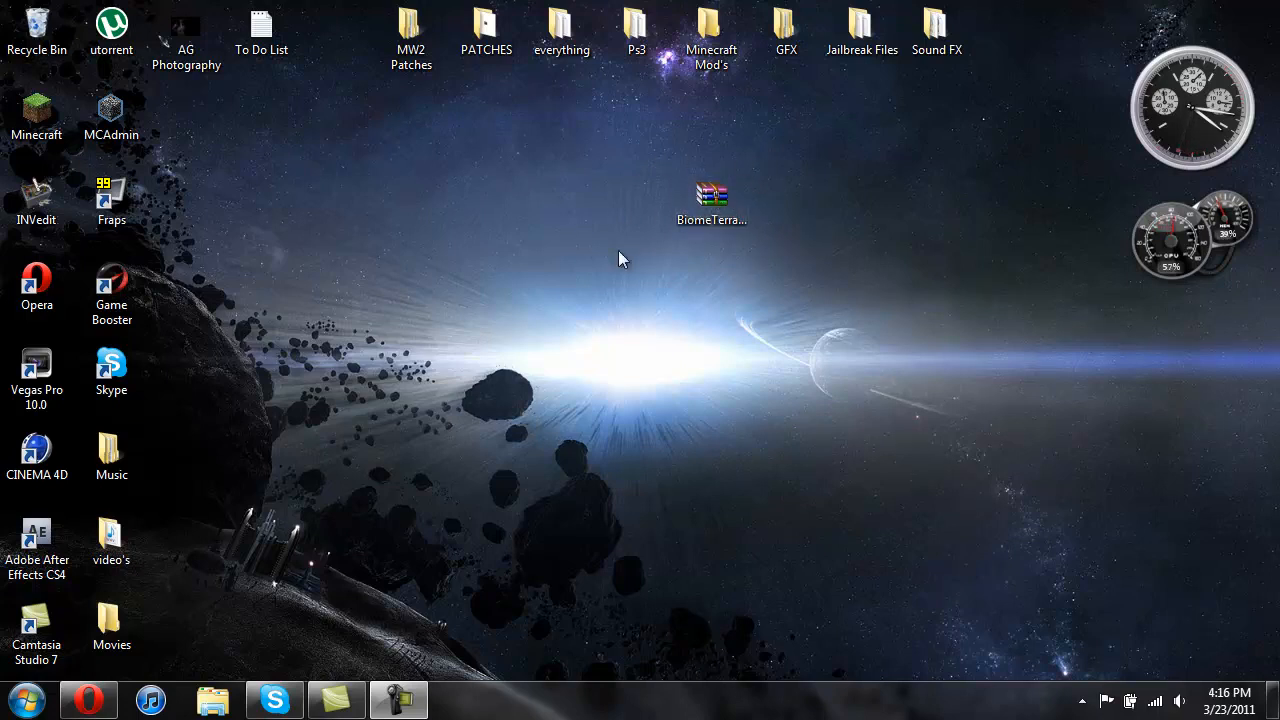
left_click(712, 196)
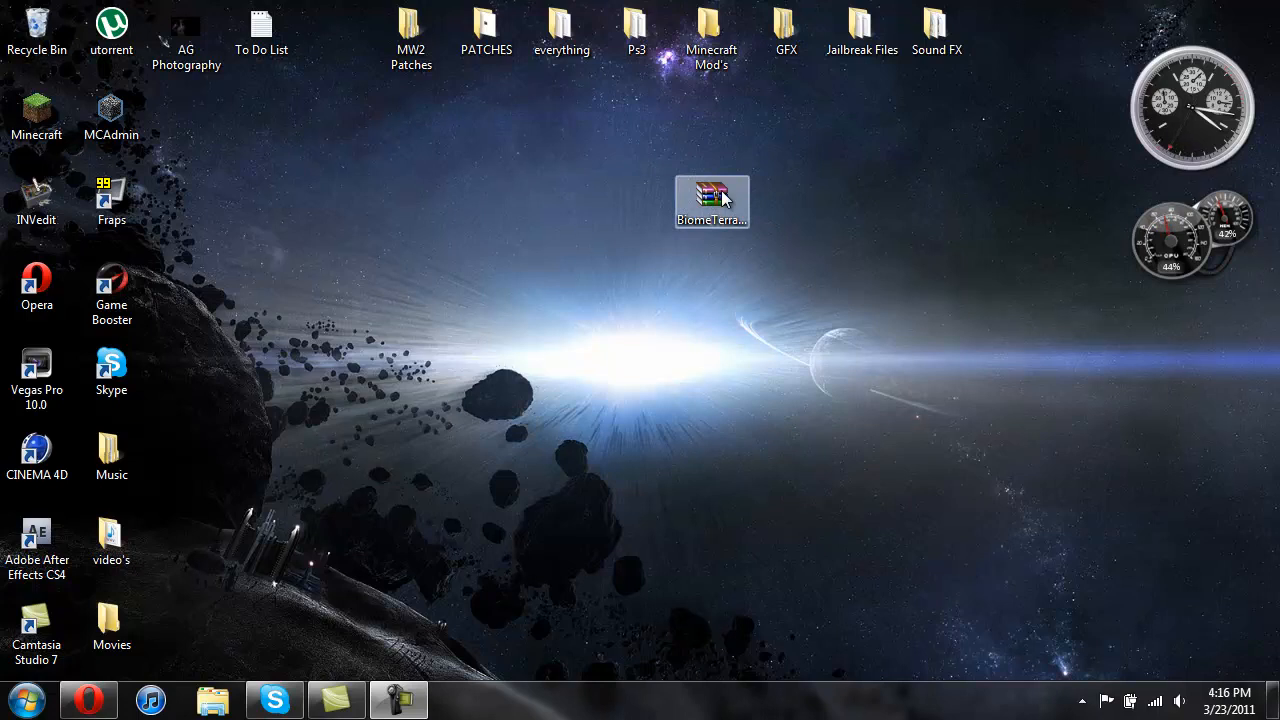
mouse_move(732, 190)
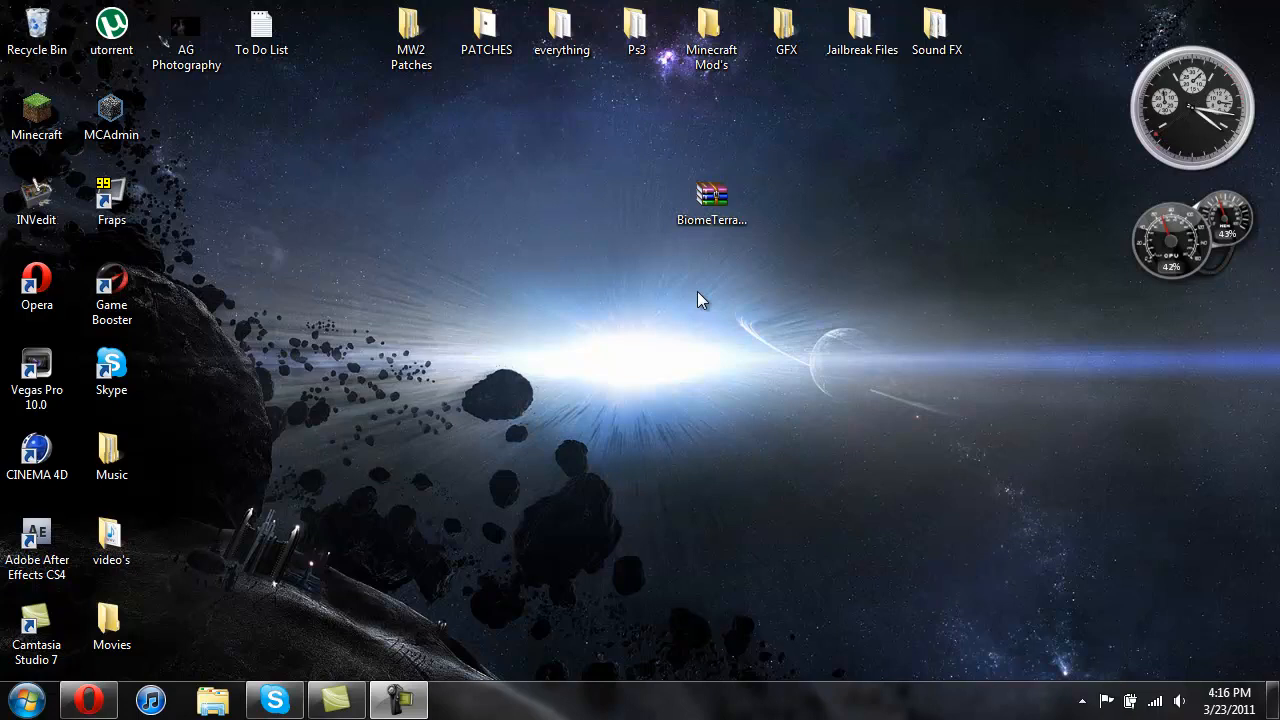
left_click(712, 198)
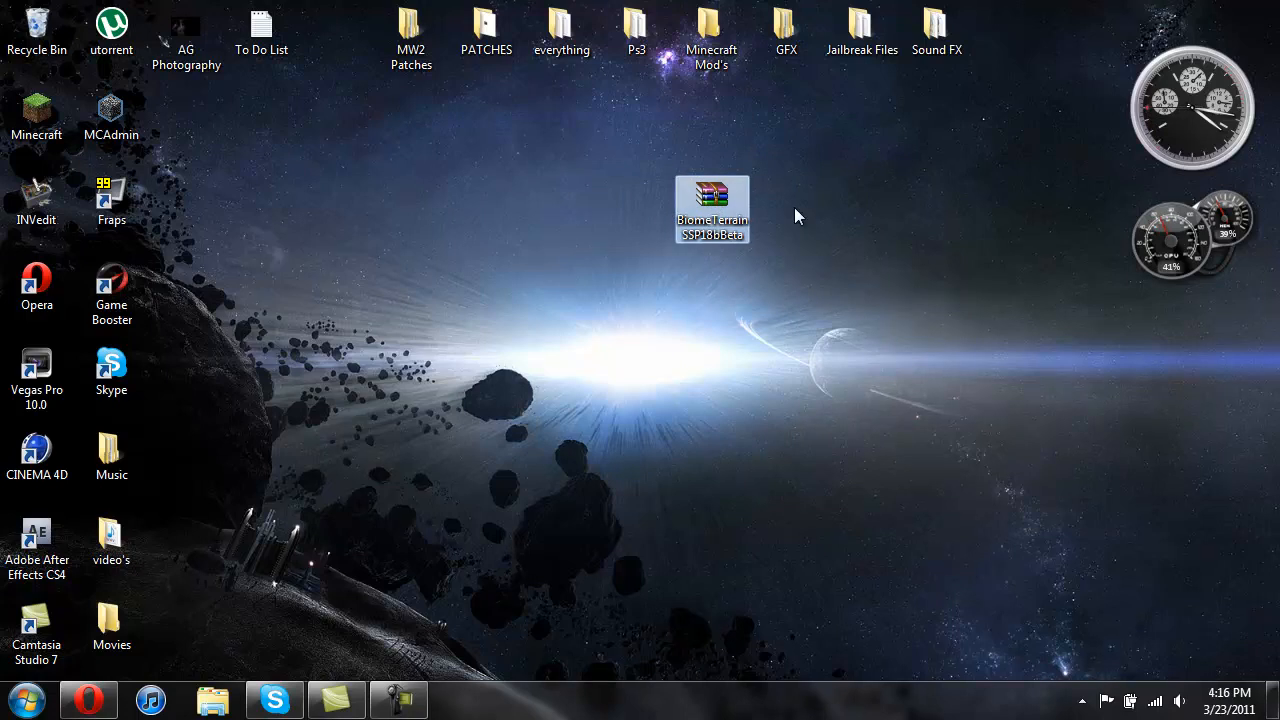
left_click(910, 182)
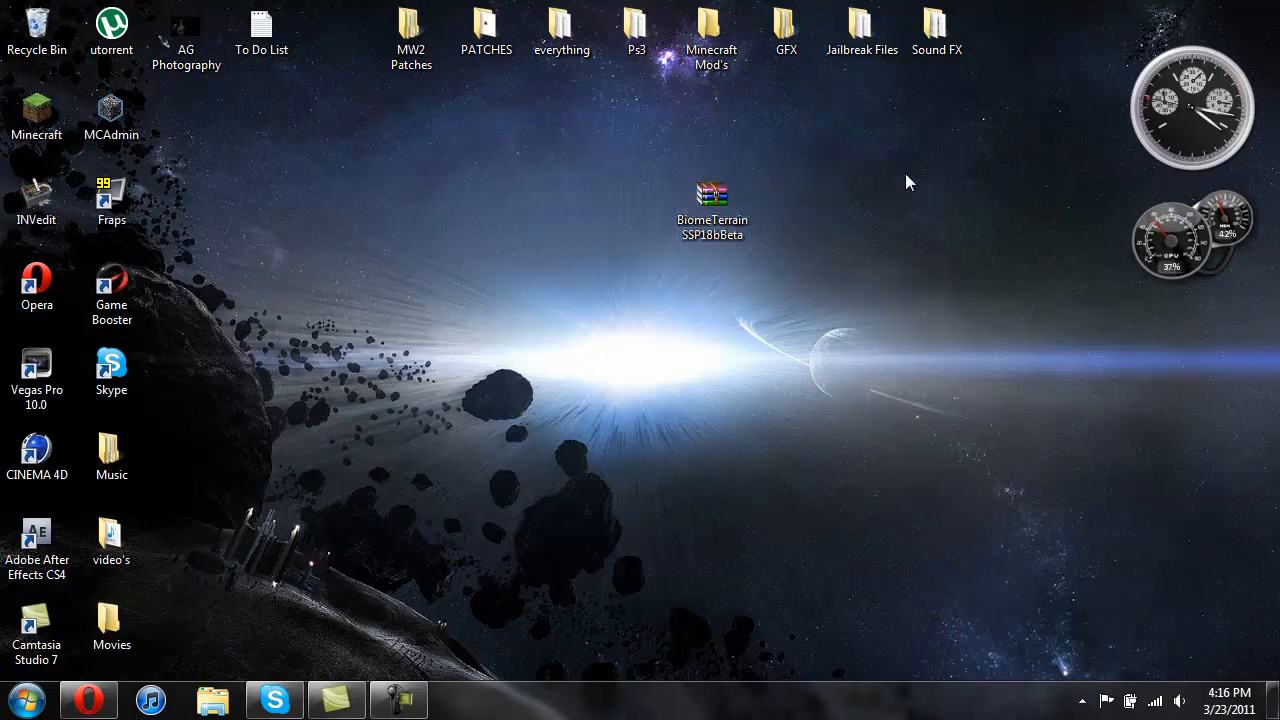
mouse_move(868, 392)
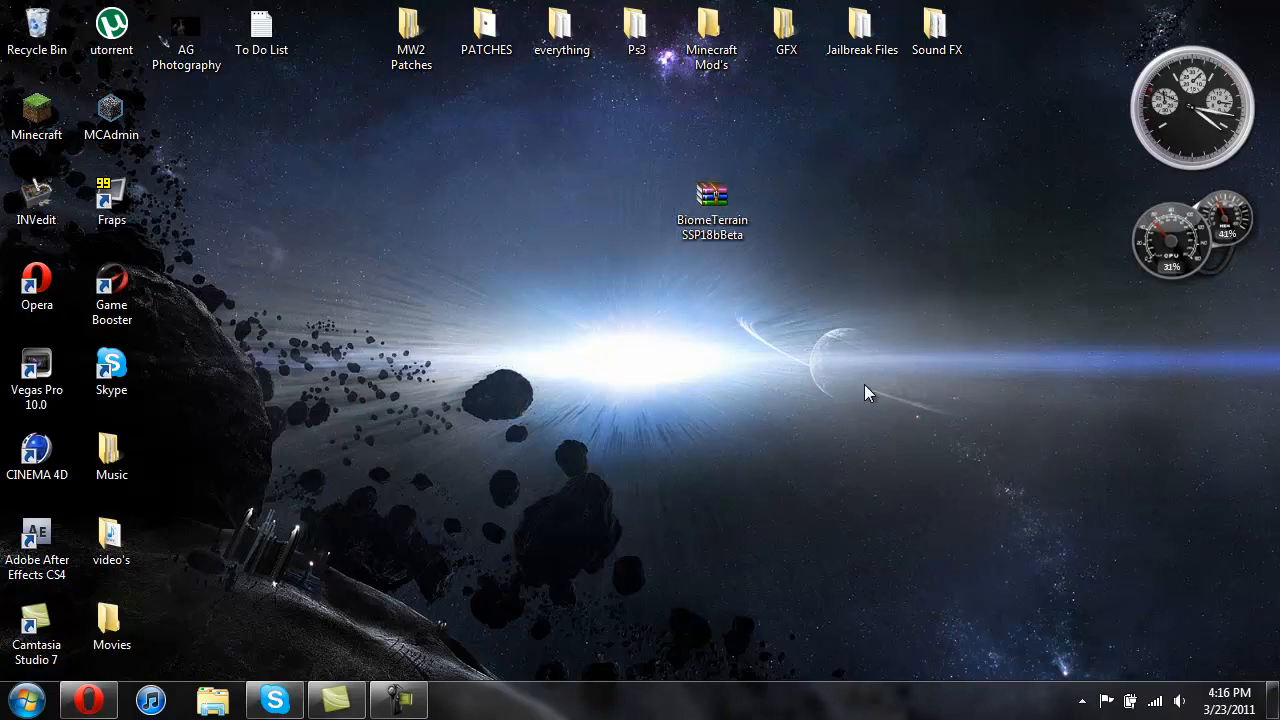
left_click(712, 196)
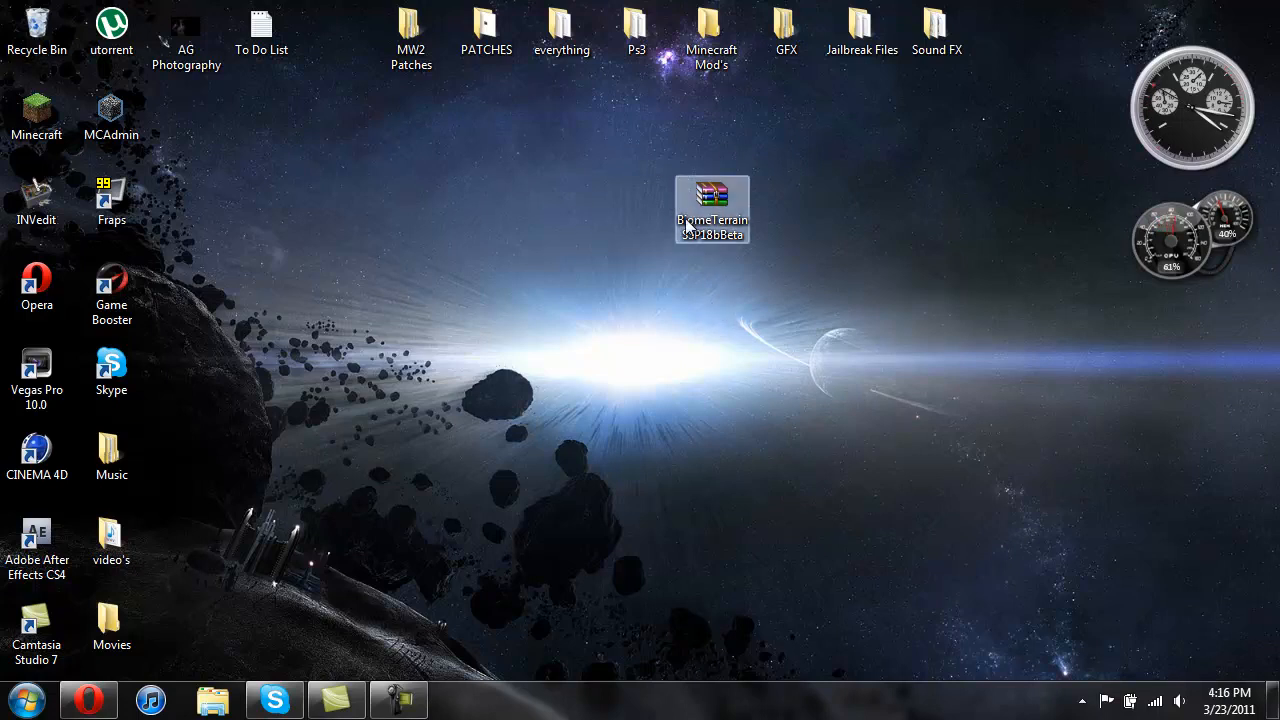
left_click(428, 448)
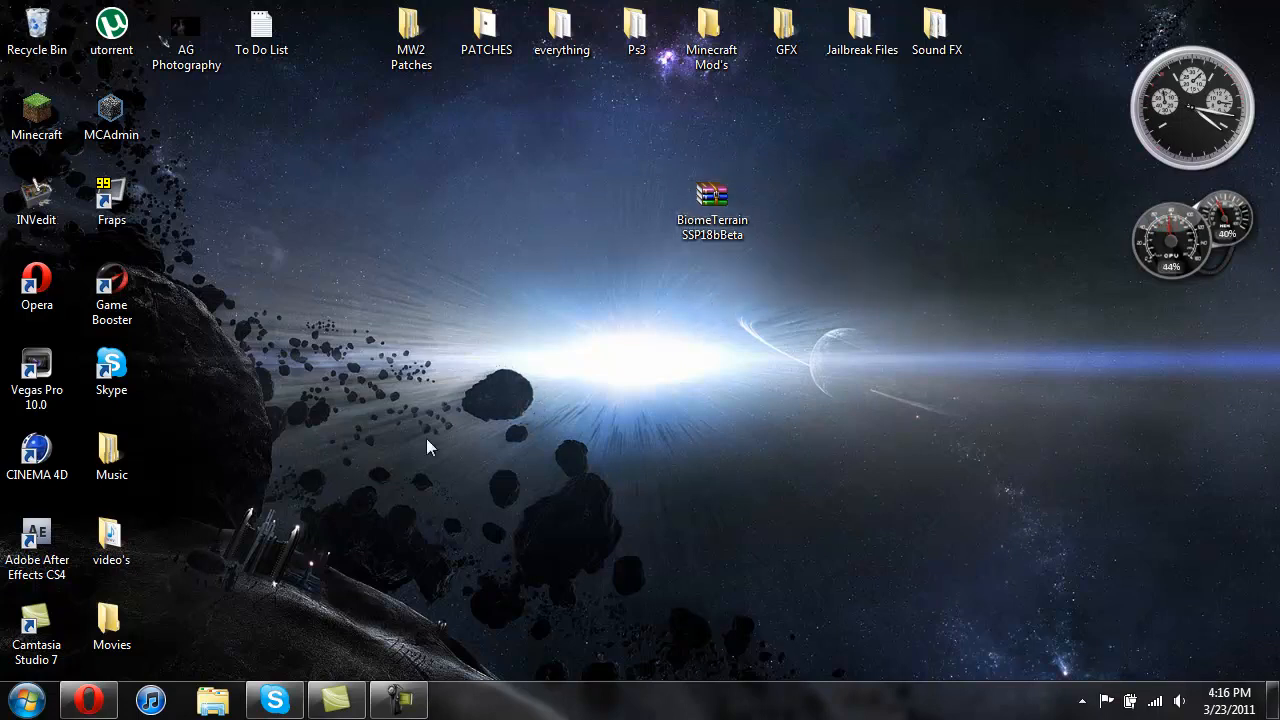
- Launch Minecraft, log in and load a single-player world
left_click(36, 114)
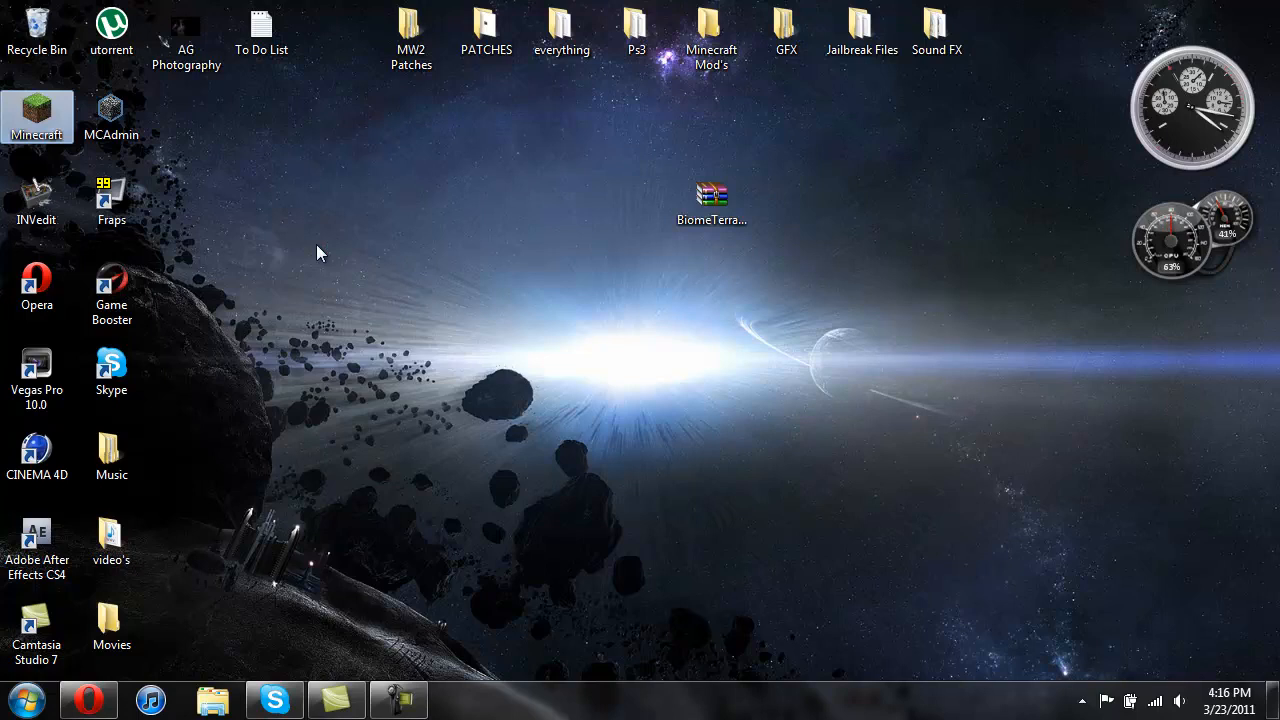
double_click(36, 116)
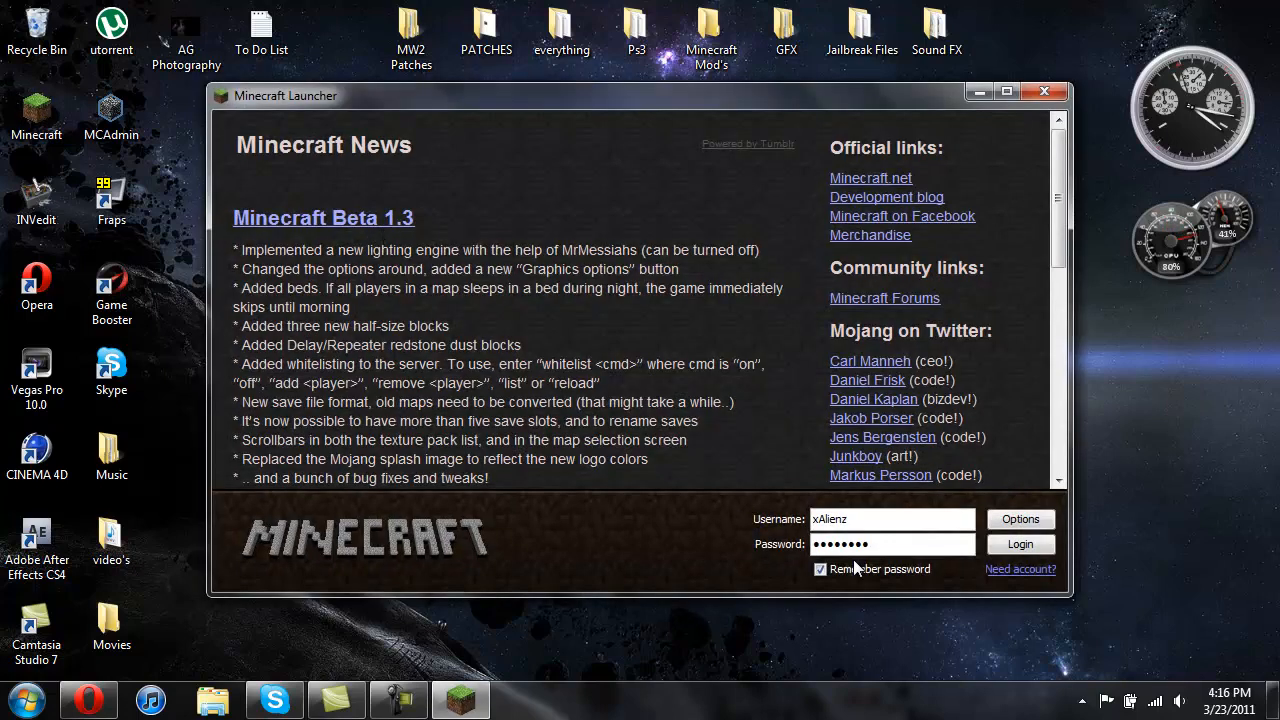
left_click(1020, 544)
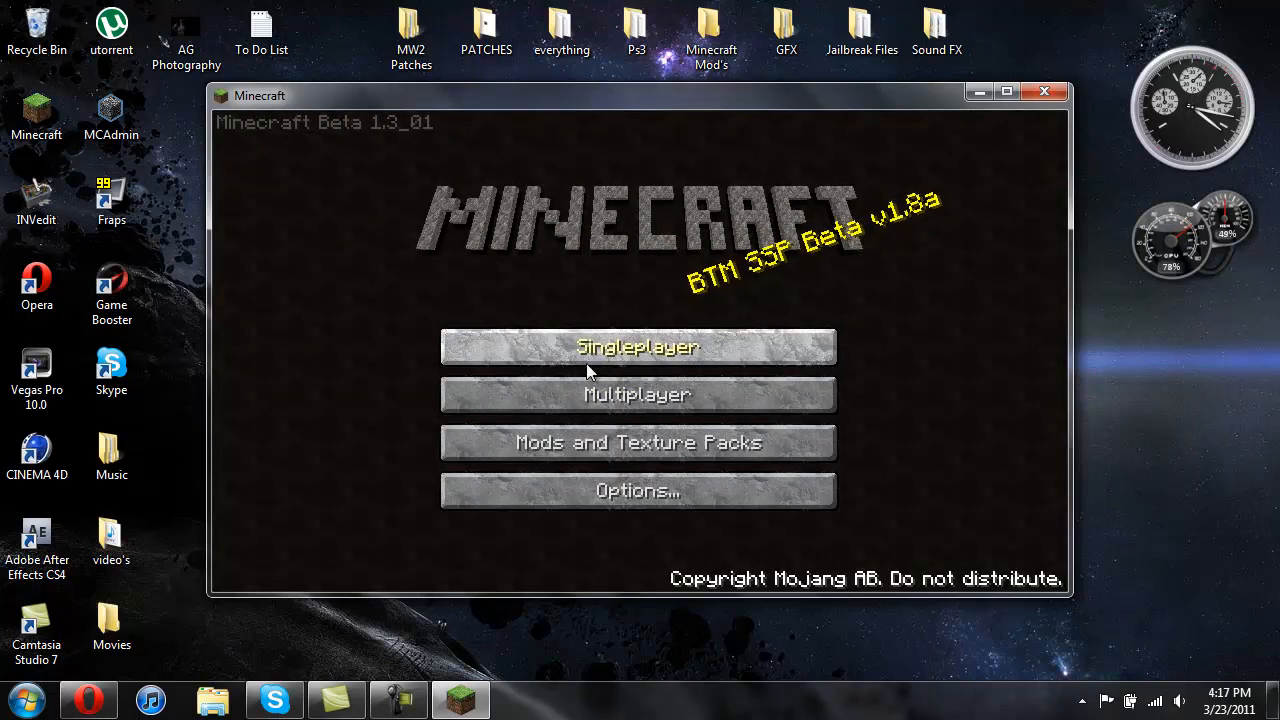
left_click(638, 346)
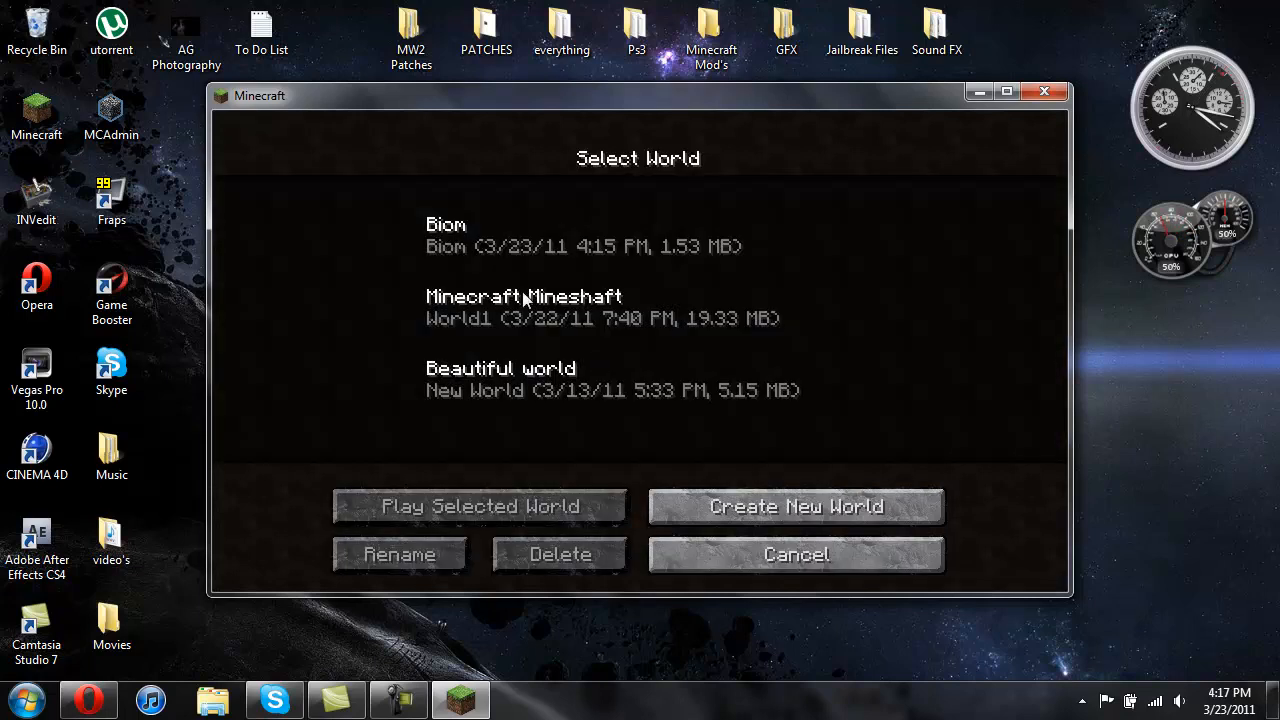
left_click(478, 506)
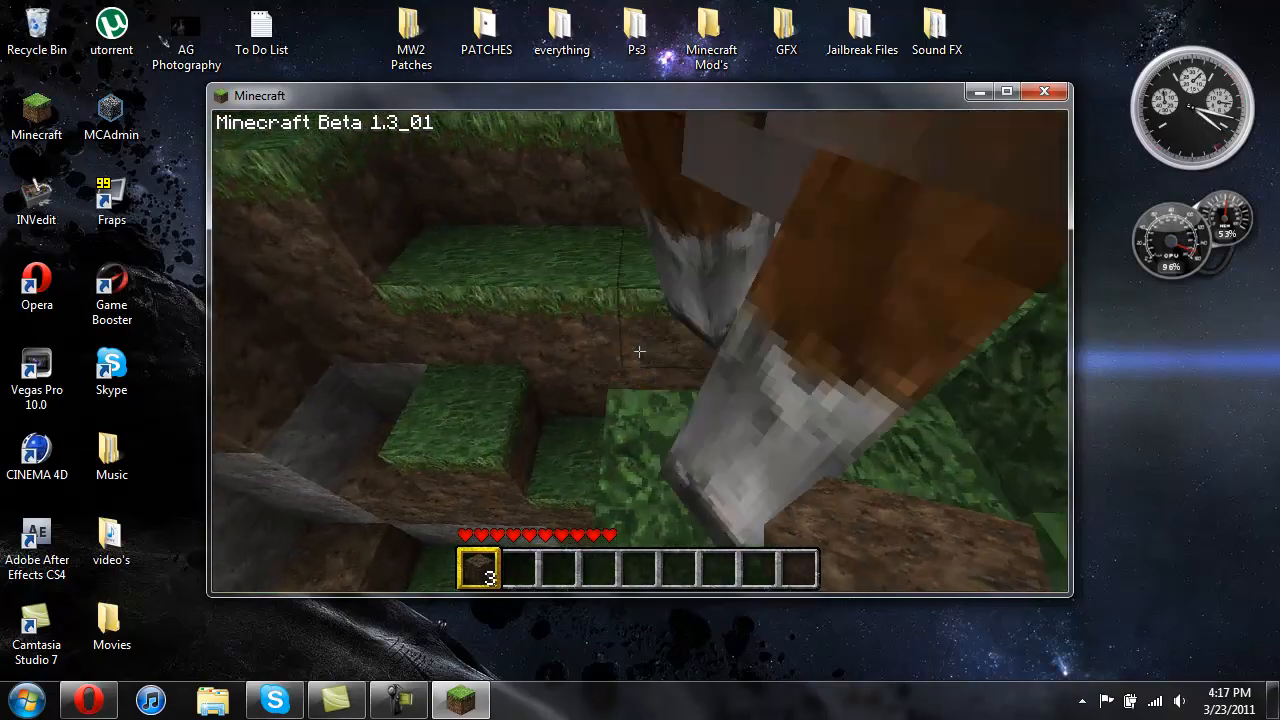
mouse_move(640, 352)
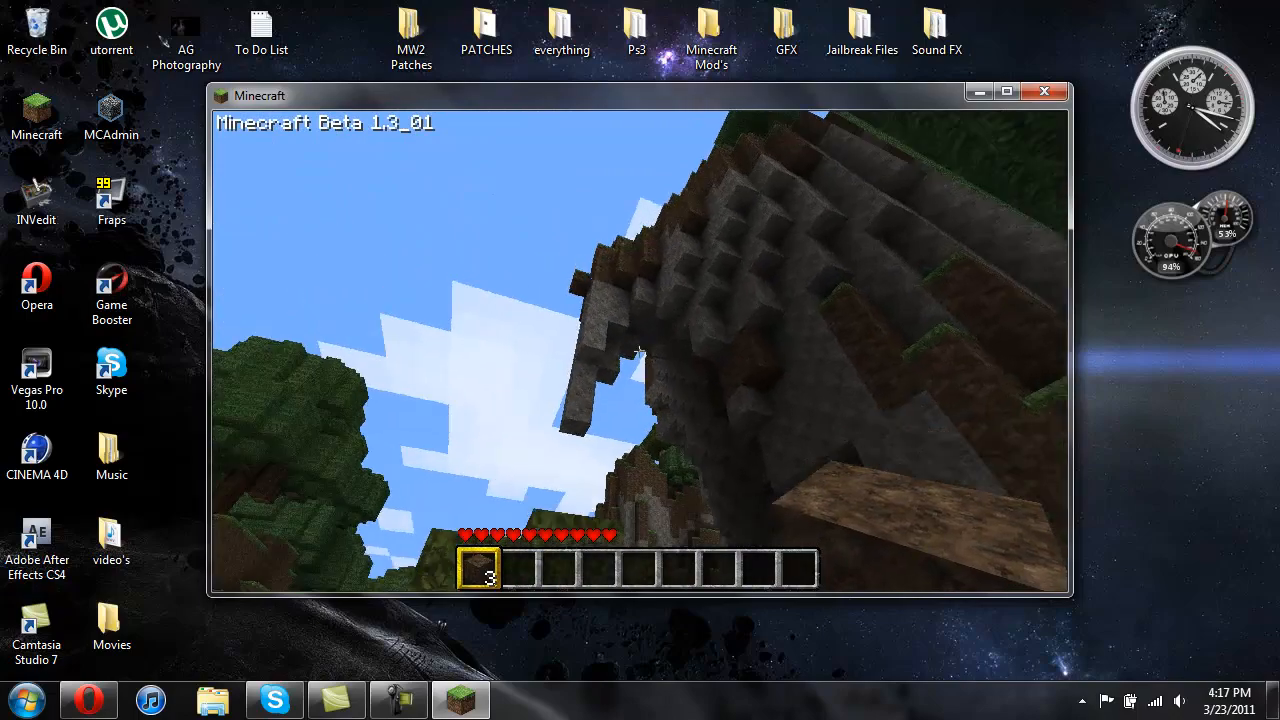
mouse_move(640, 352)
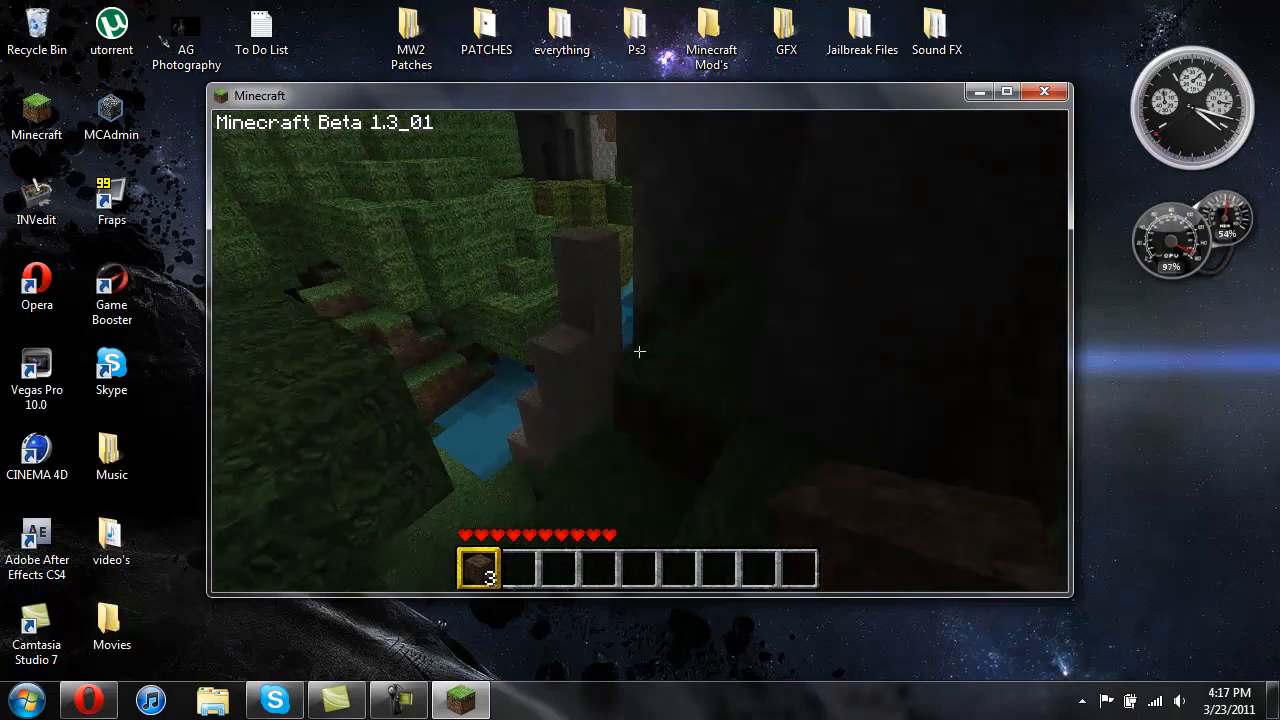
mouse_move(640, 352)
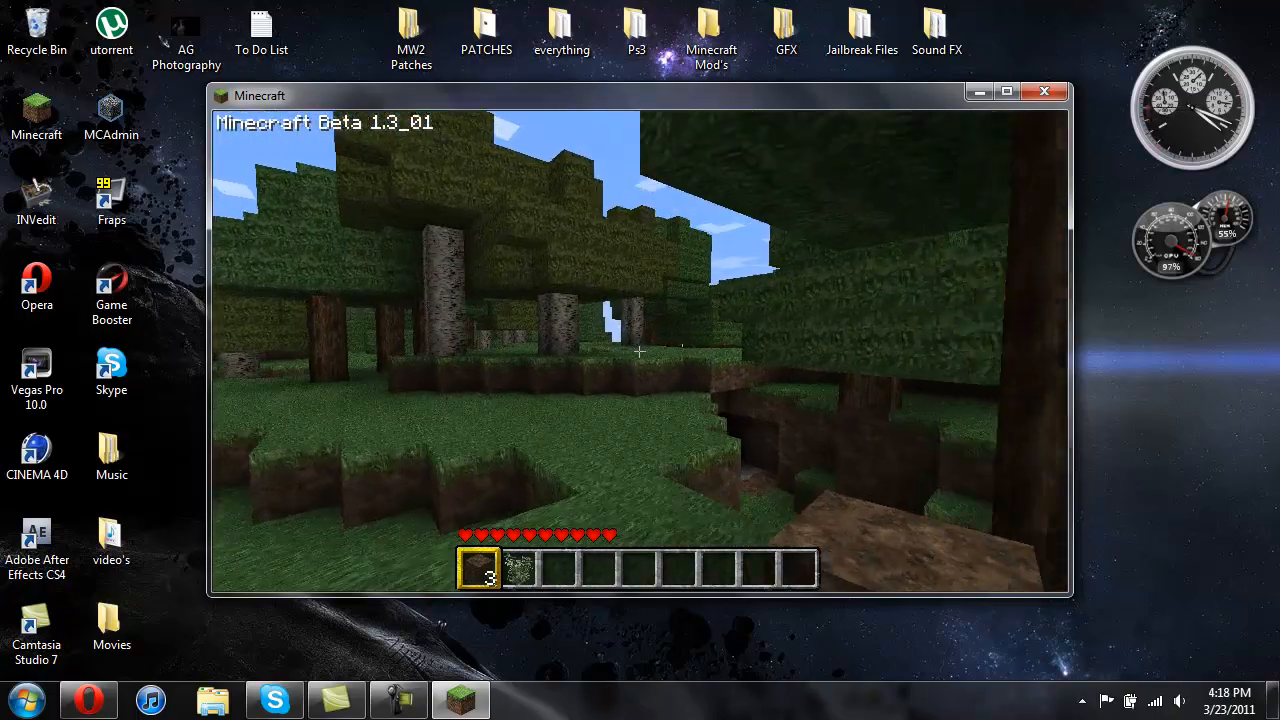
mouse_move(640, 350)
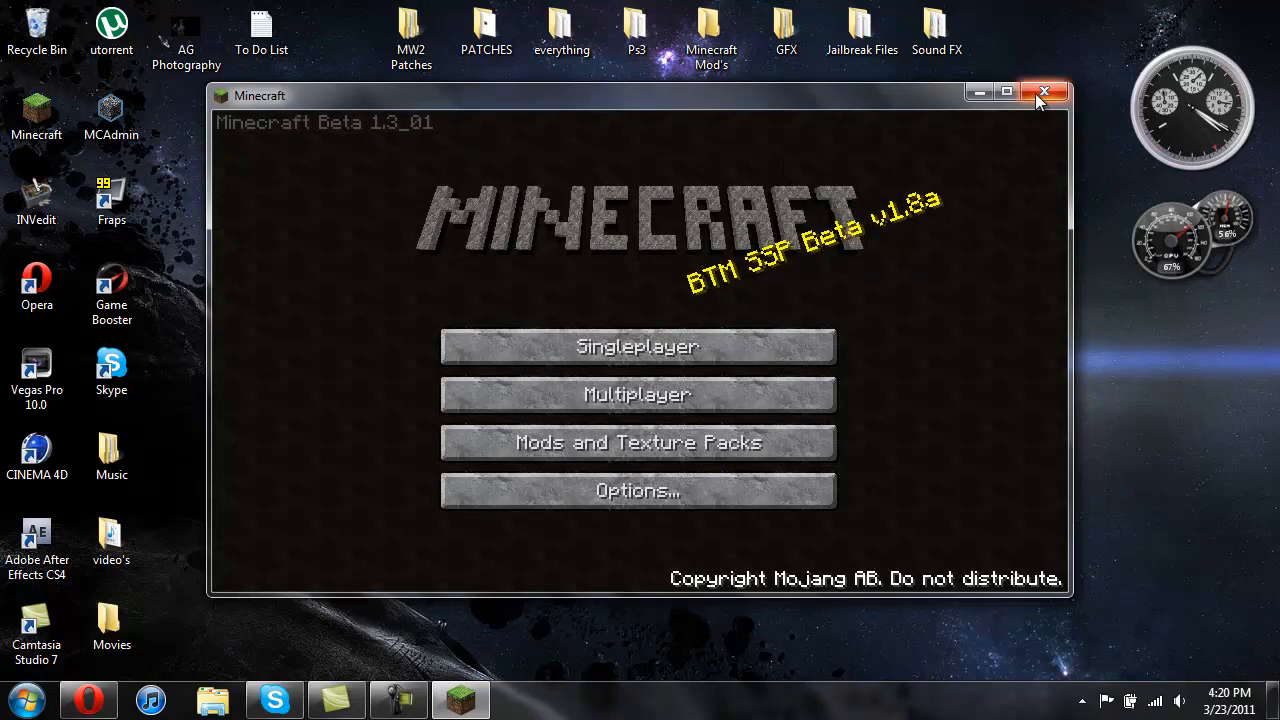
- Close the Minecraft window to return to the desktop
left_click(1044, 92)
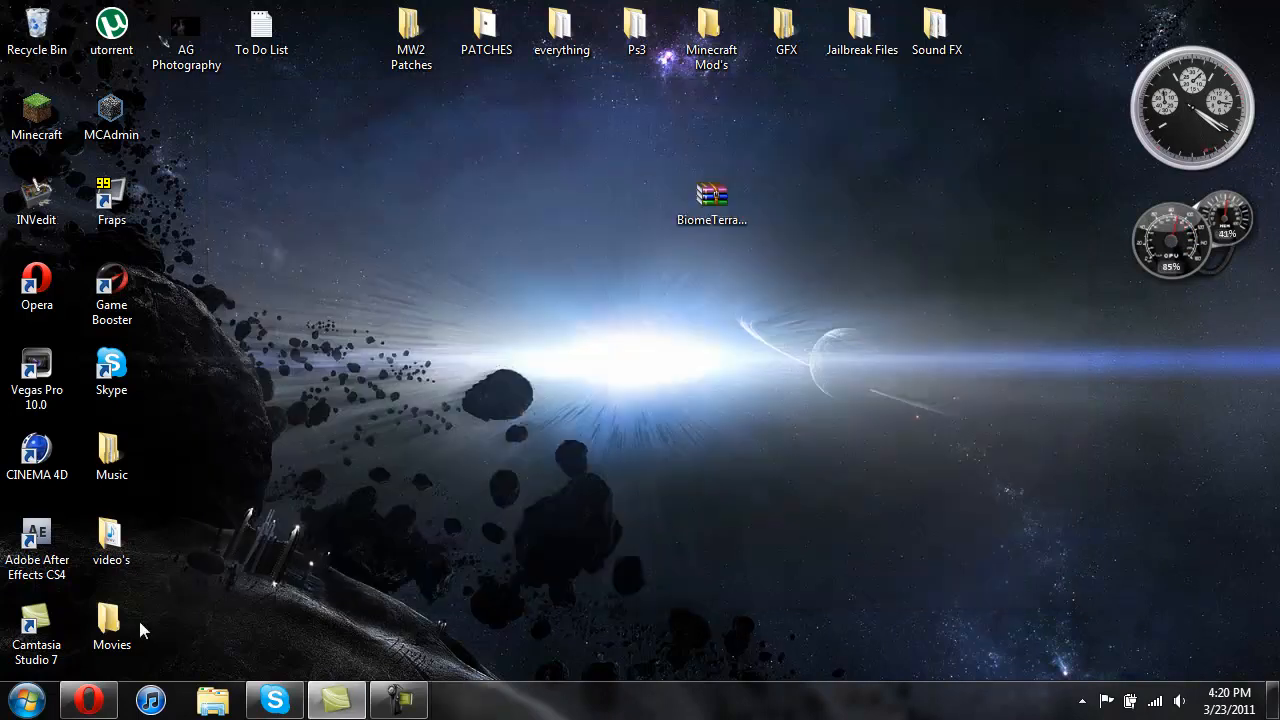
left_click(398, 698)
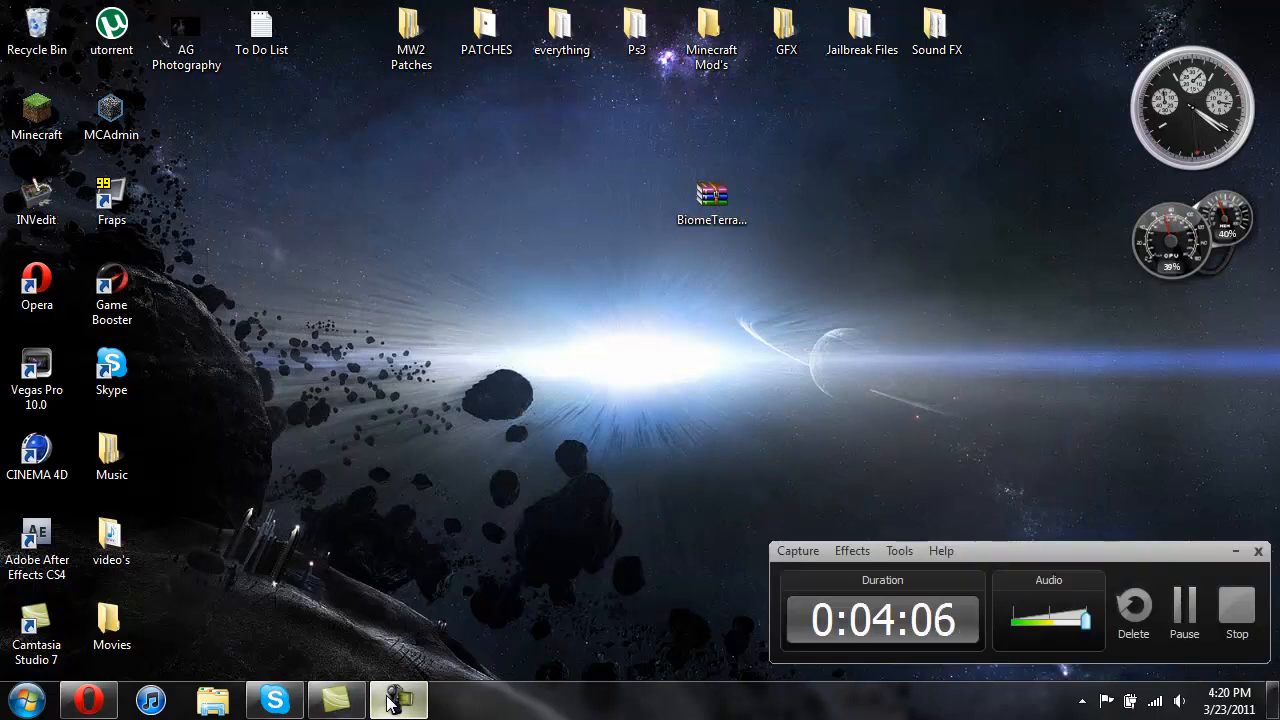
mouse_move(662, 540)
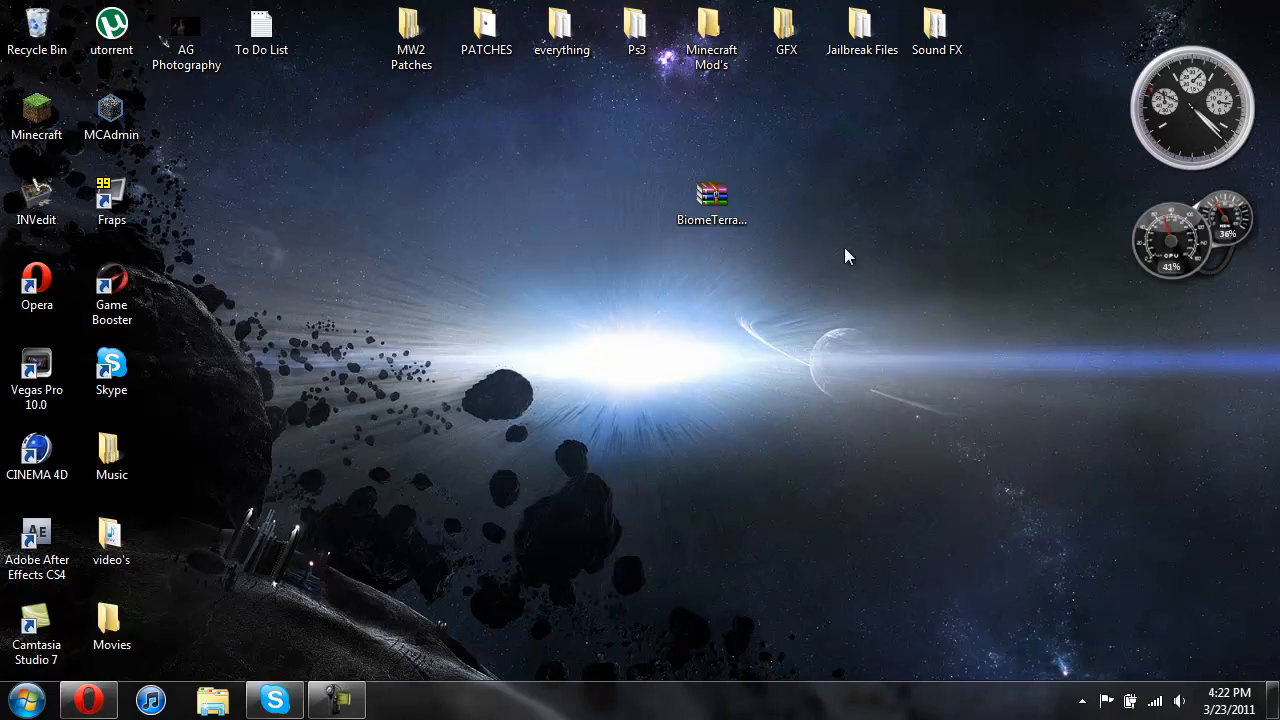
mouse_move(290, 584)
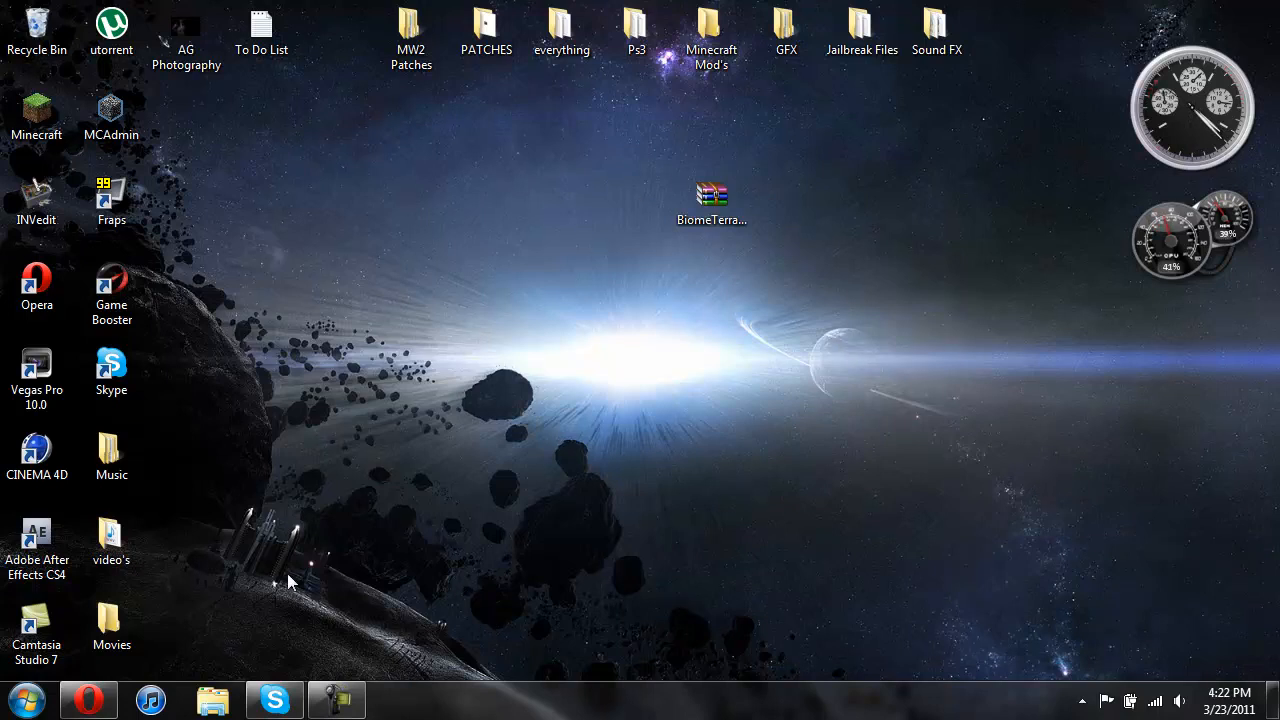
- Switch to Opera and start downloading BiomeTerrainSSP18bBeta.zip from the mod page
left_click(88, 700)
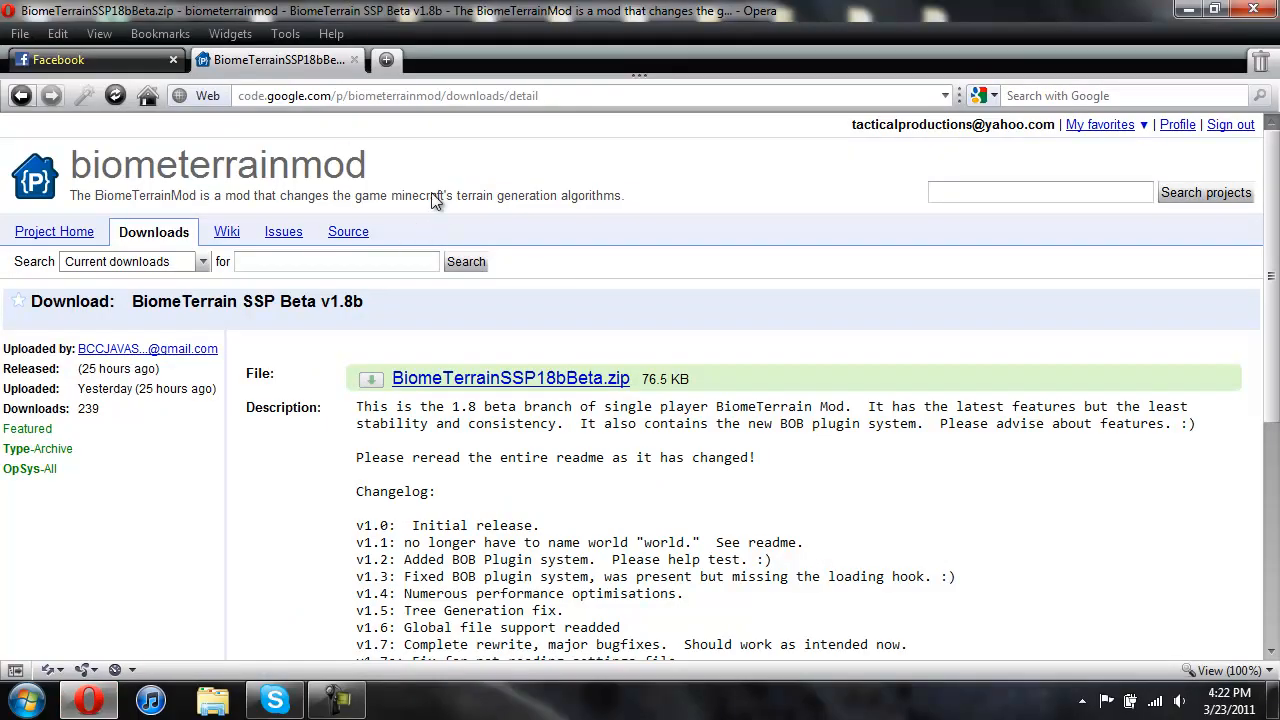
mouse_move(764, 398)
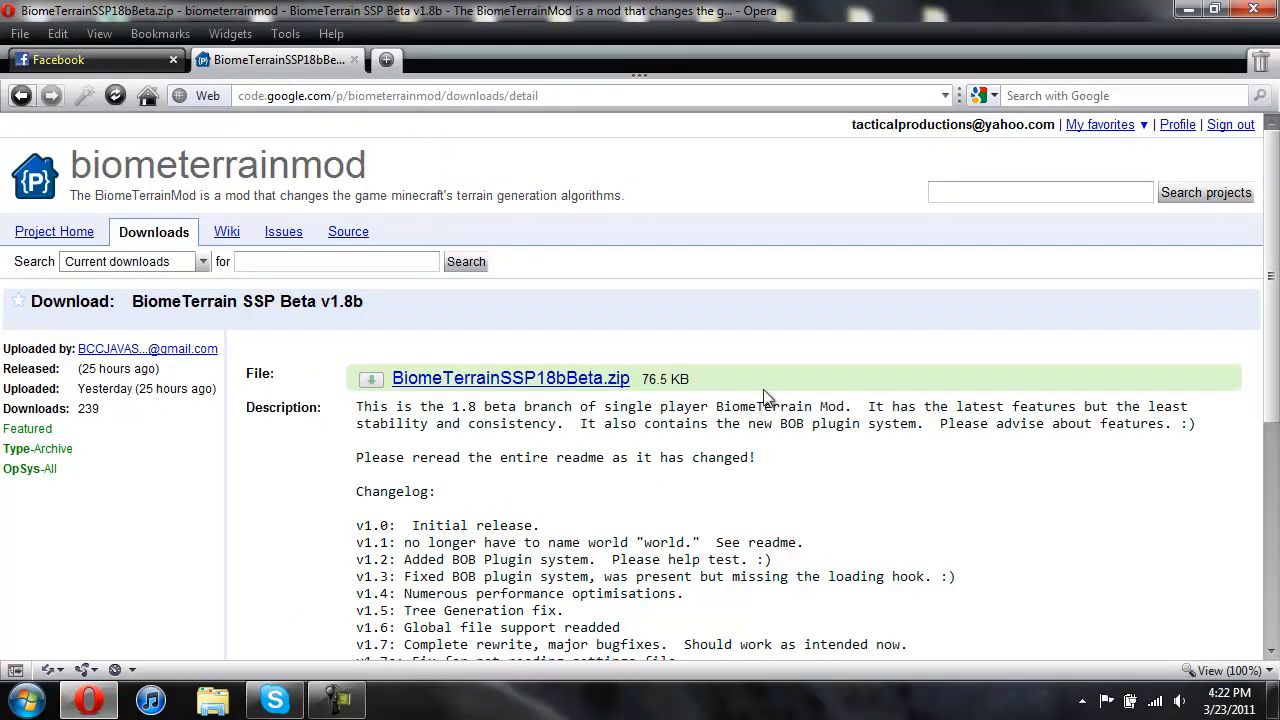
scroll("down", 3)
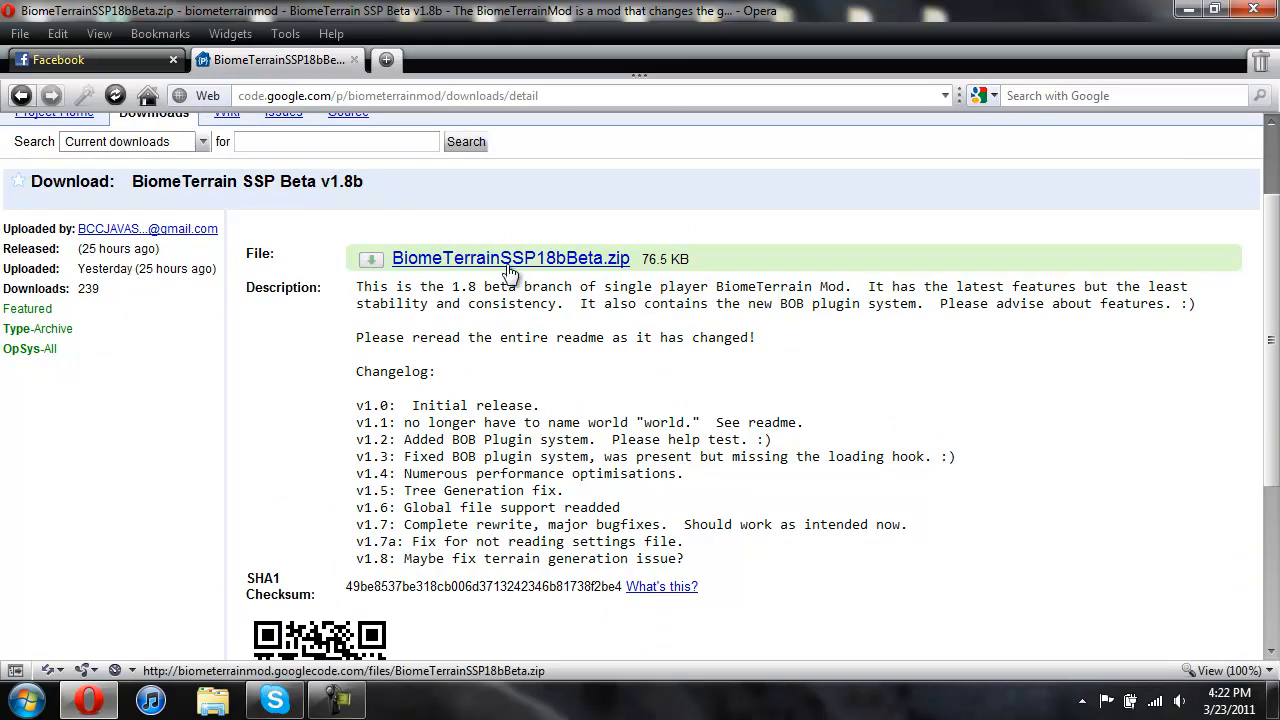
left_click(510, 258)
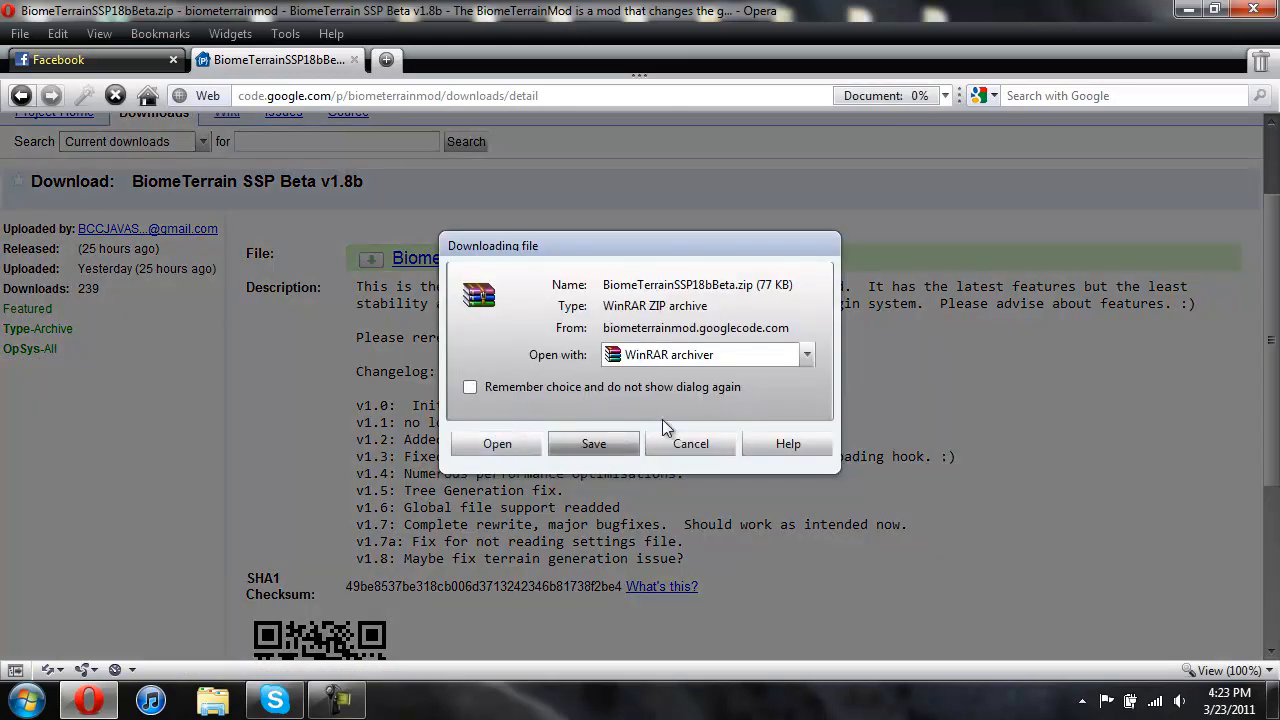
mouse_move(660, 452)
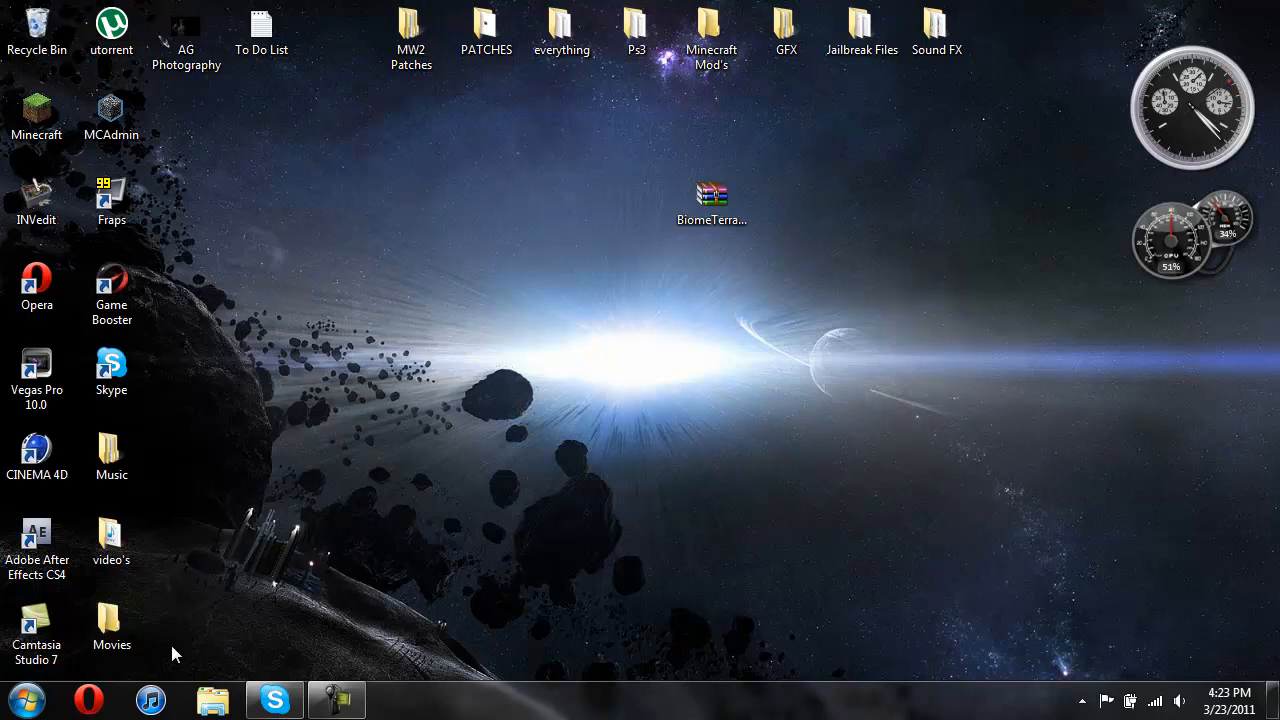
- Open the %appdata% roaming folder via the Start menu search and Run
left_click(18, 700)
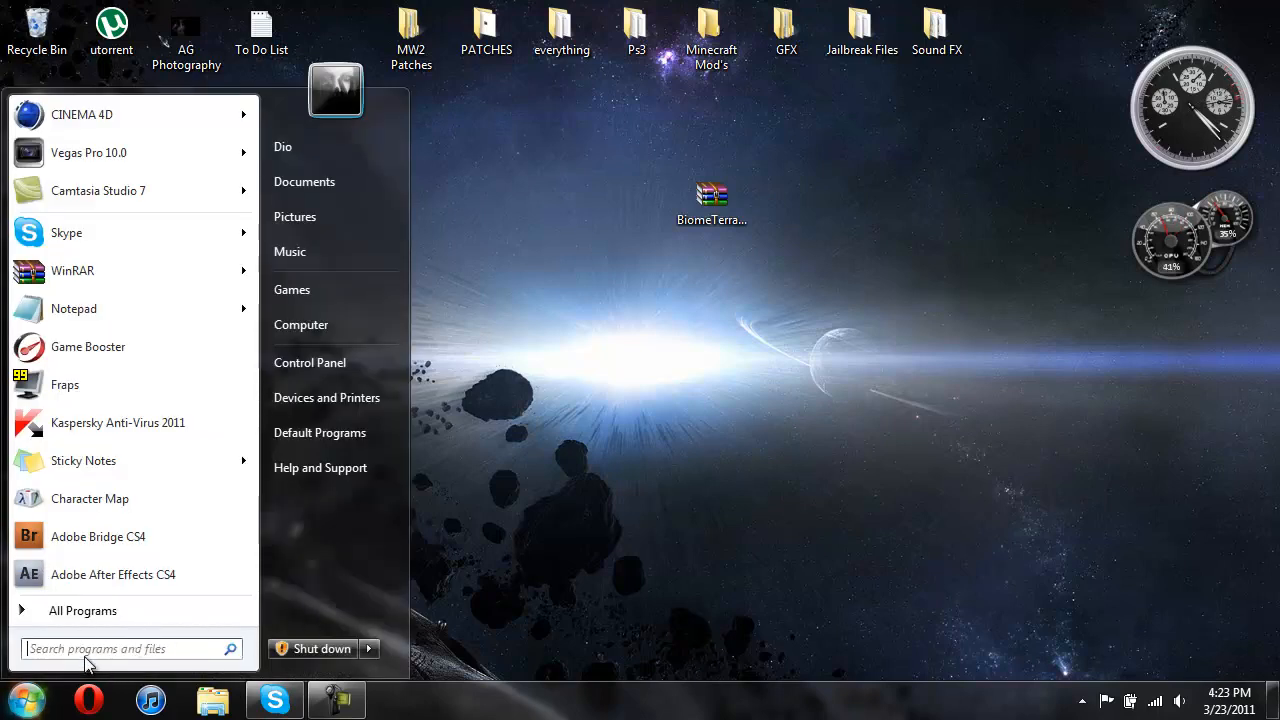
type("%appdata%")
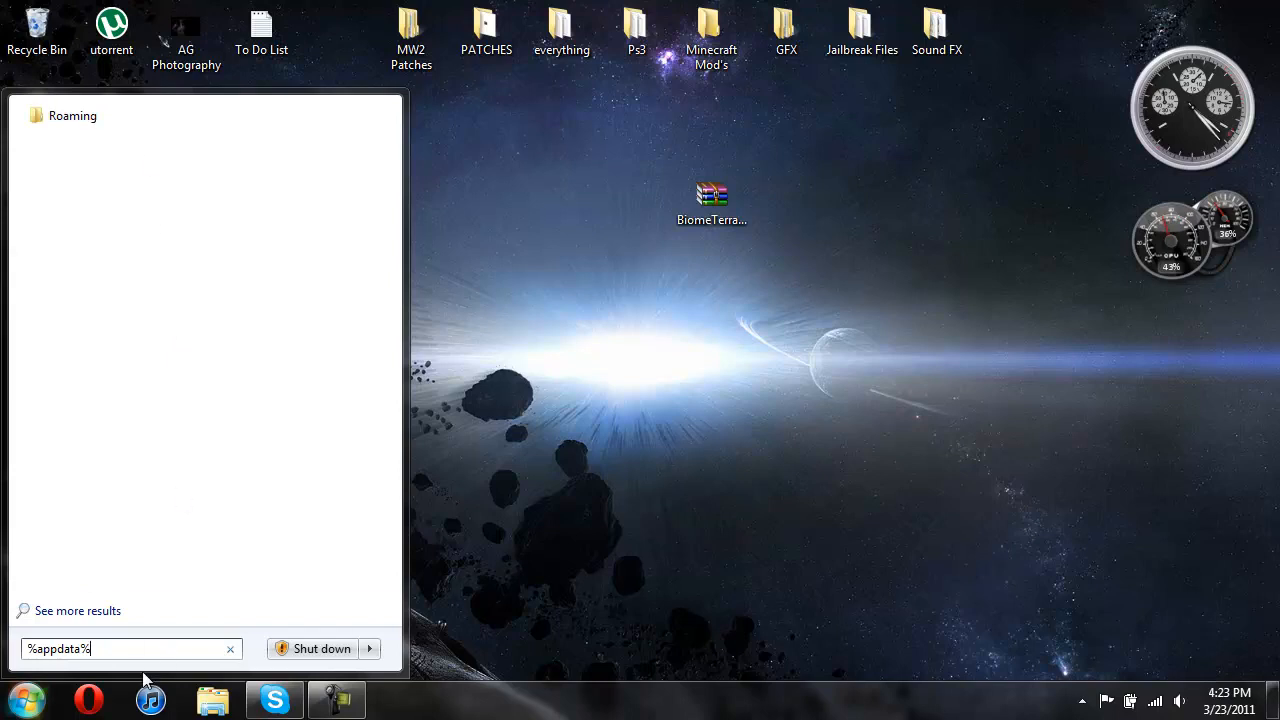
left_click(230, 648)
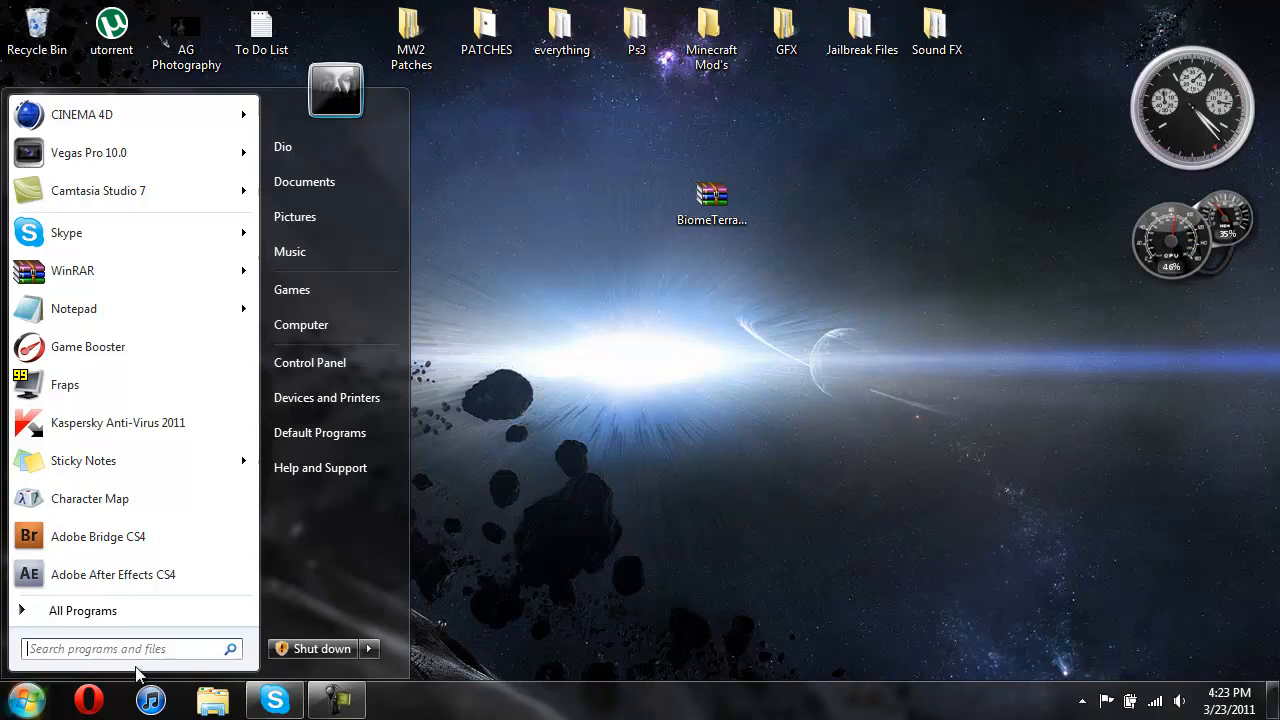
type("Run")
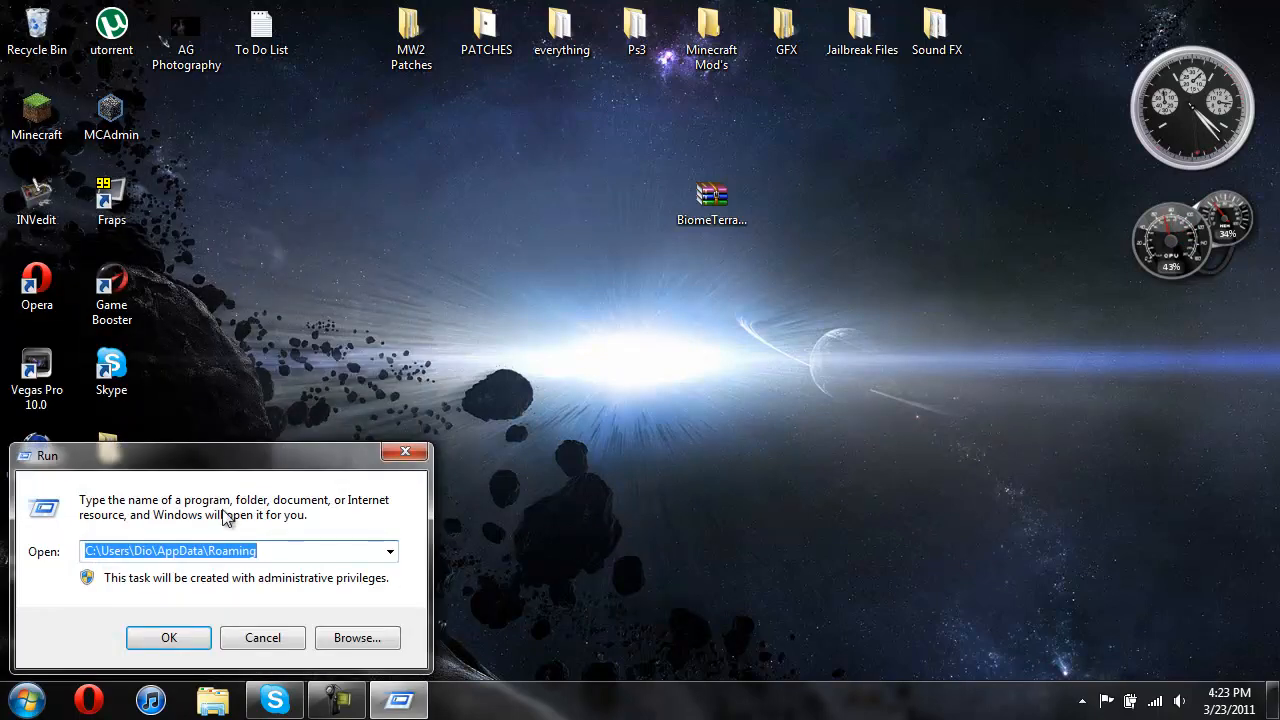
type("%")
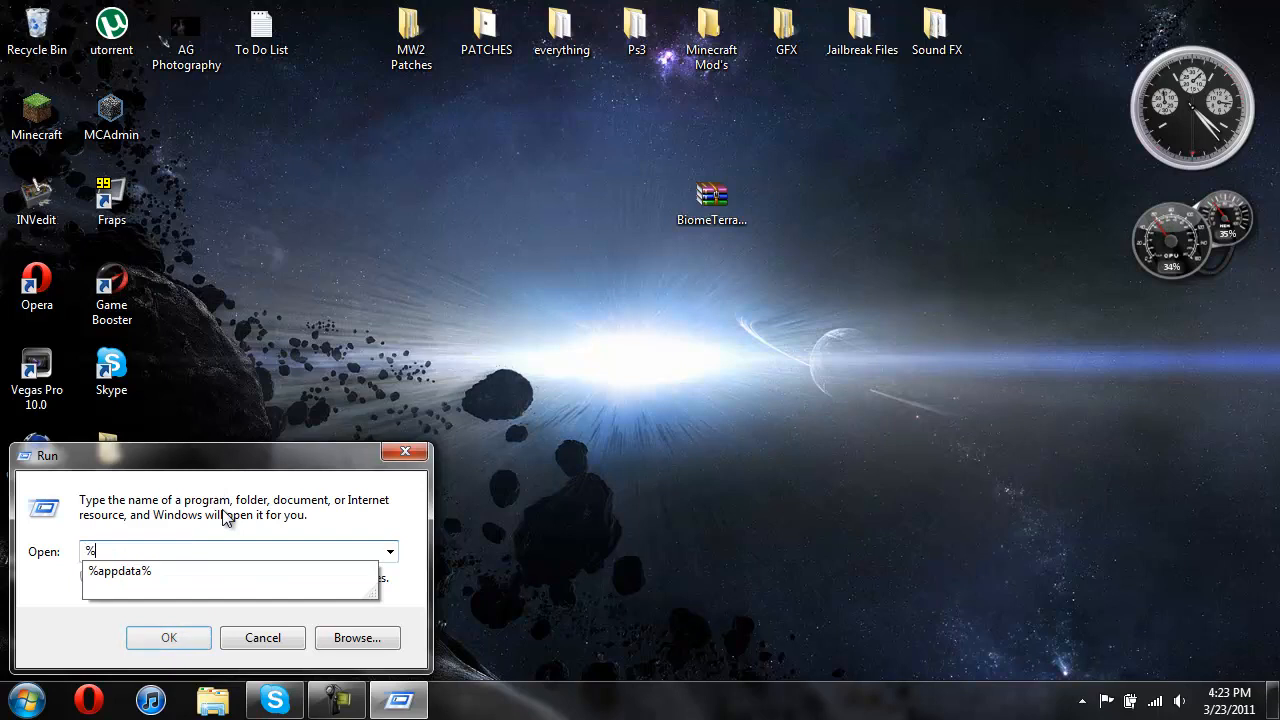
type("appdata%")
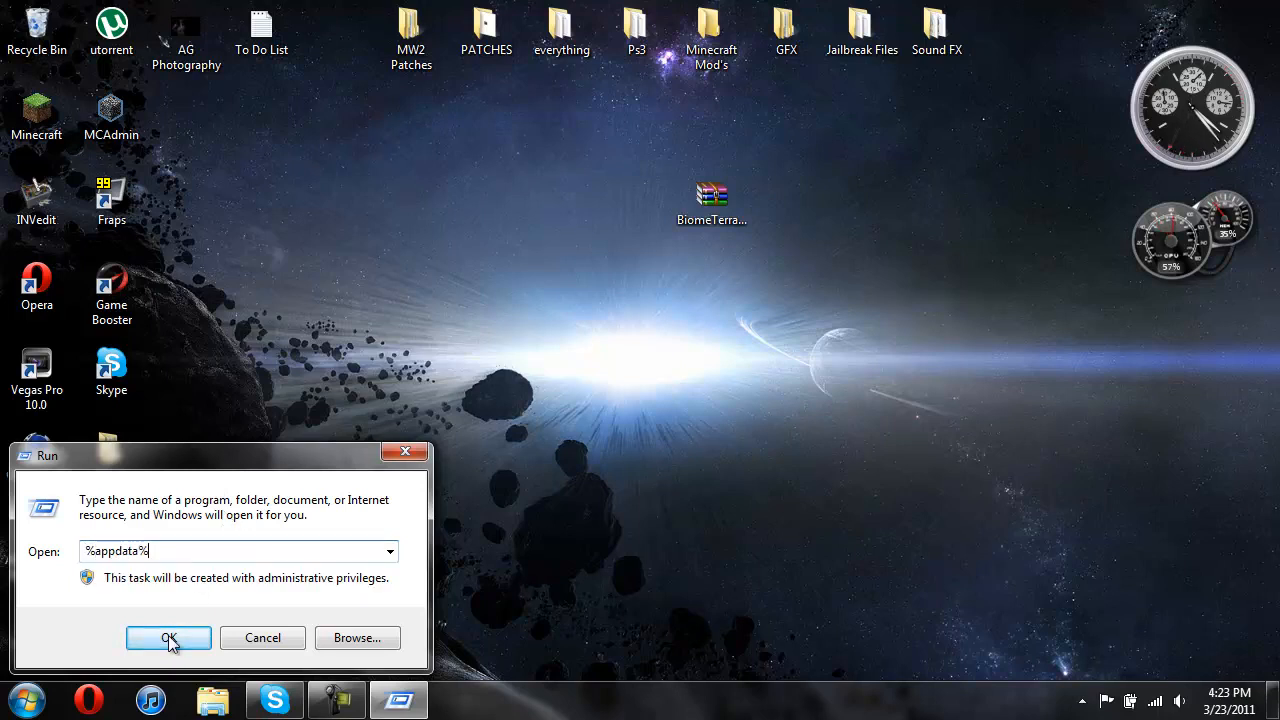
left_click(168, 638)
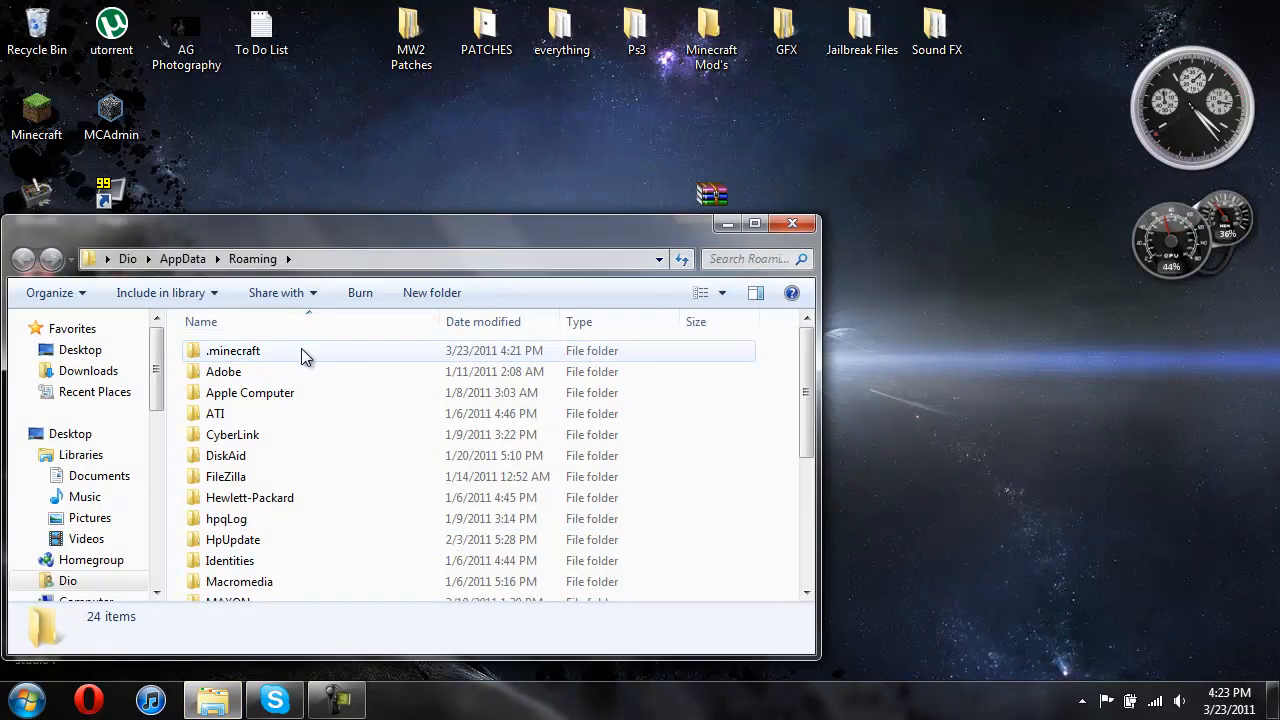
- Navigate into .minecraft\bin and open minecraft.jar in WinRAR
double_click(232, 350)
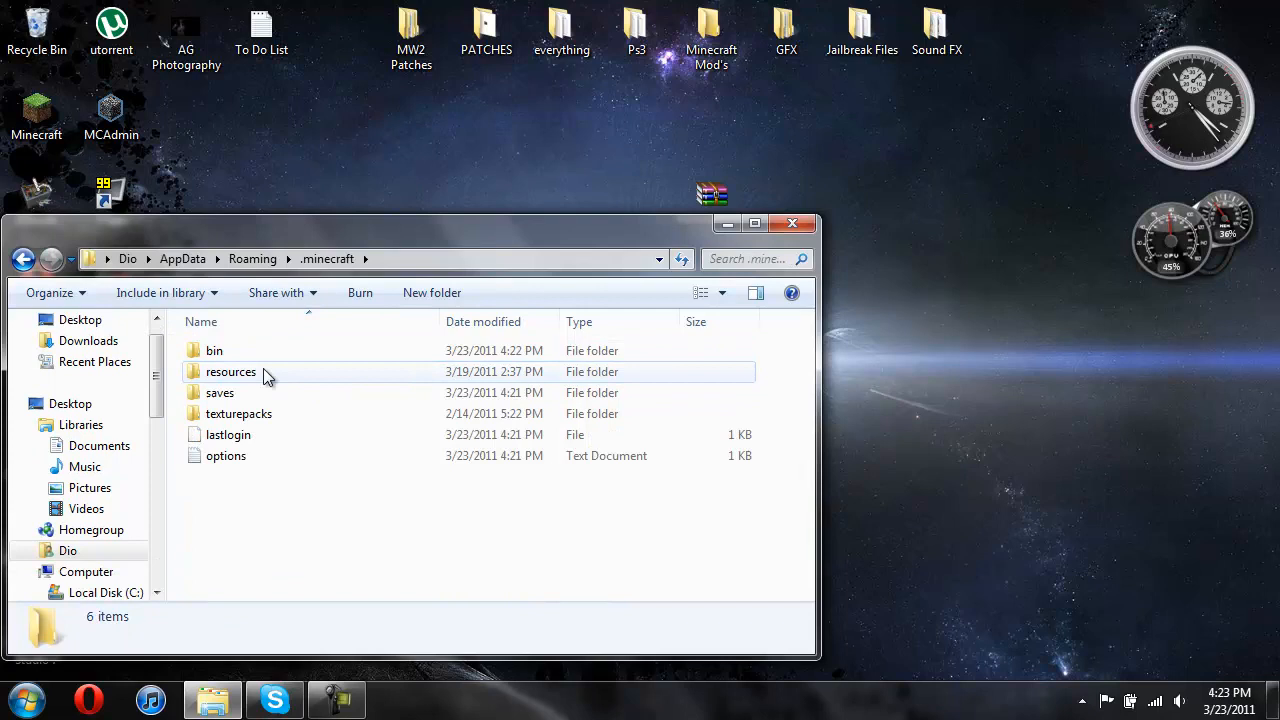
double_click(214, 350)
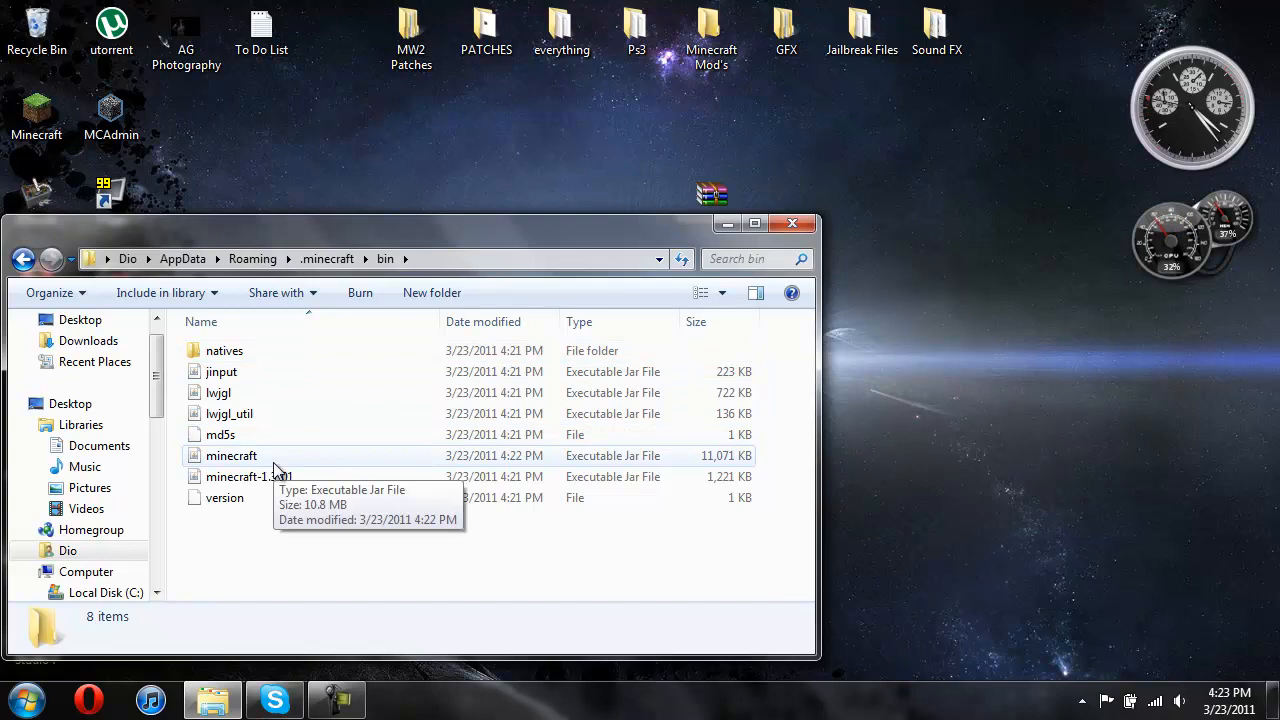
left_click(232, 456)
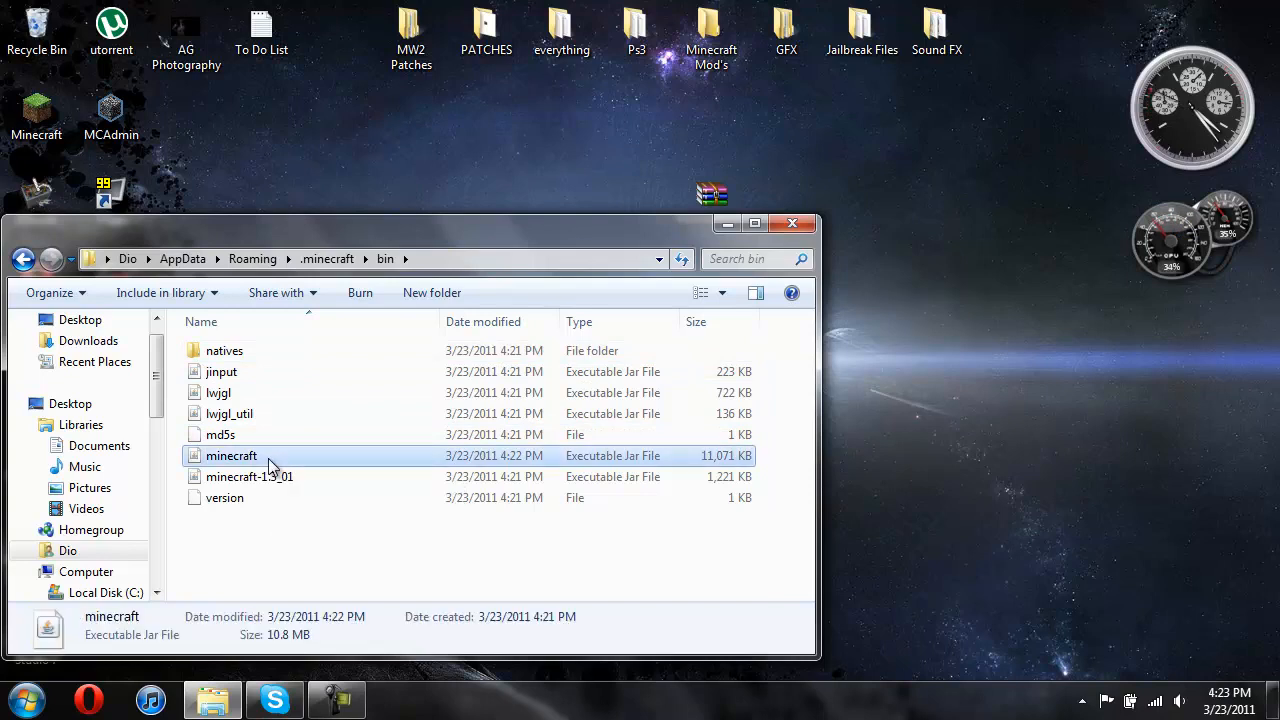
right_click(232, 456)
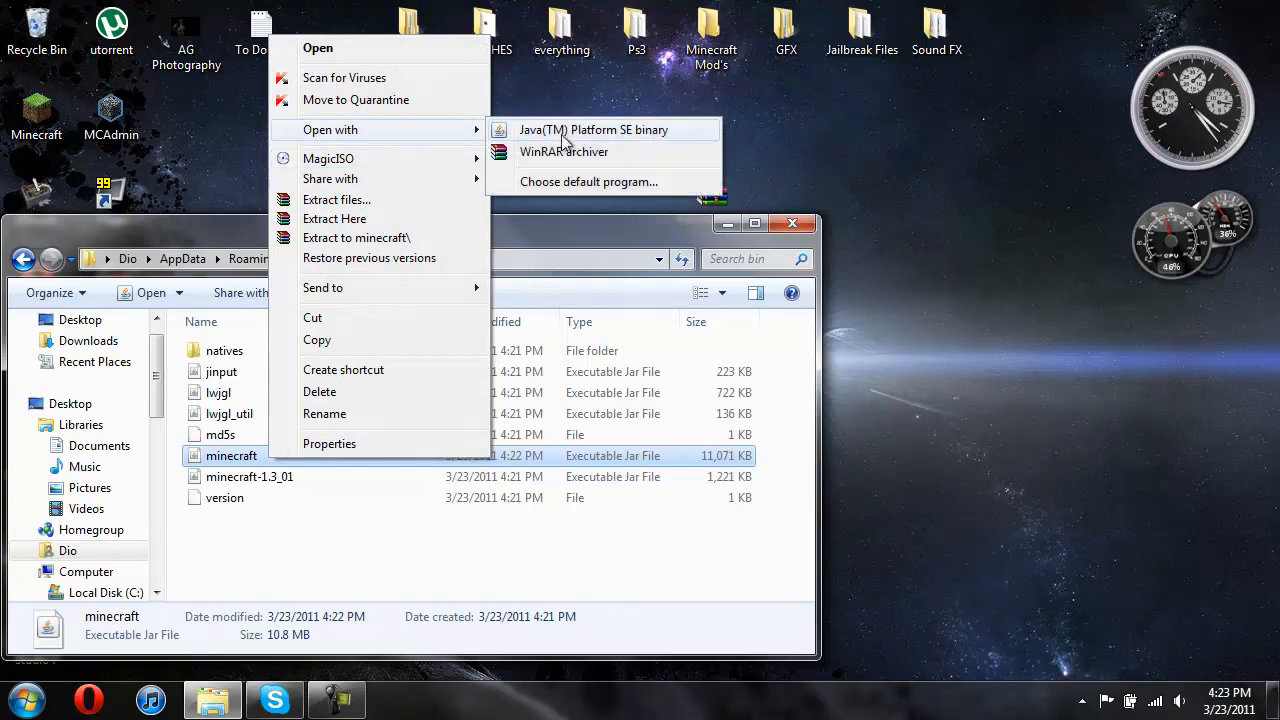
left_click(564, 152)
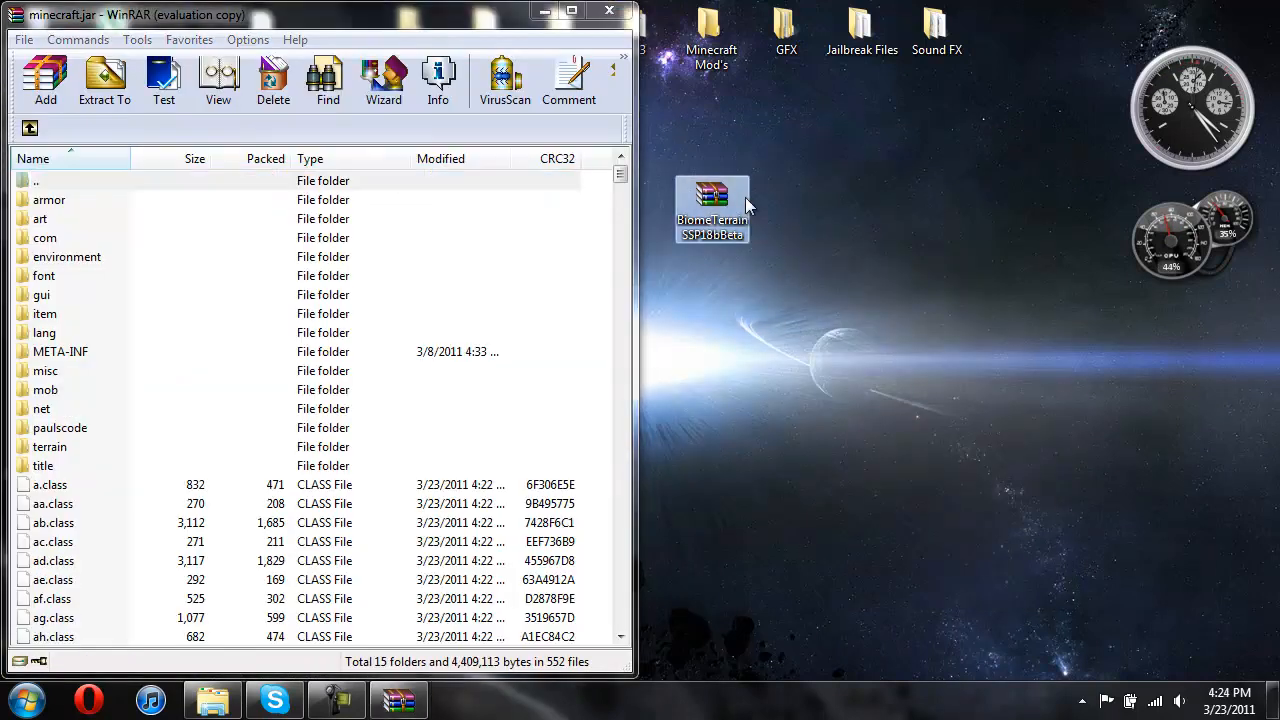
- Add the BiomeTerrain zip's title folder into minecraft.jar
double_click(712, 200)
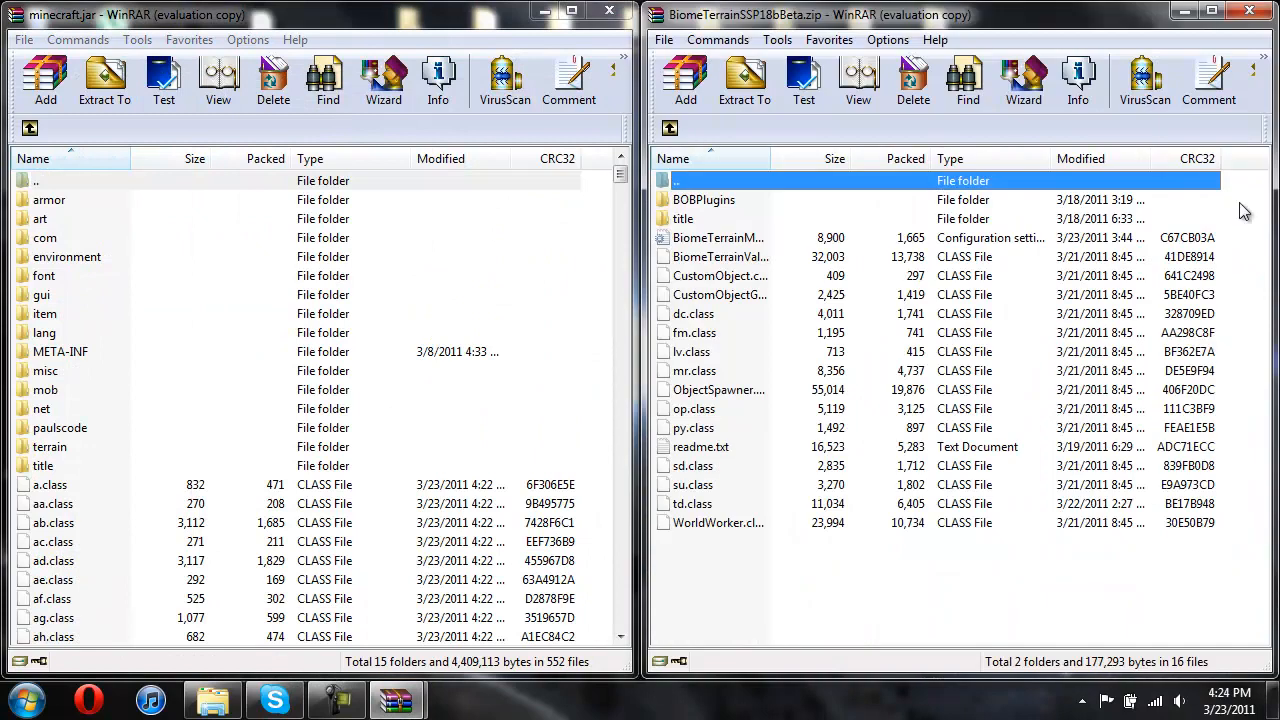
left_click(684, 218)
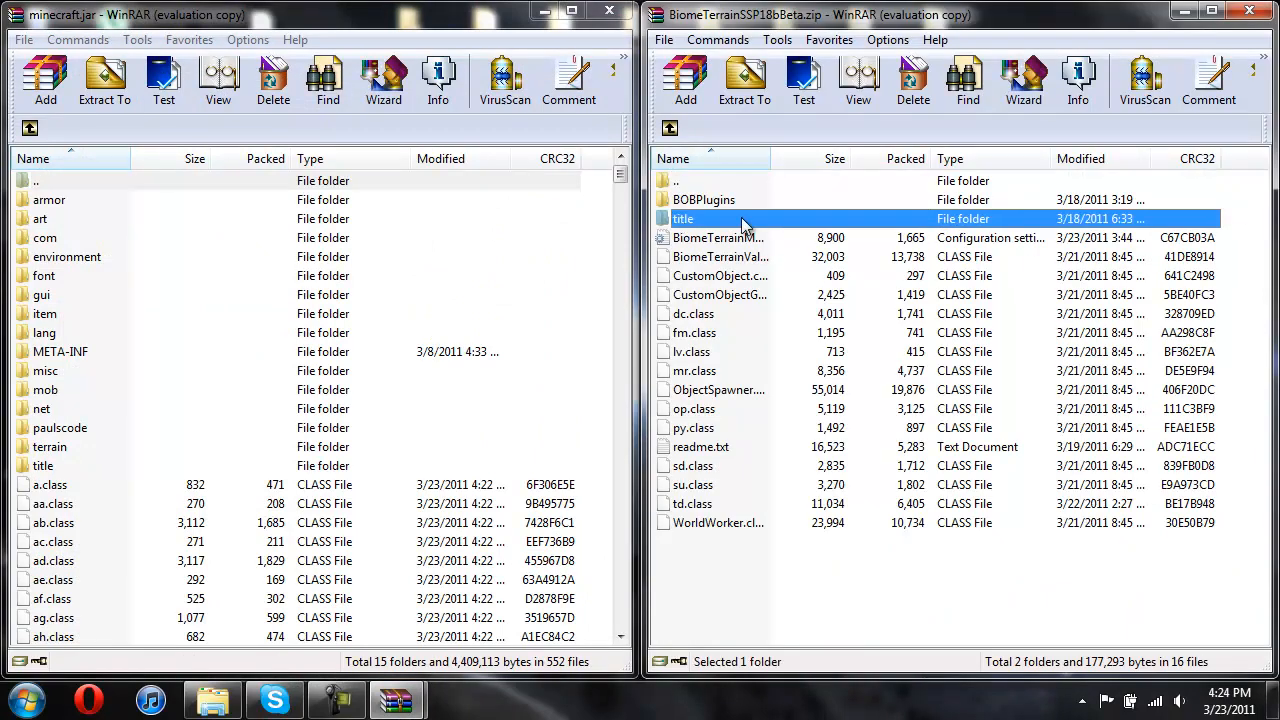
left_click(44, 80)
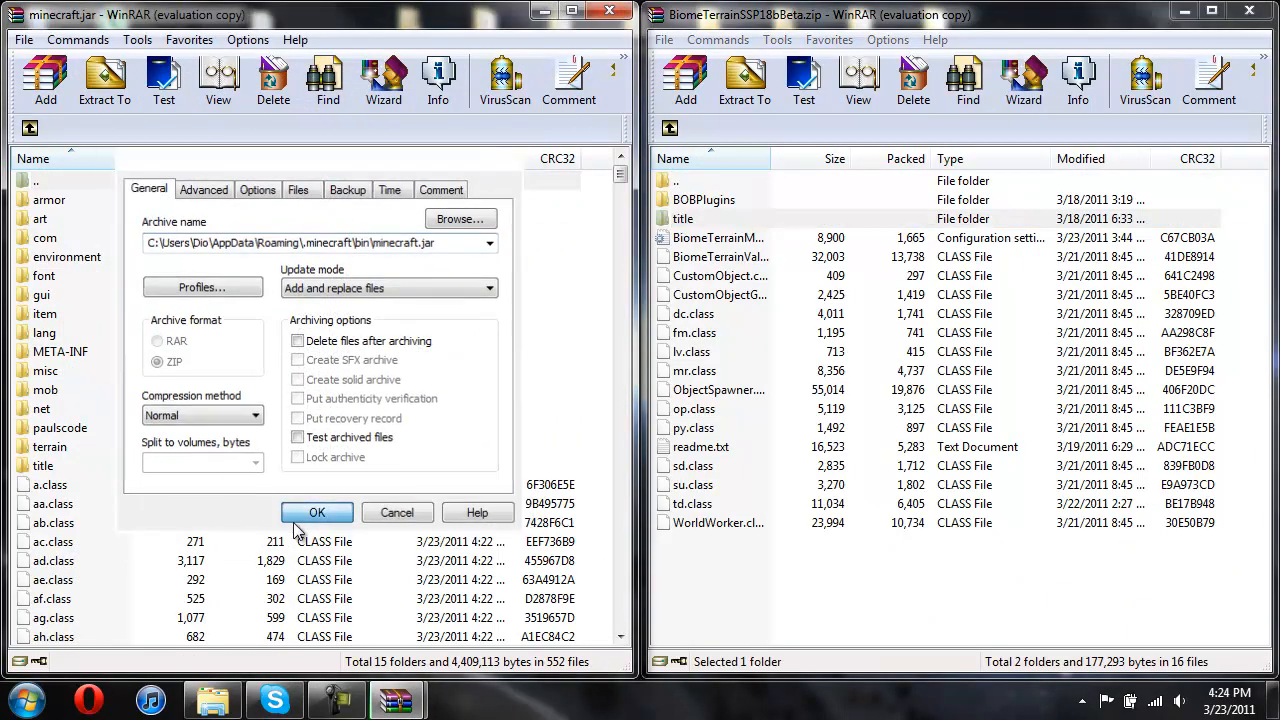
left_click(316, 512)
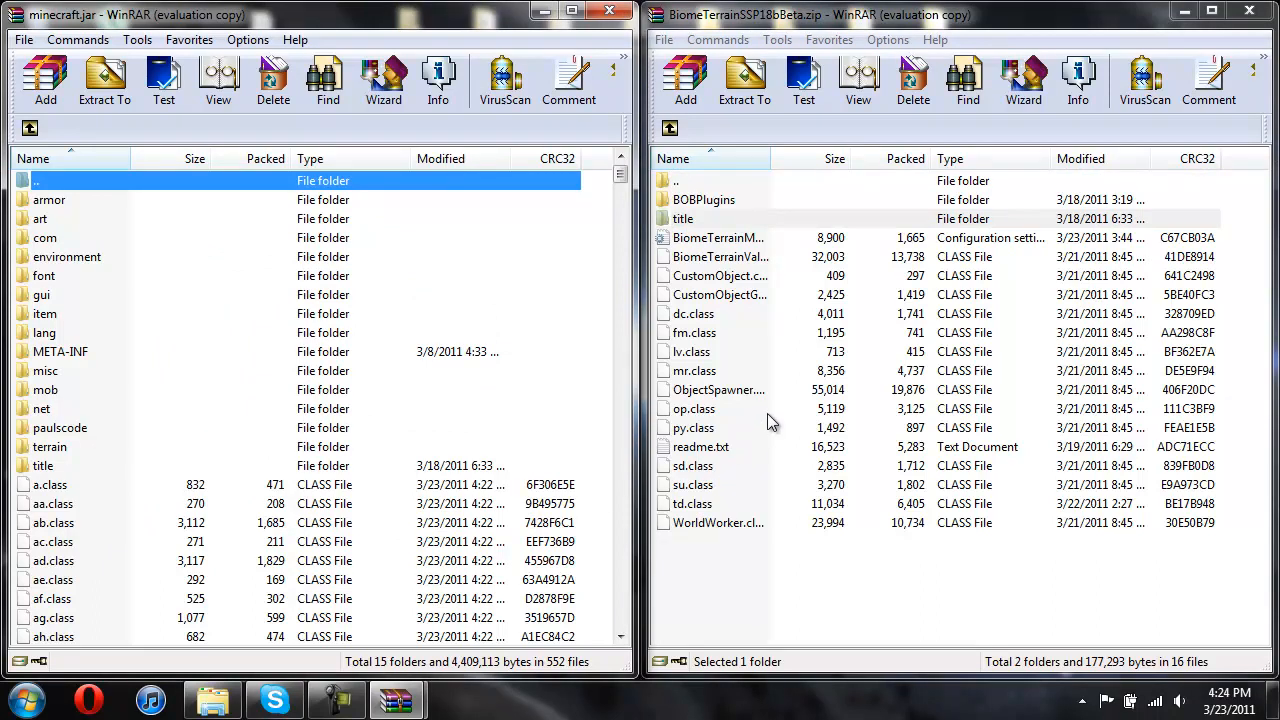
- Add the mod's class files through py.class into minecraft.jar
left_click(720, 256)
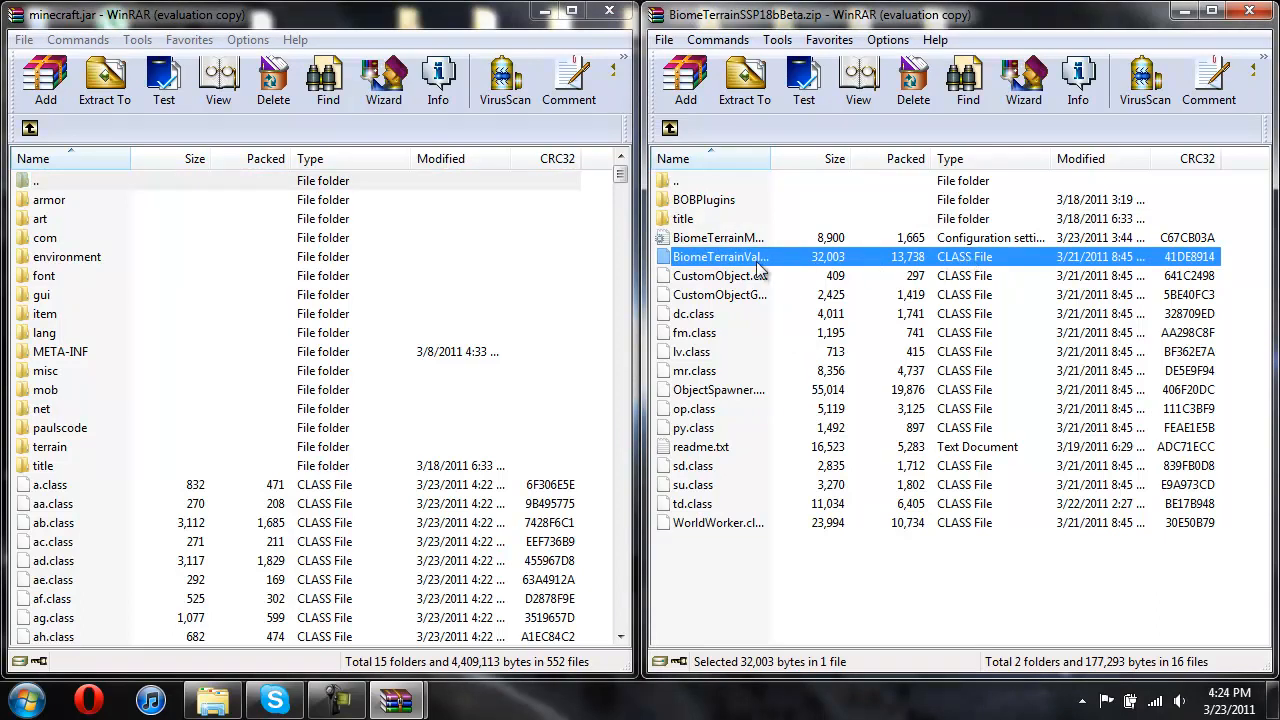
mouse_move(704, 436)
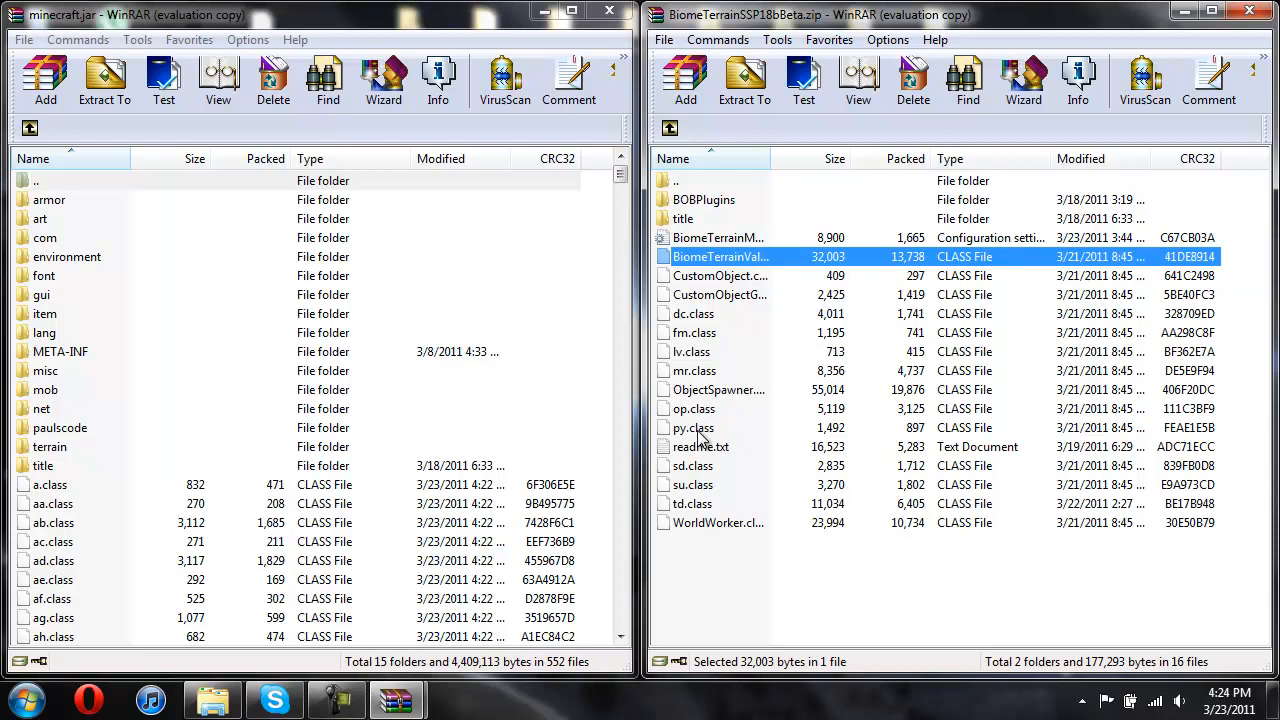
left_click(692, 428)
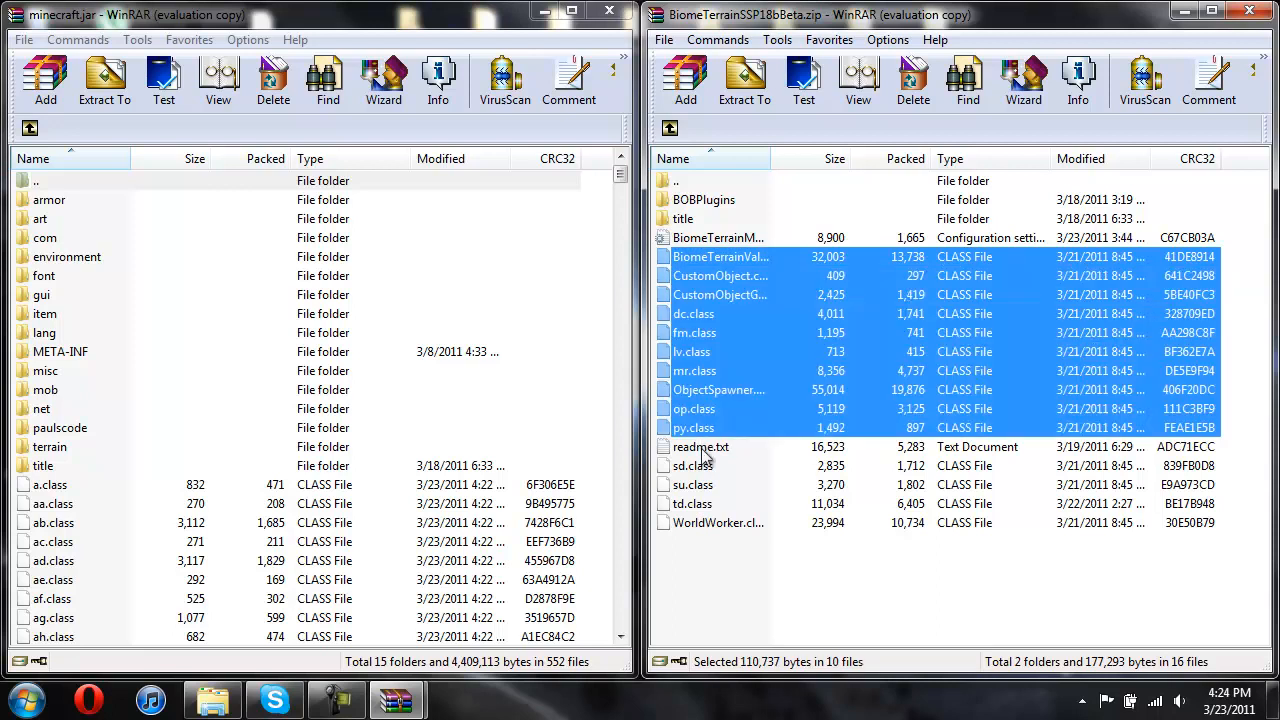
left_click(44, 80)
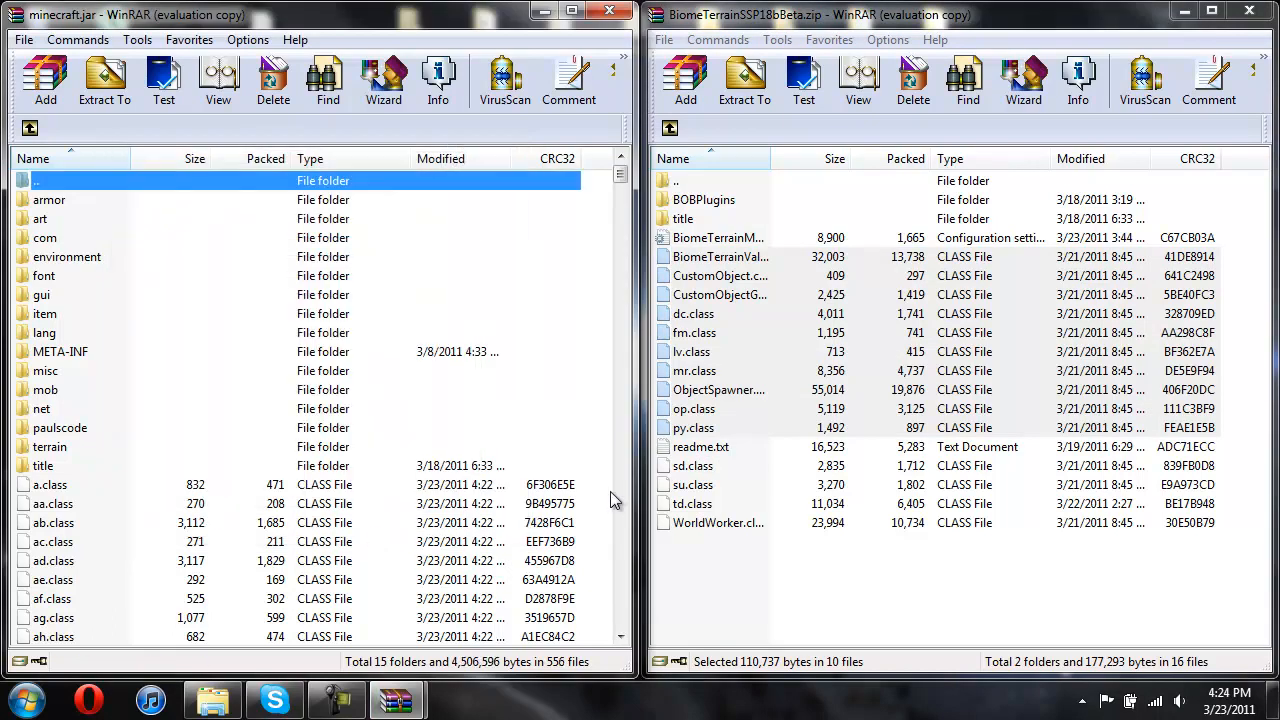
mouse_move(700, 478)
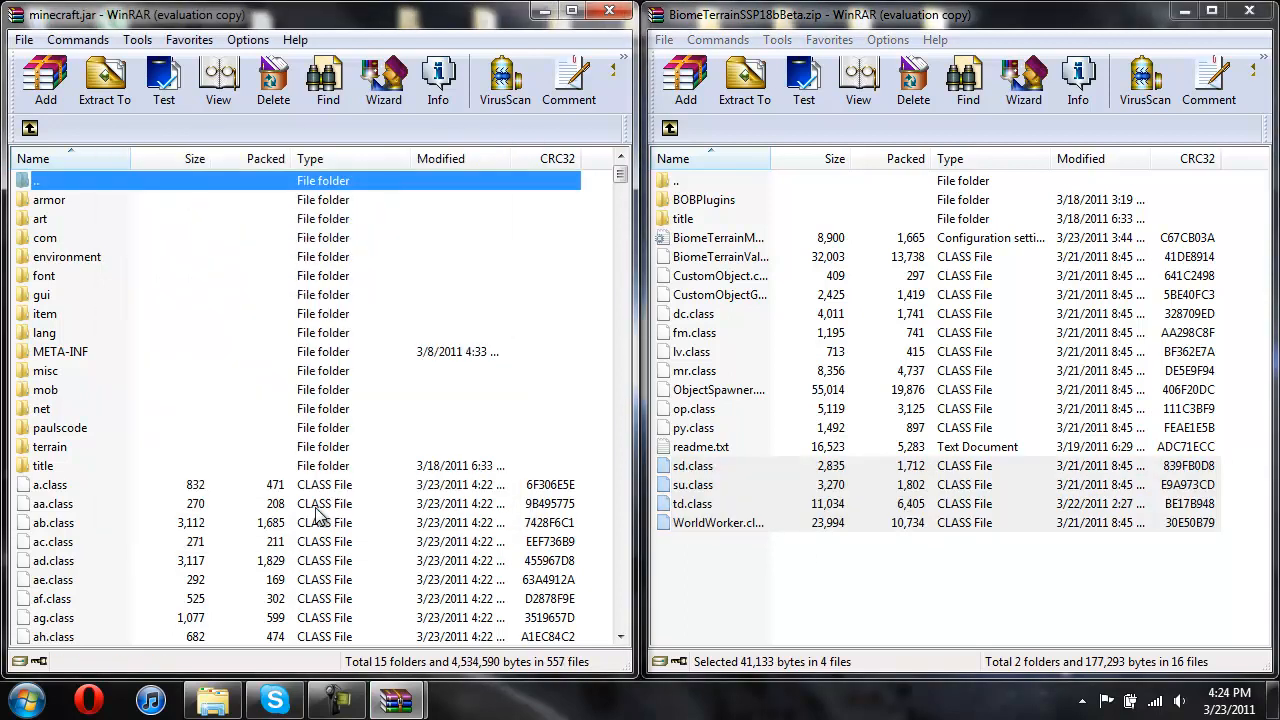
mouse_move(756, 464)
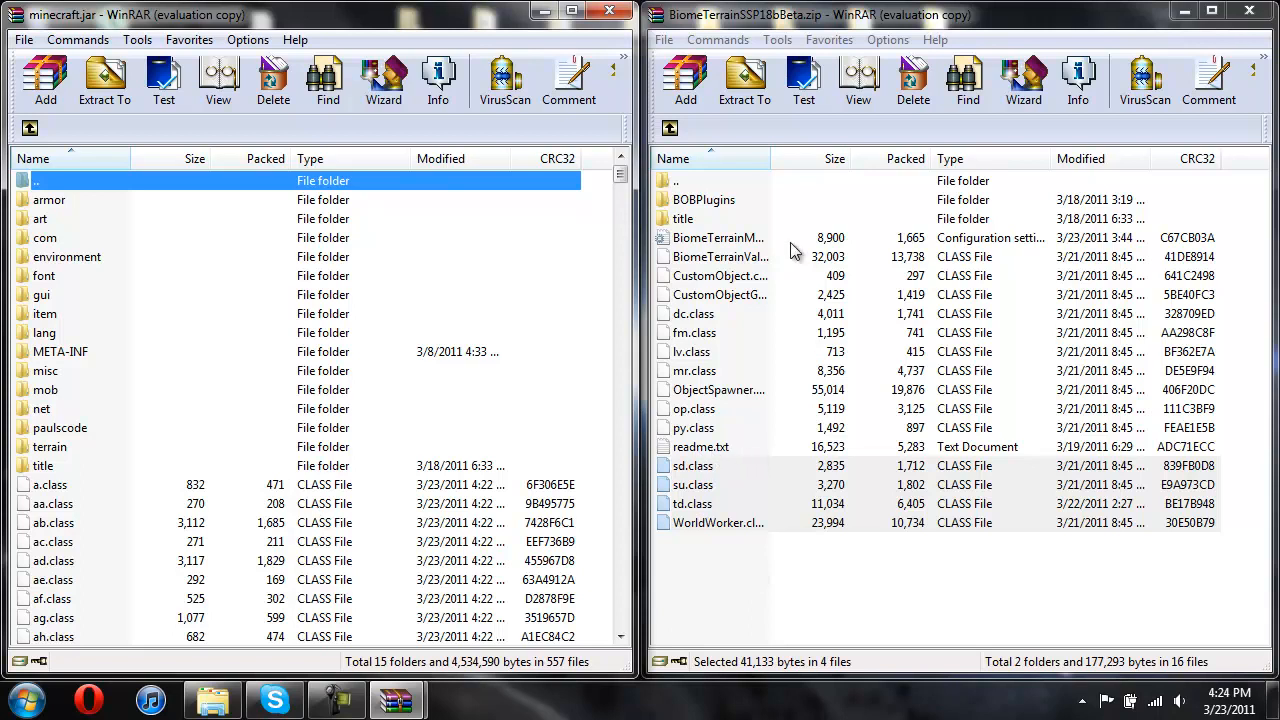
mouse_move(932, 248)
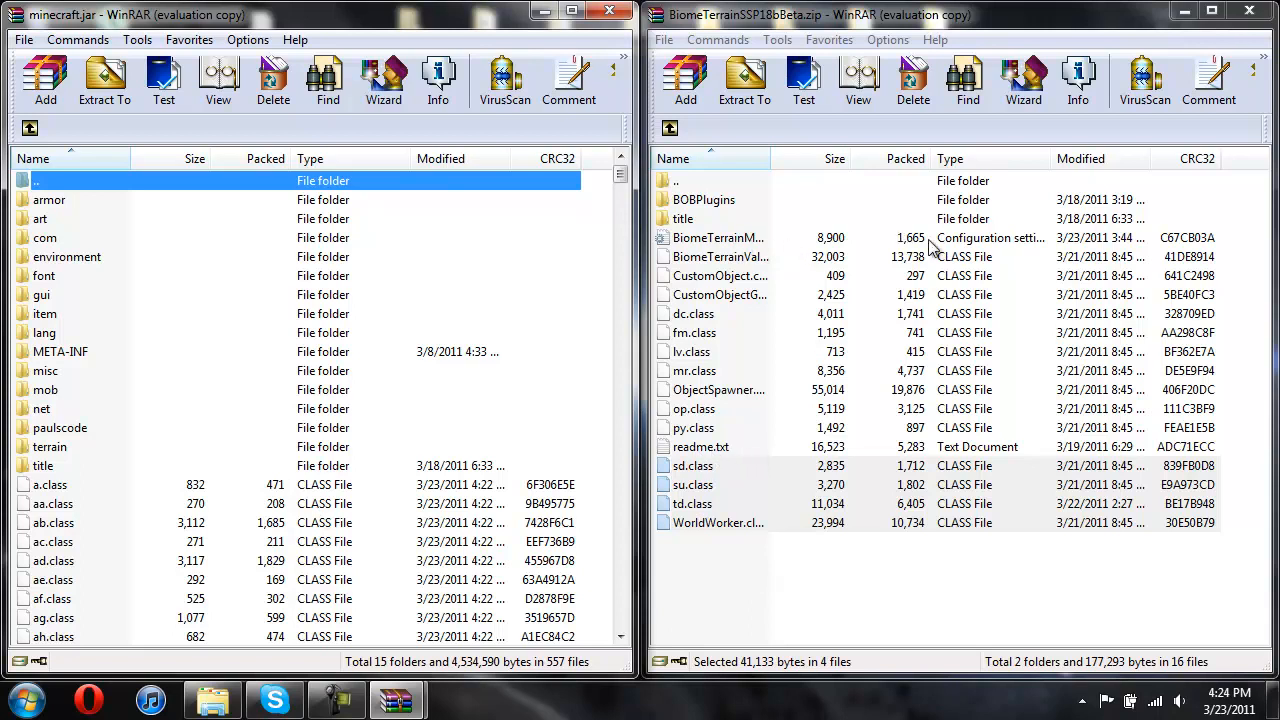
mouse_move(416, 532)
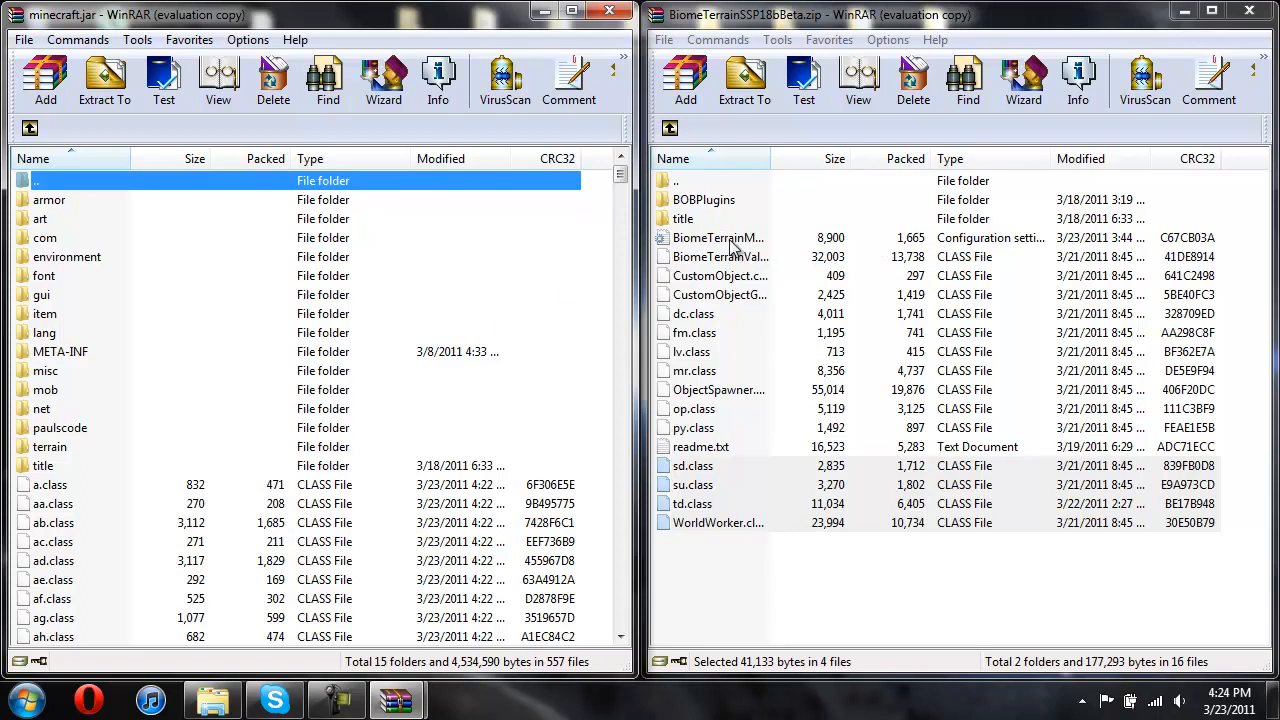
mouse_move(656, 256)
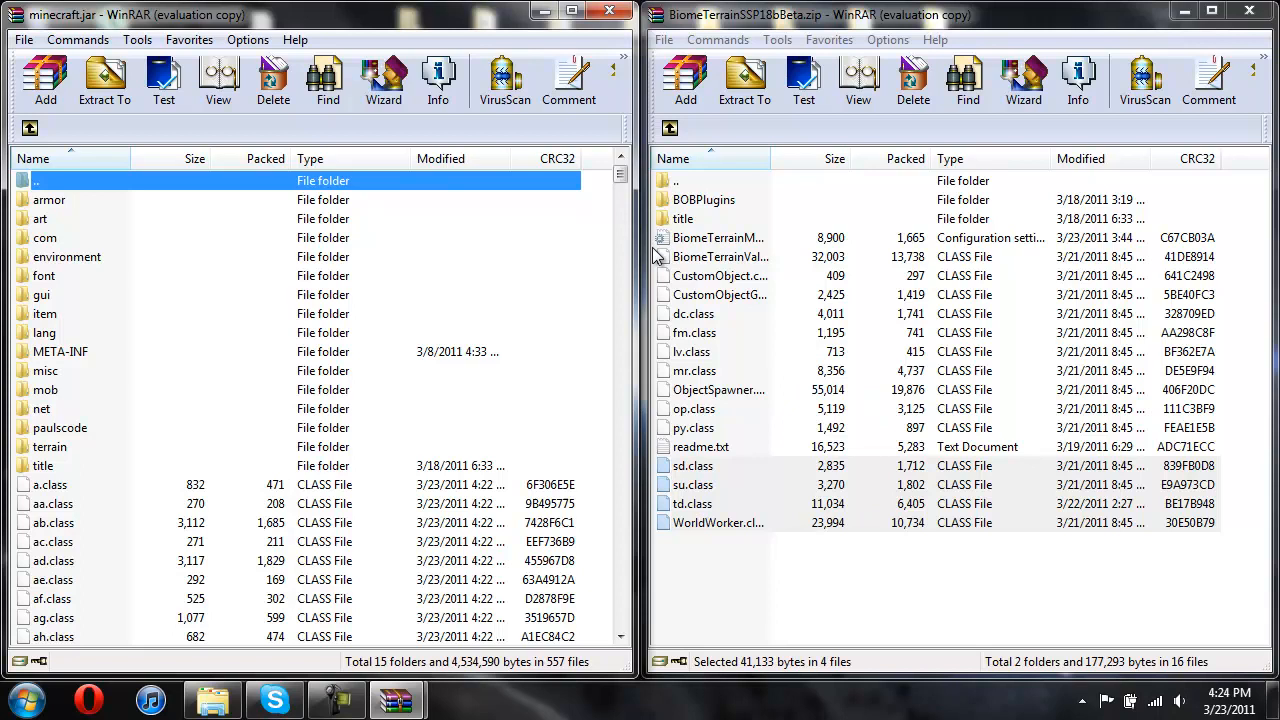
mouse_move(344, 184)
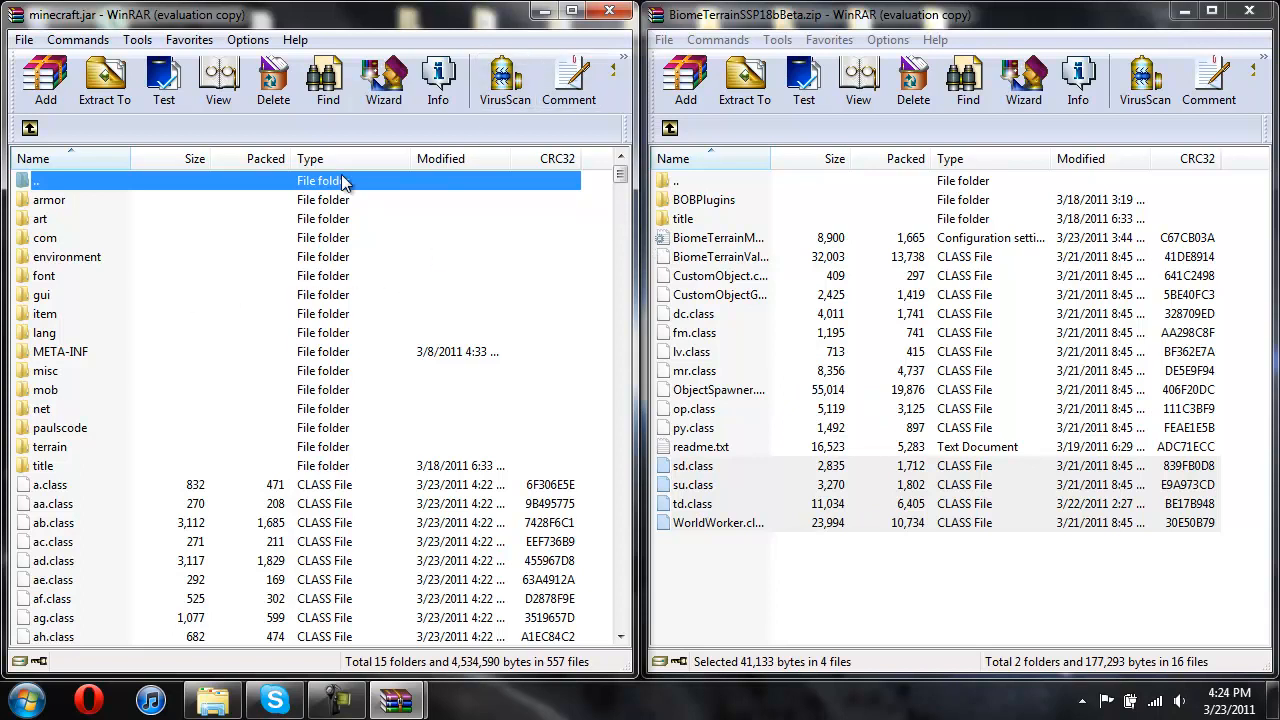
mouse_move(64, 370)
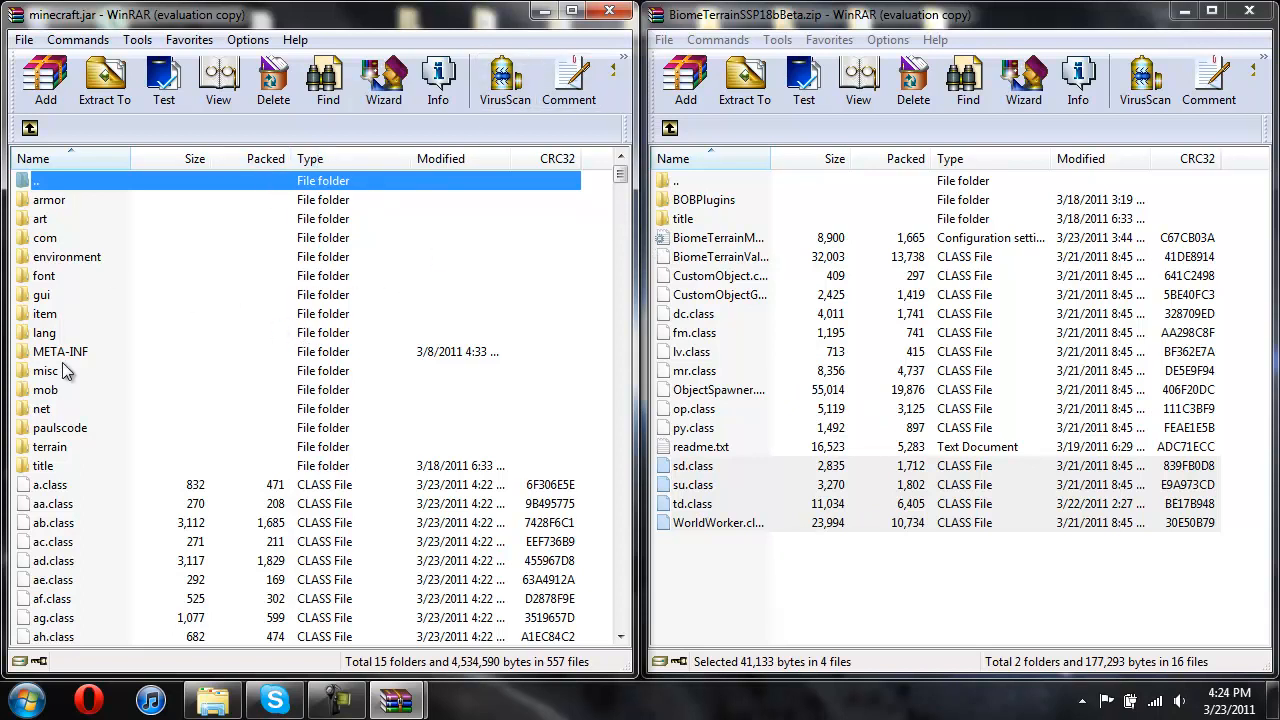
- Delete the META-INF folder from minecraft.jar
left_click(60, 352)
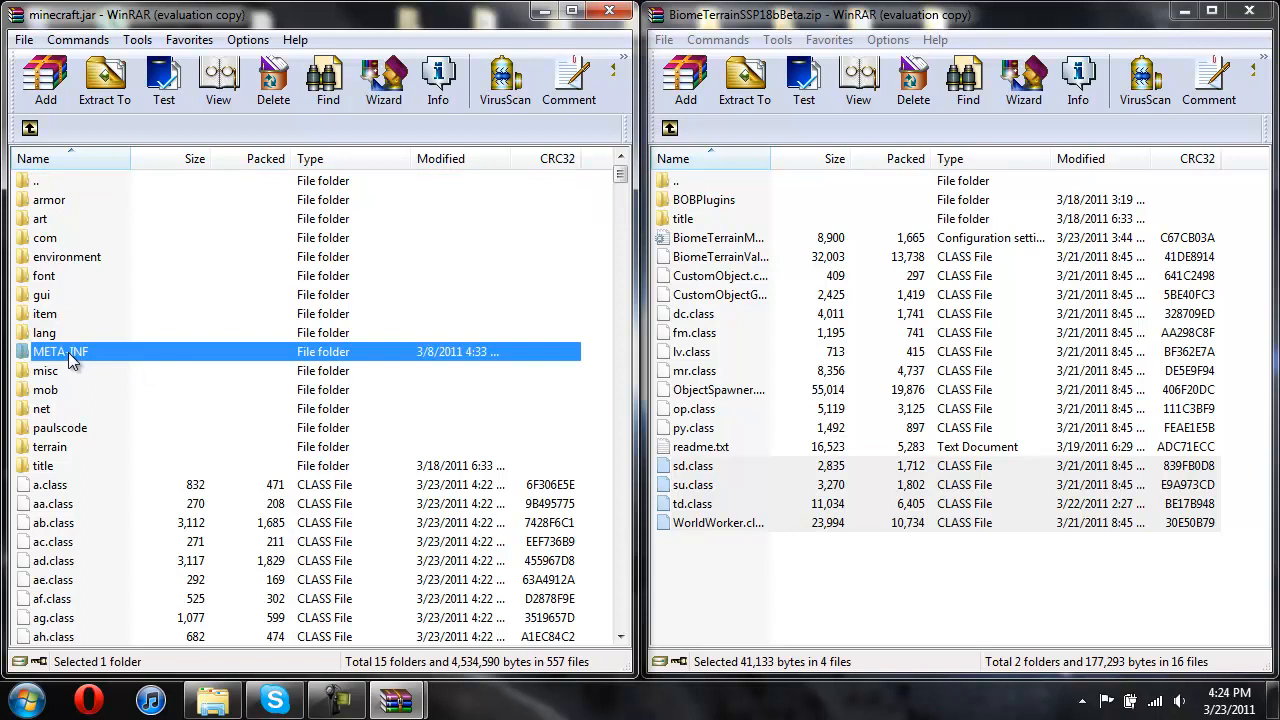
right_click(60, 352)
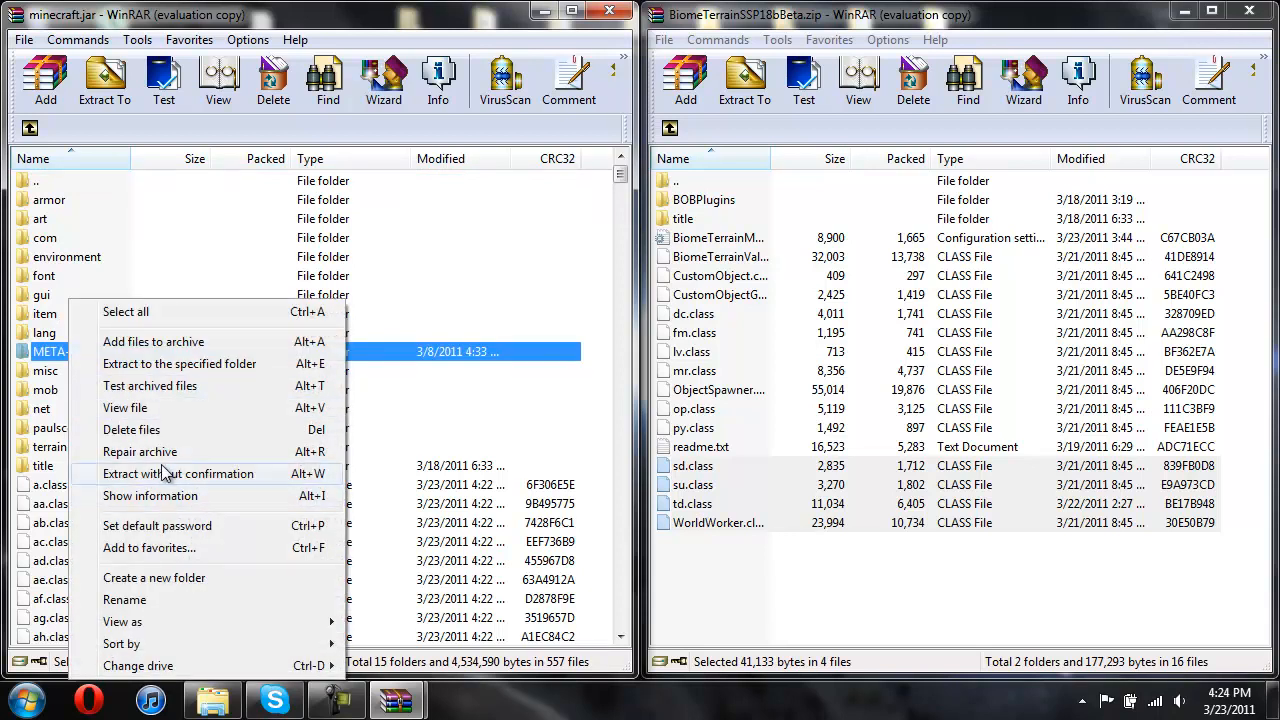
left_click(132, 428)
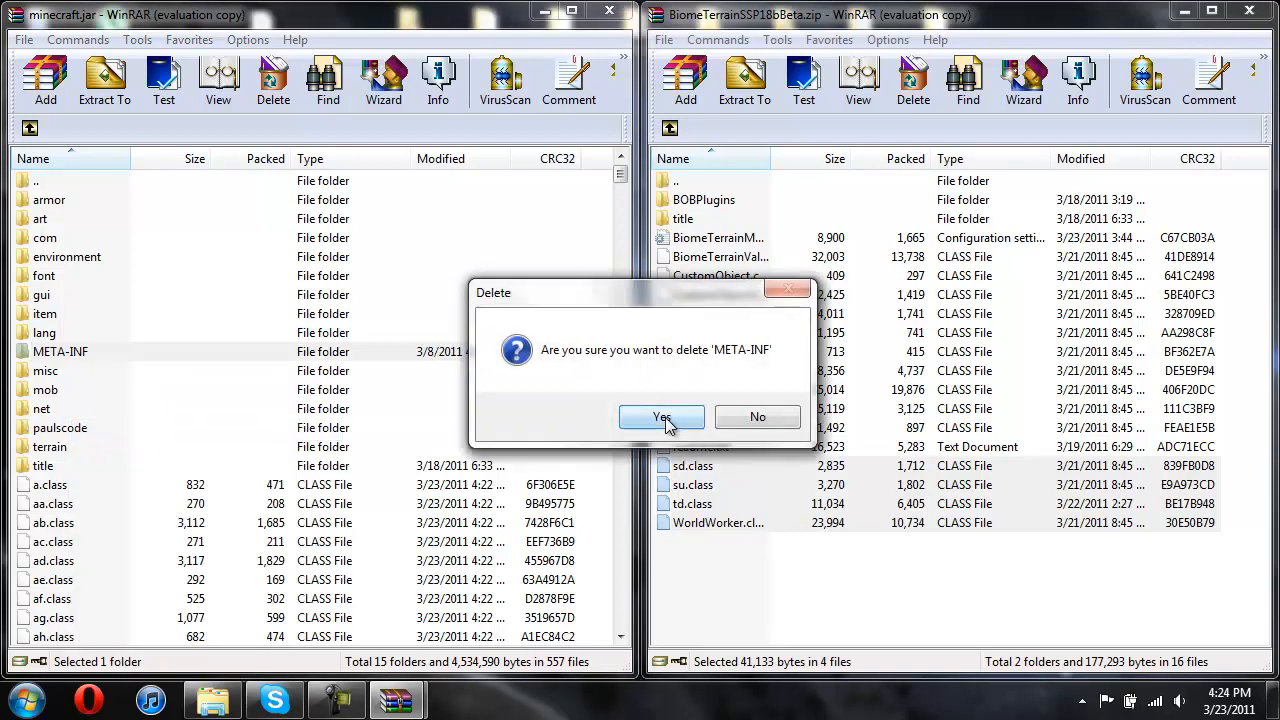
left_click(660, 418)
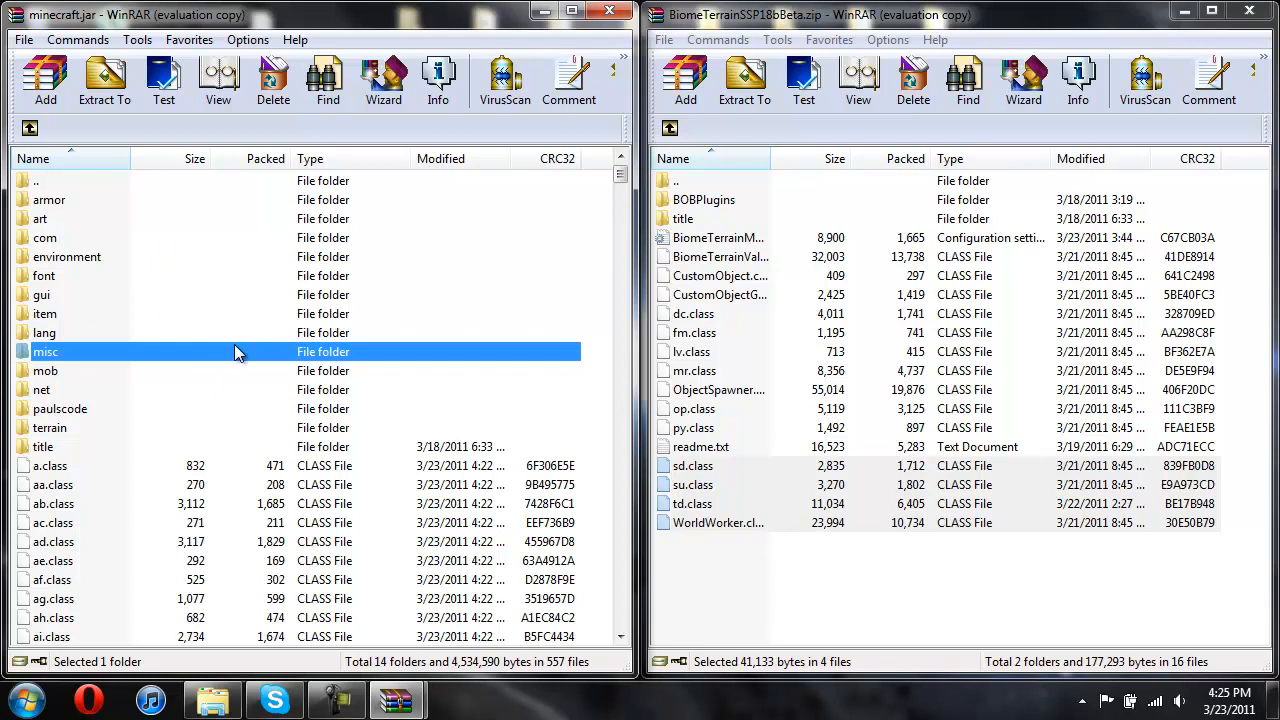
mouse_move(220, 344)
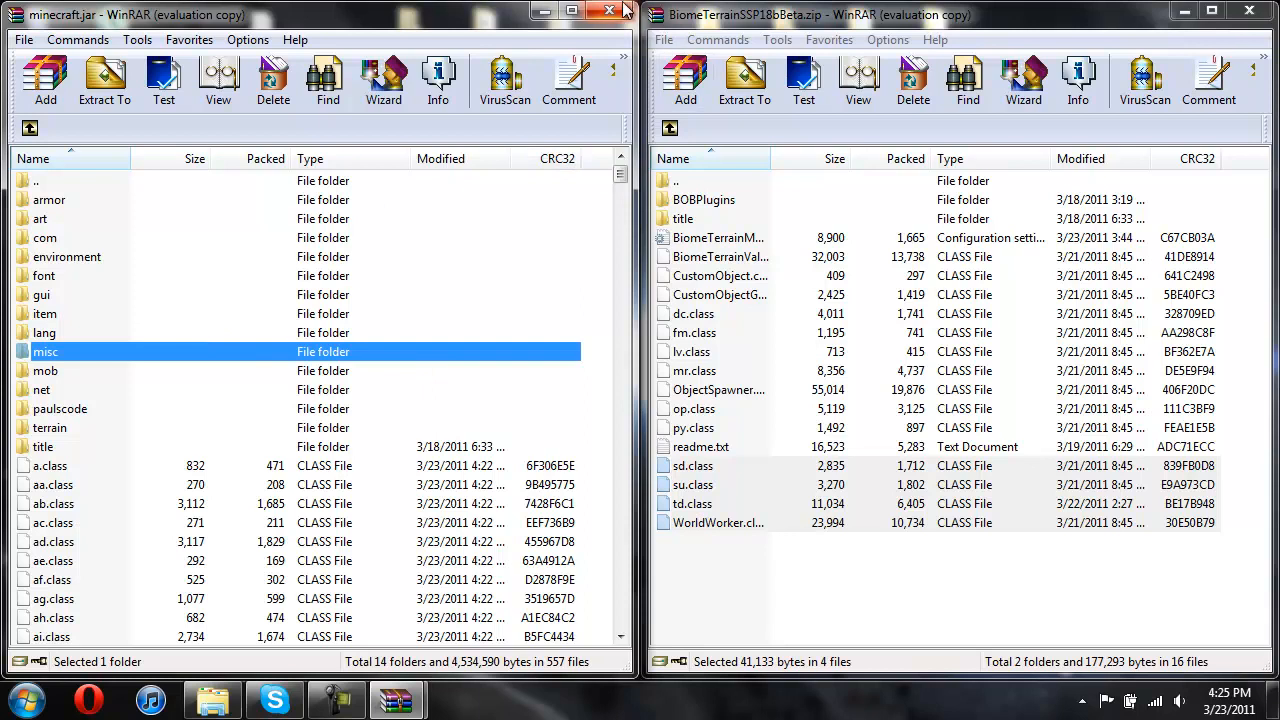
mouse_move(614, 12)
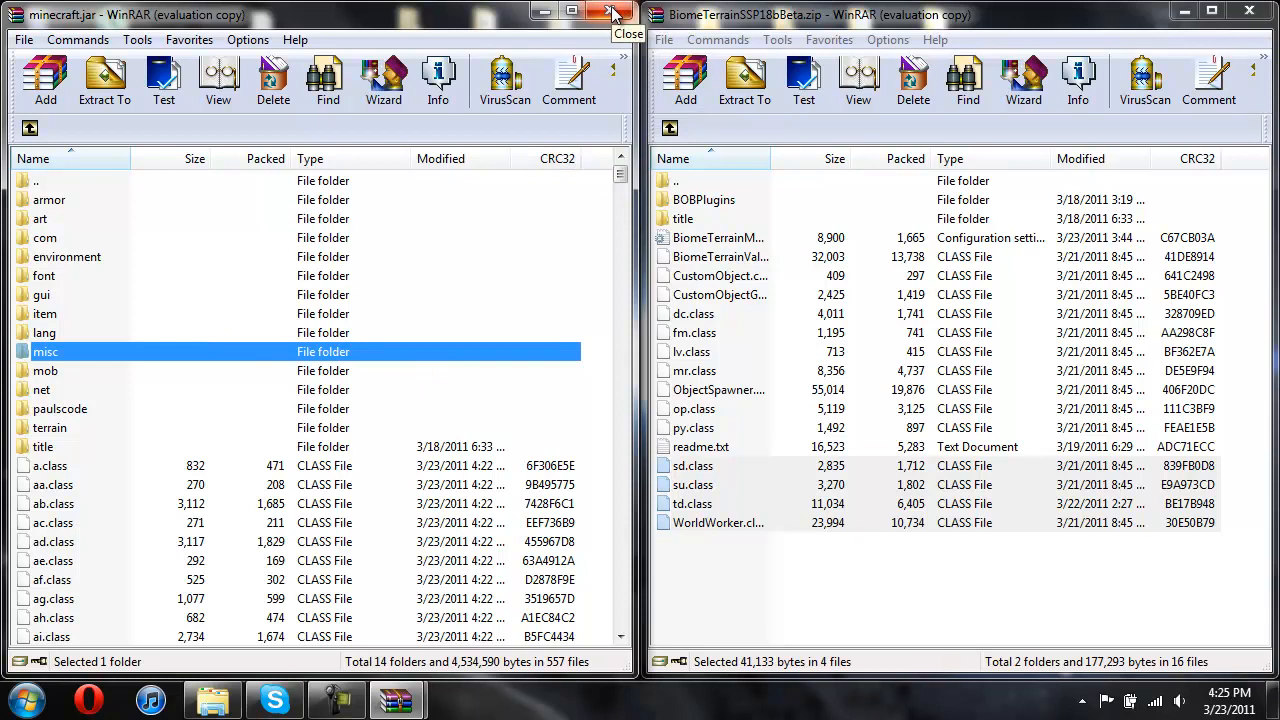
- Close minecraft.jar, go to .minecraft\saves and create a new folder named Biom
left_click(614, 14)
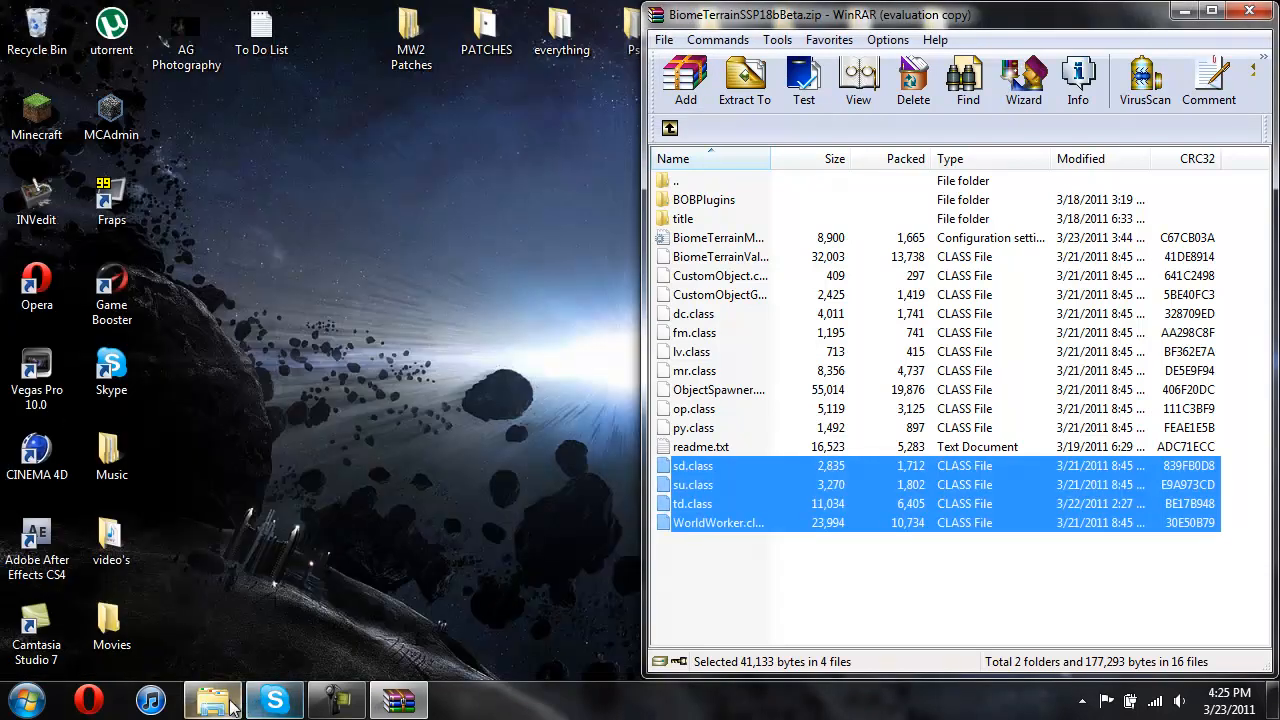
left_click(212, 700)
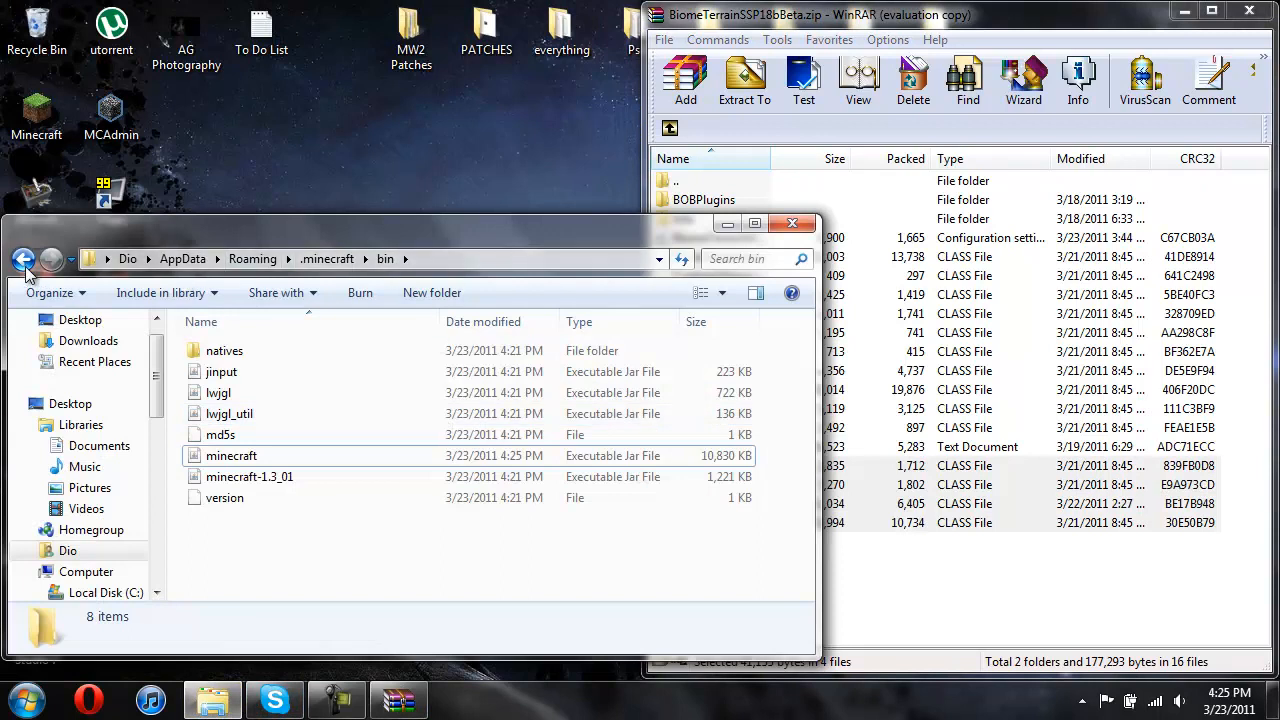
left_click(24, 260)
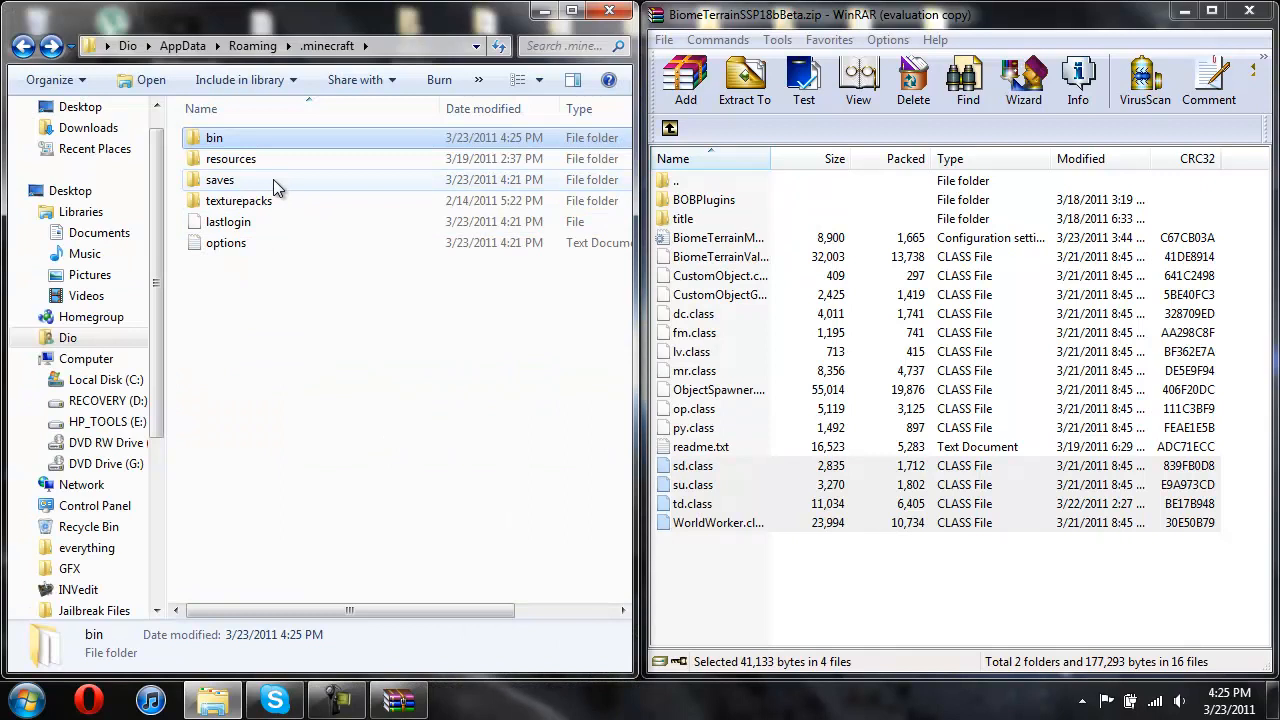
double_click(220, 180)
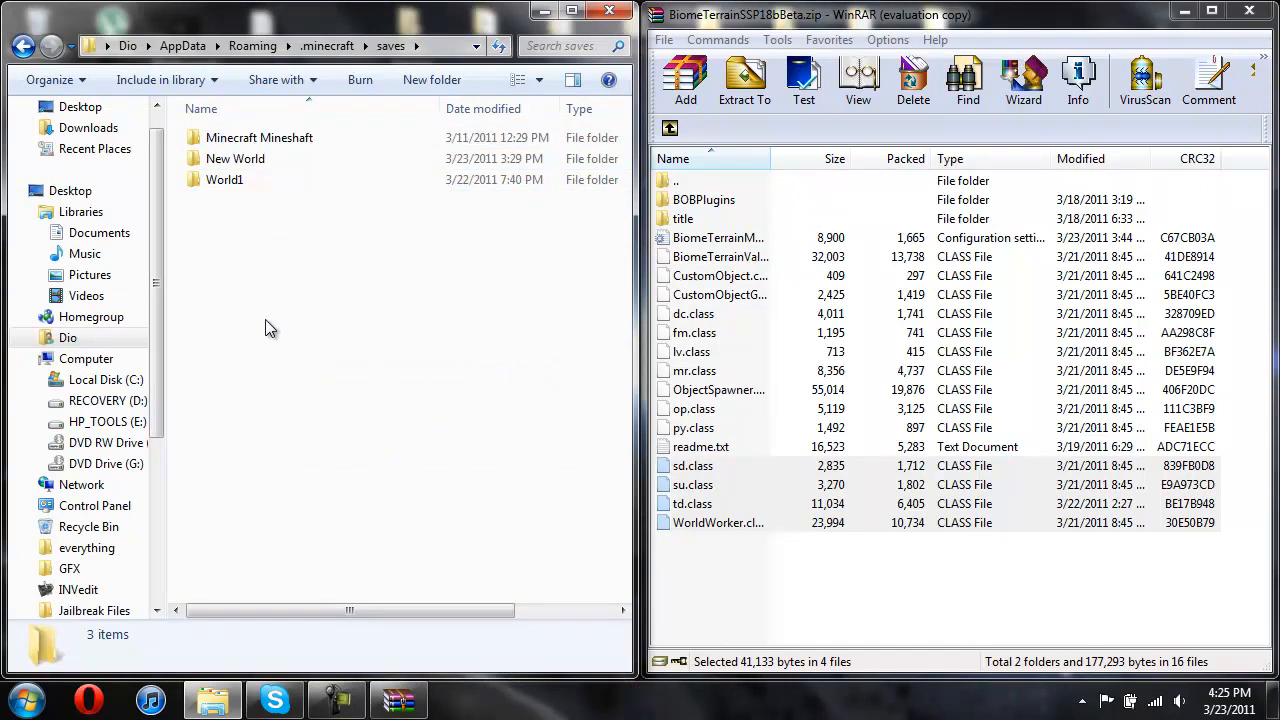
right_click(270, 330)
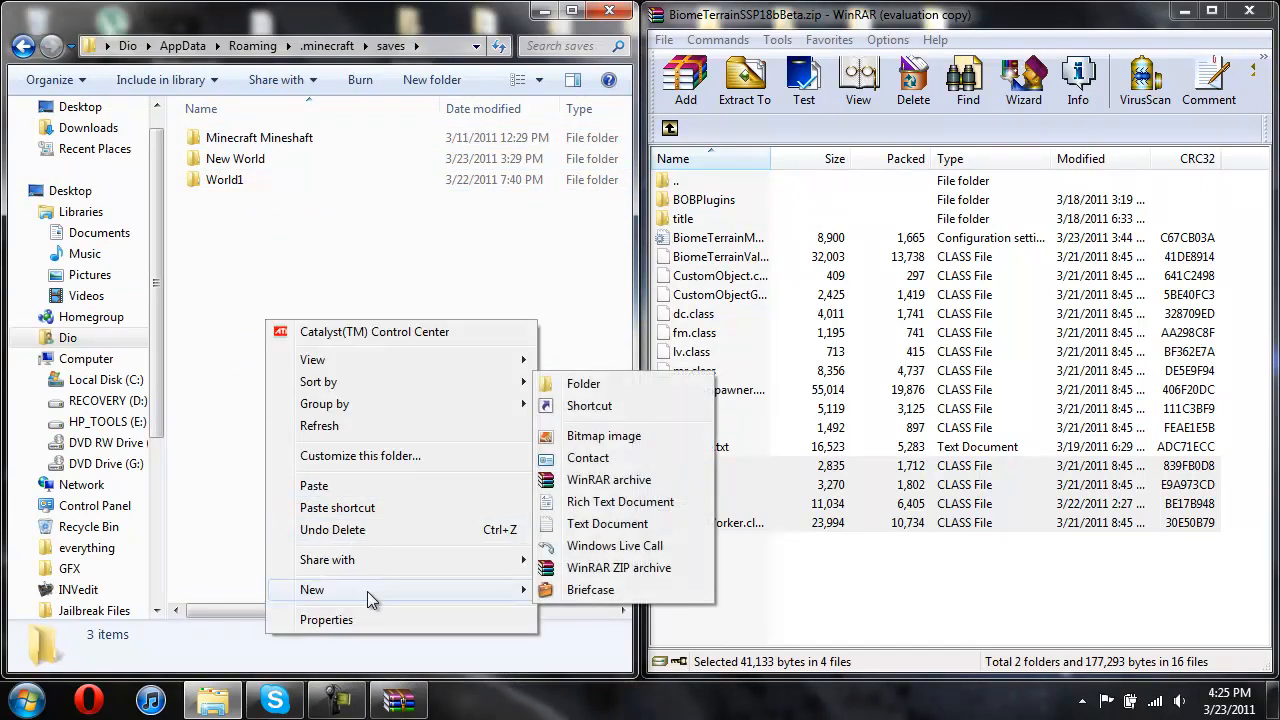
left_click(584, 384)
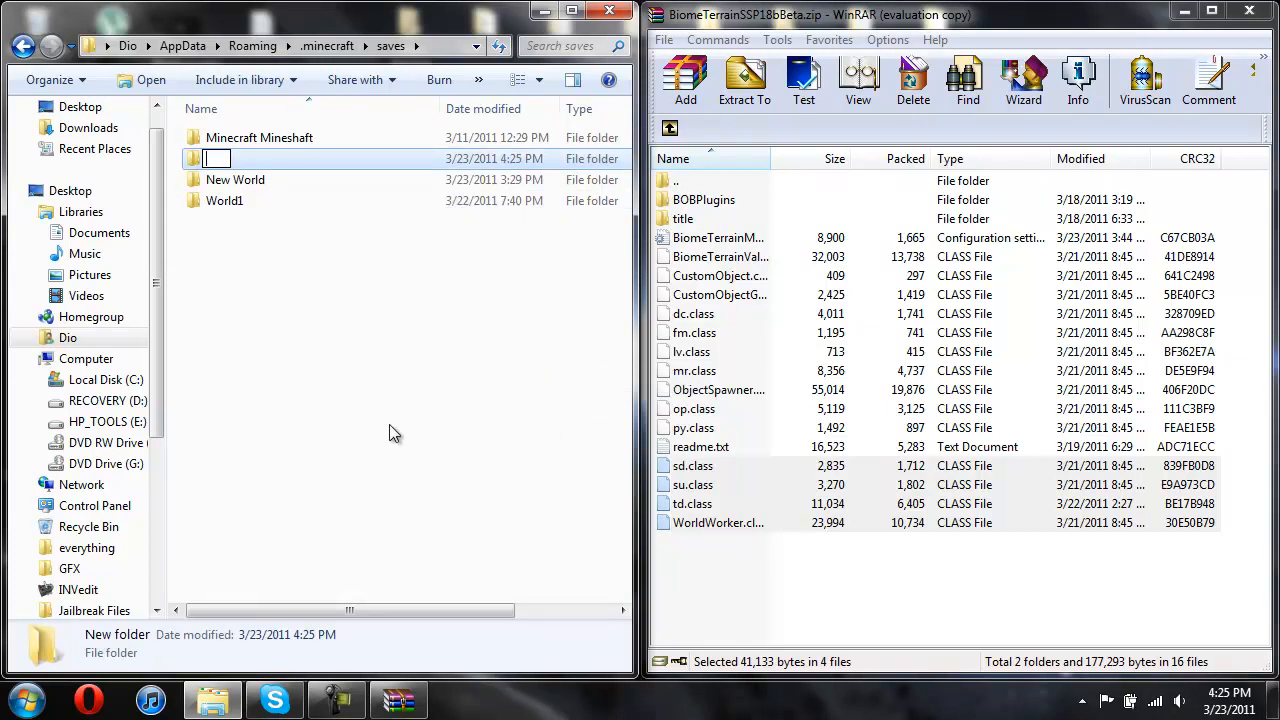
type("Biom")
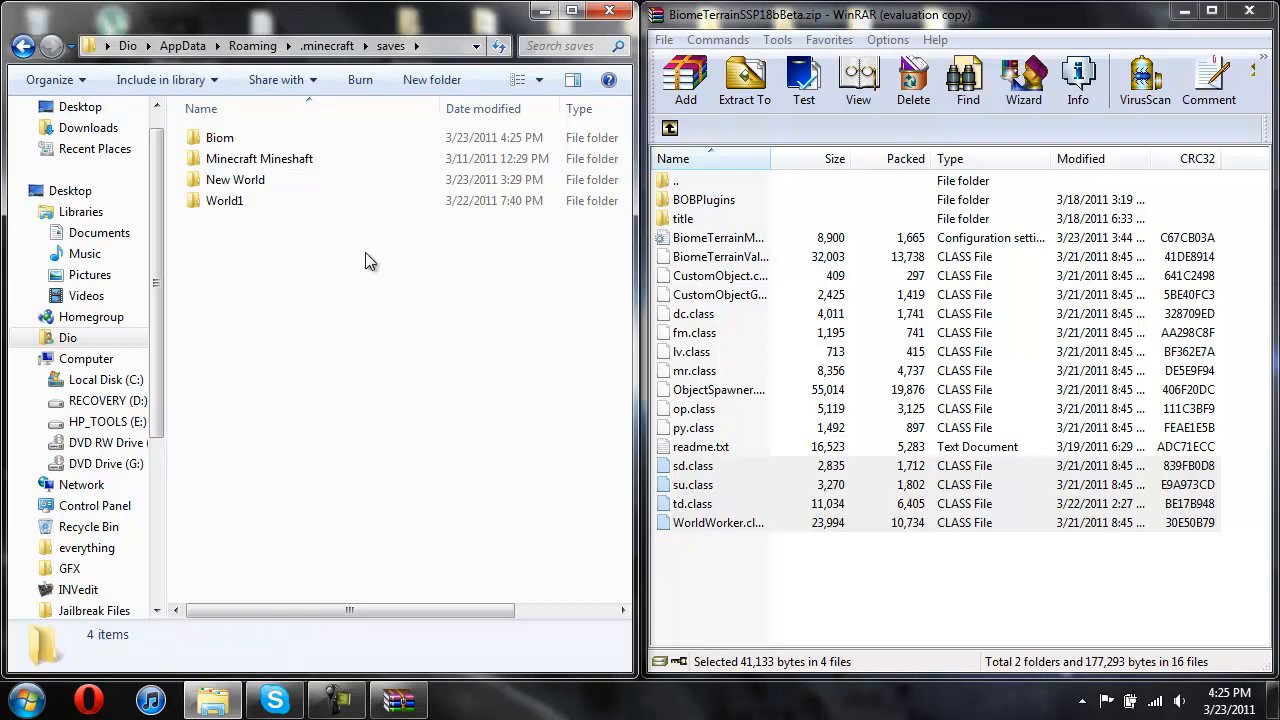
mouse_move(220, 144)
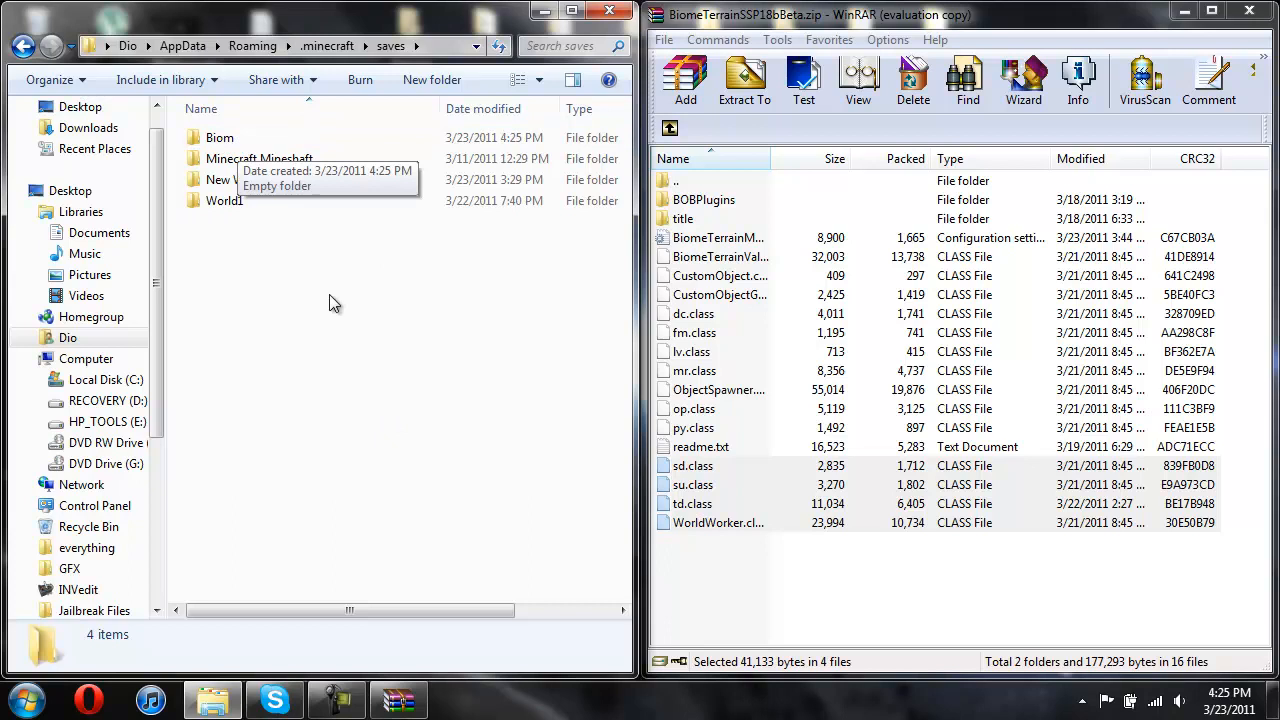
mouse_move(708, 214)
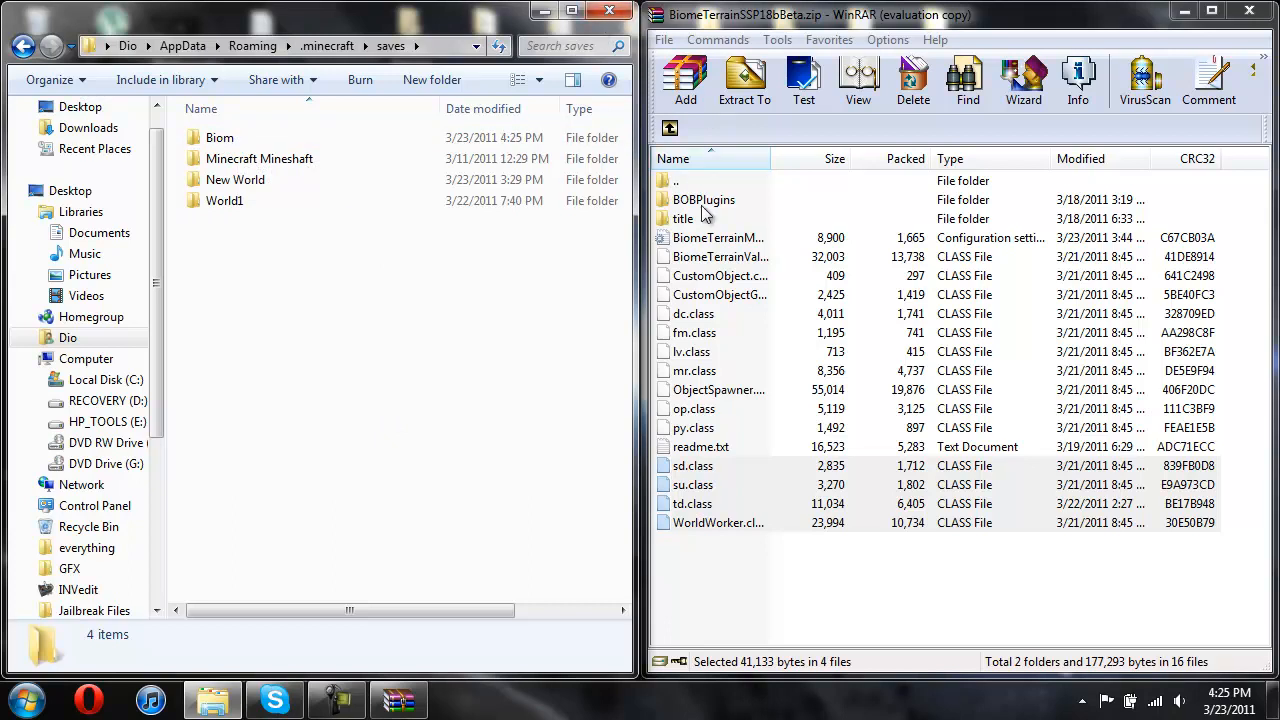
- Place BiomeTerrainModSettings into the Biom folder, then close Explorer and WinRAR
double_click(220, 136)
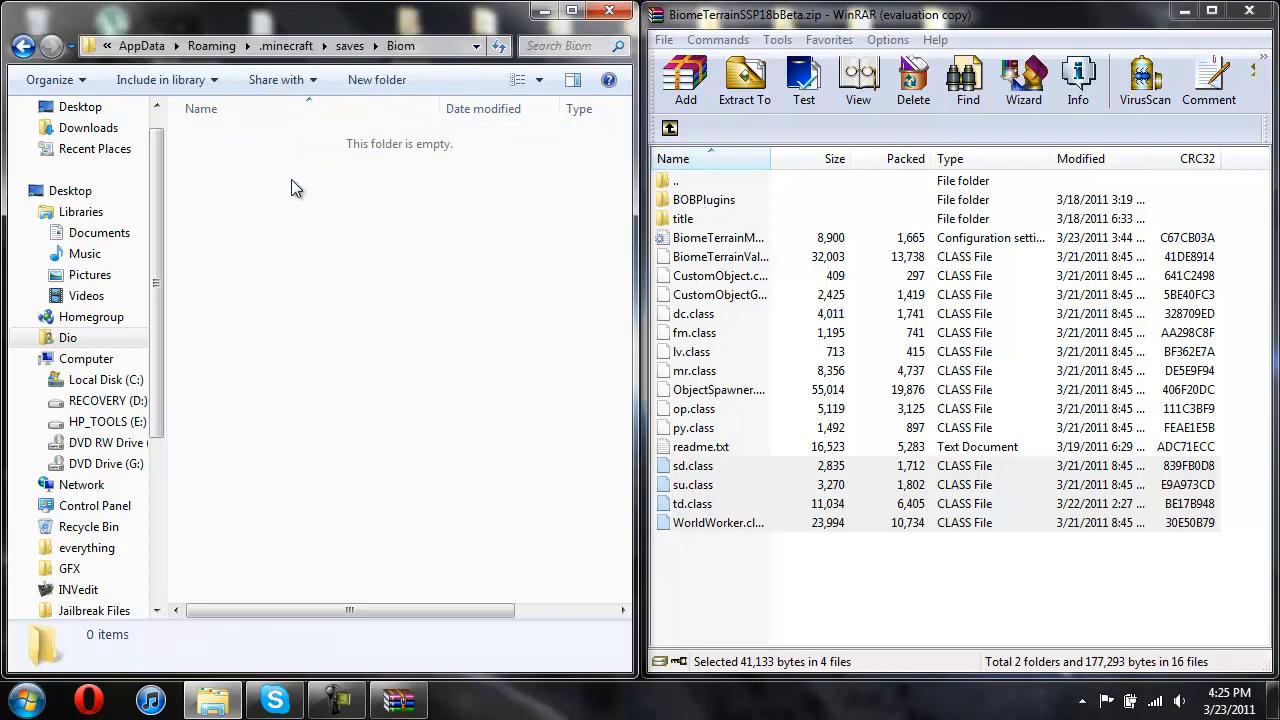
left_click(718, 236)
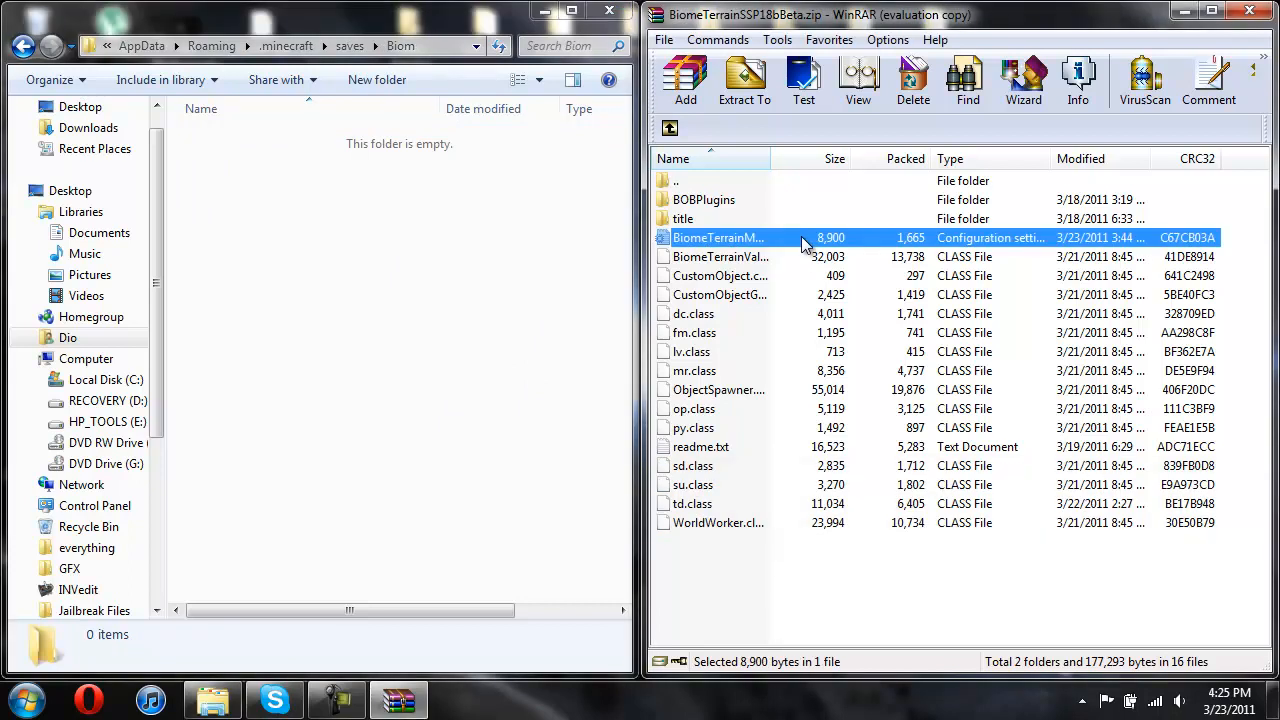
mouse_move(696, 250)
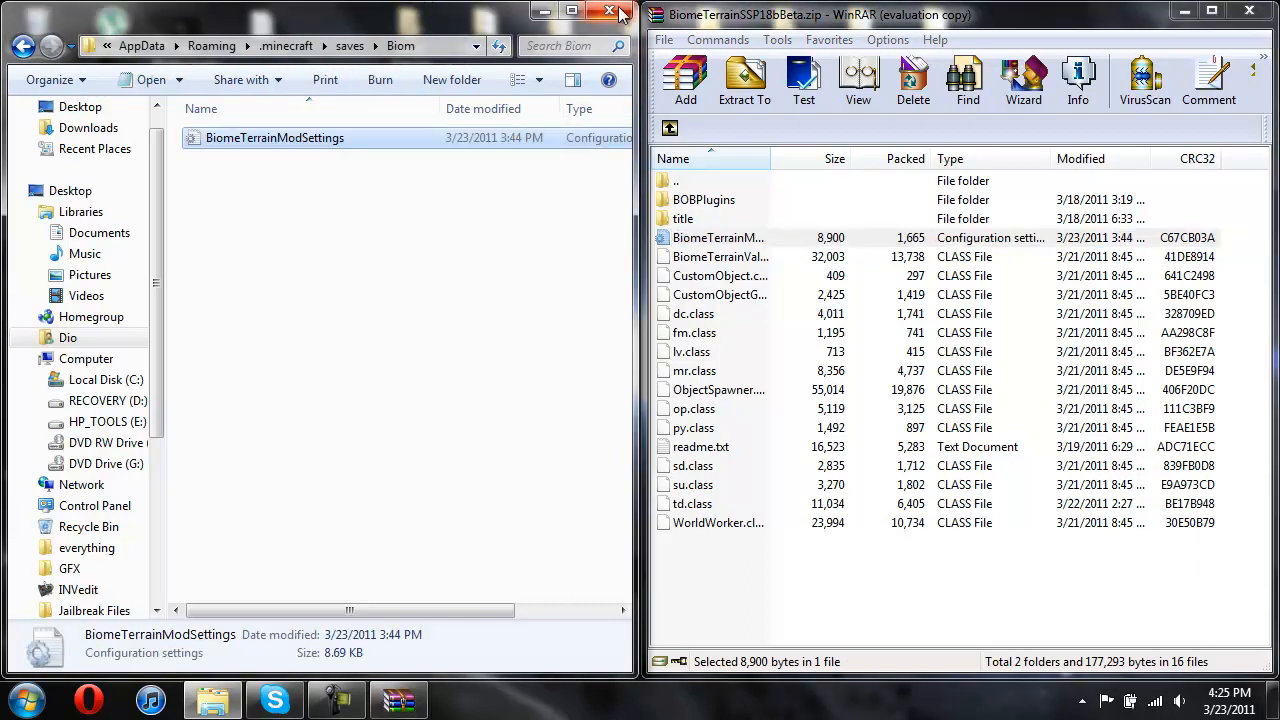
left_click(610, 12)
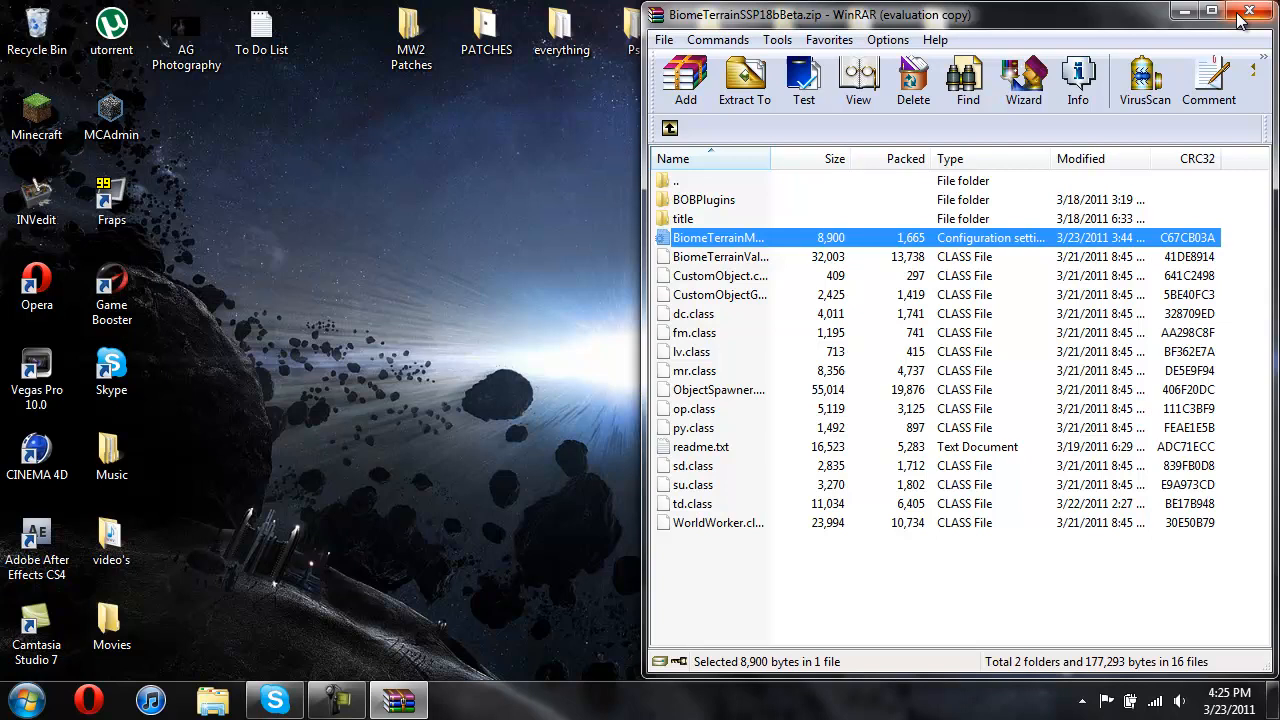
left_click(1248, 12)
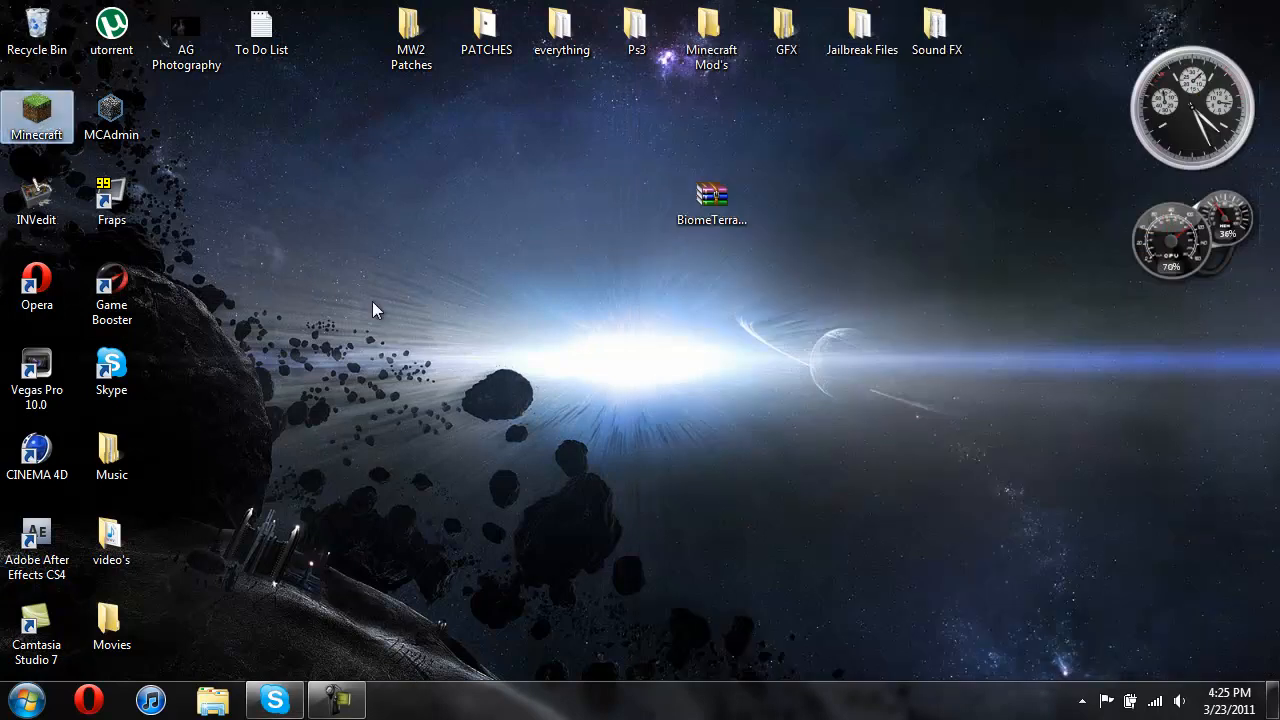
- Relaunch Minecraft, log in and go to the singleplayer world list
double_click(36, 116)
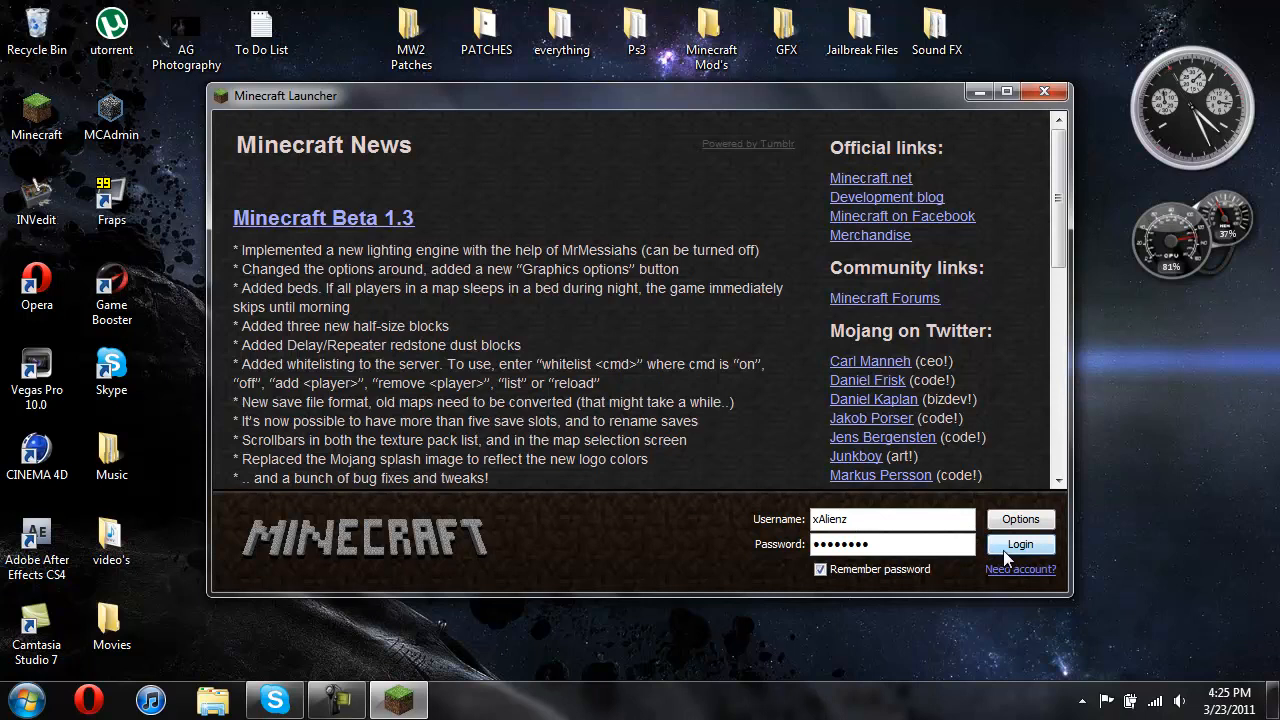
left_click(1020, 544)
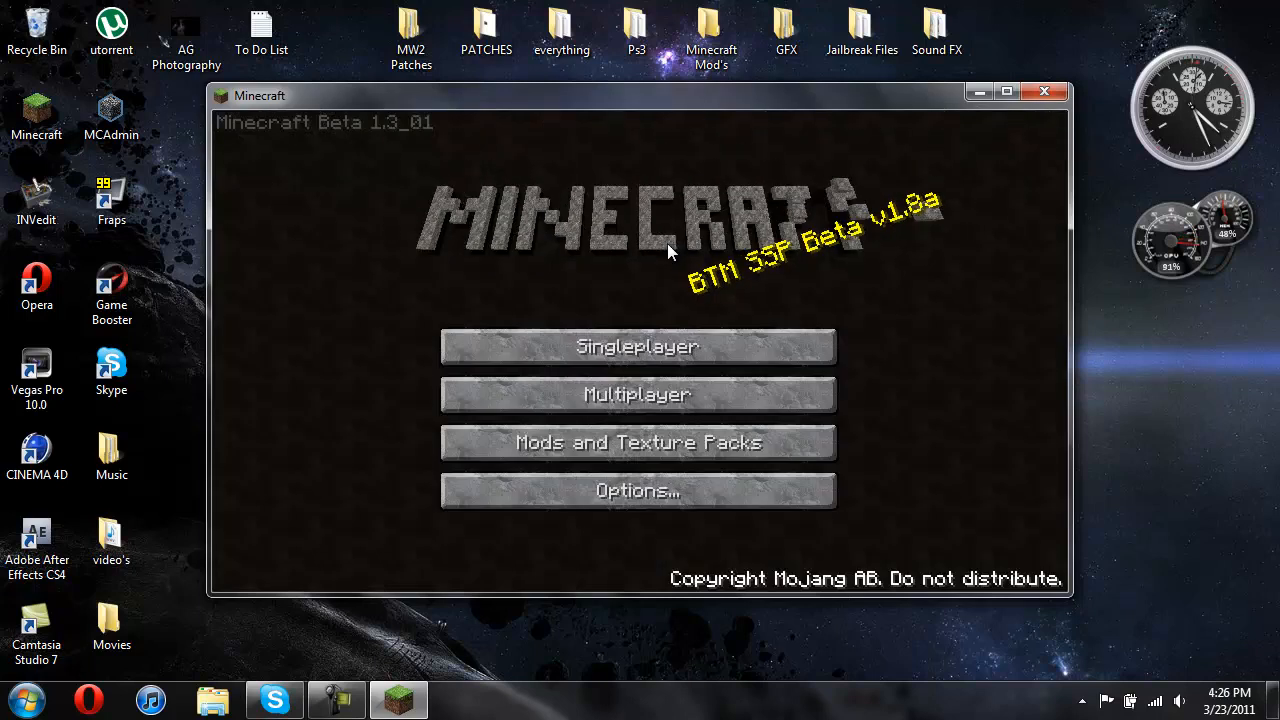
left_click(636, 346)
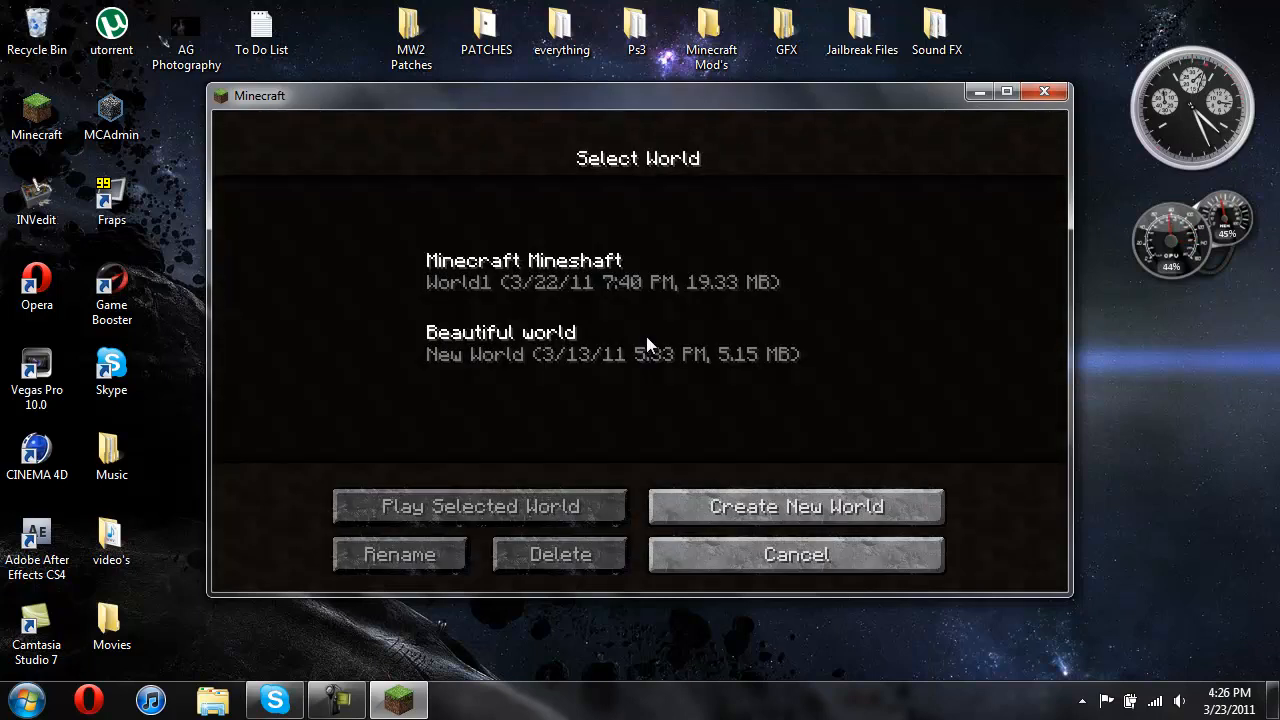
- Create a new world named Biom and start generating it
left_click(796, 506)
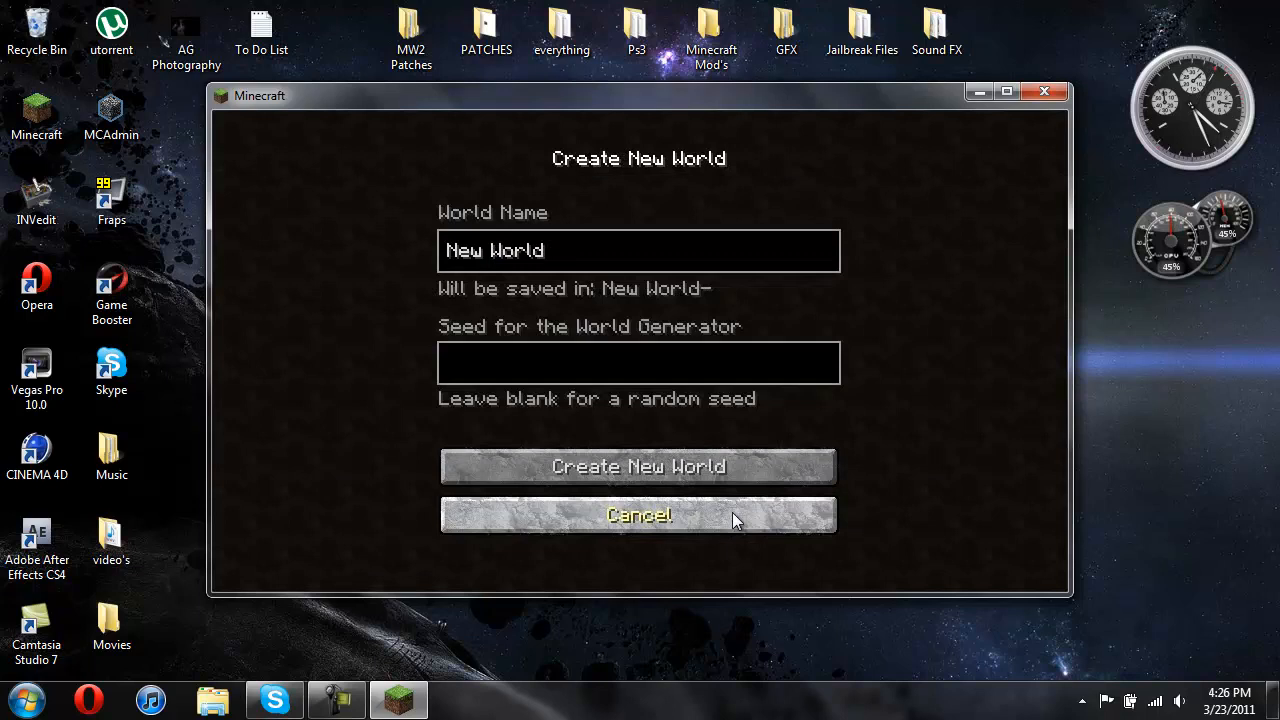
key("backspace")
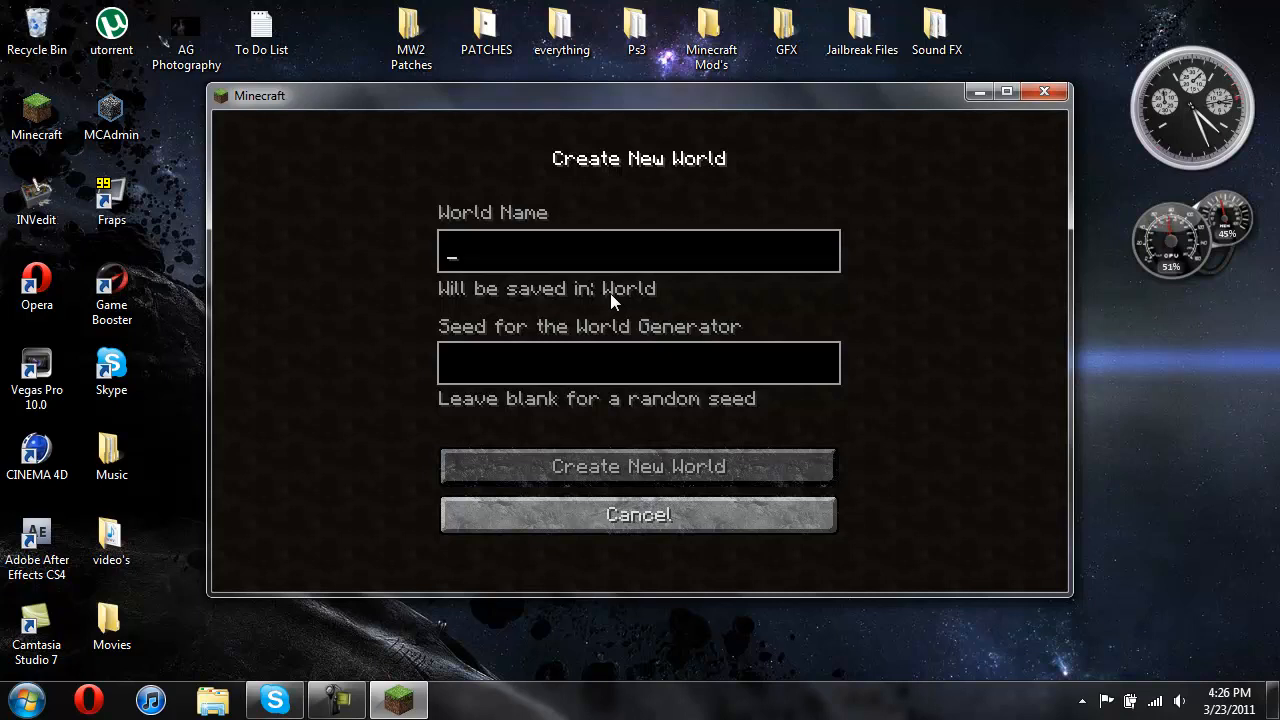
type("B")
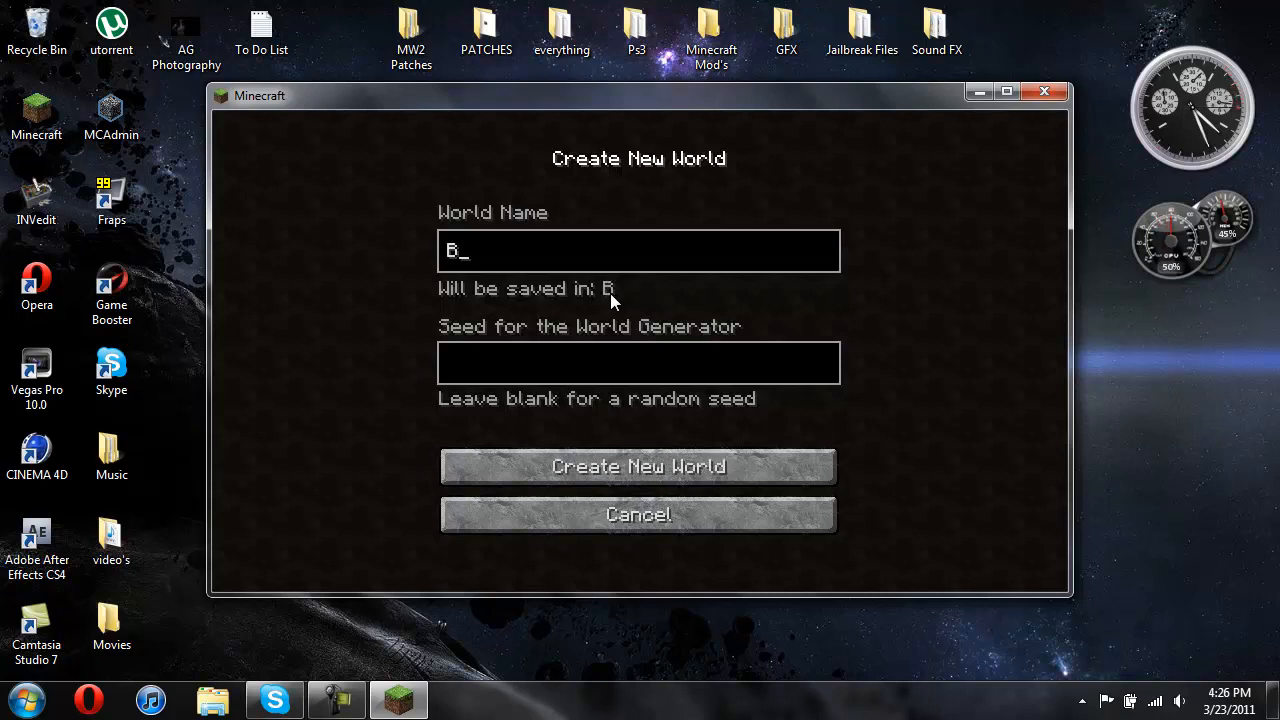
type("iom")
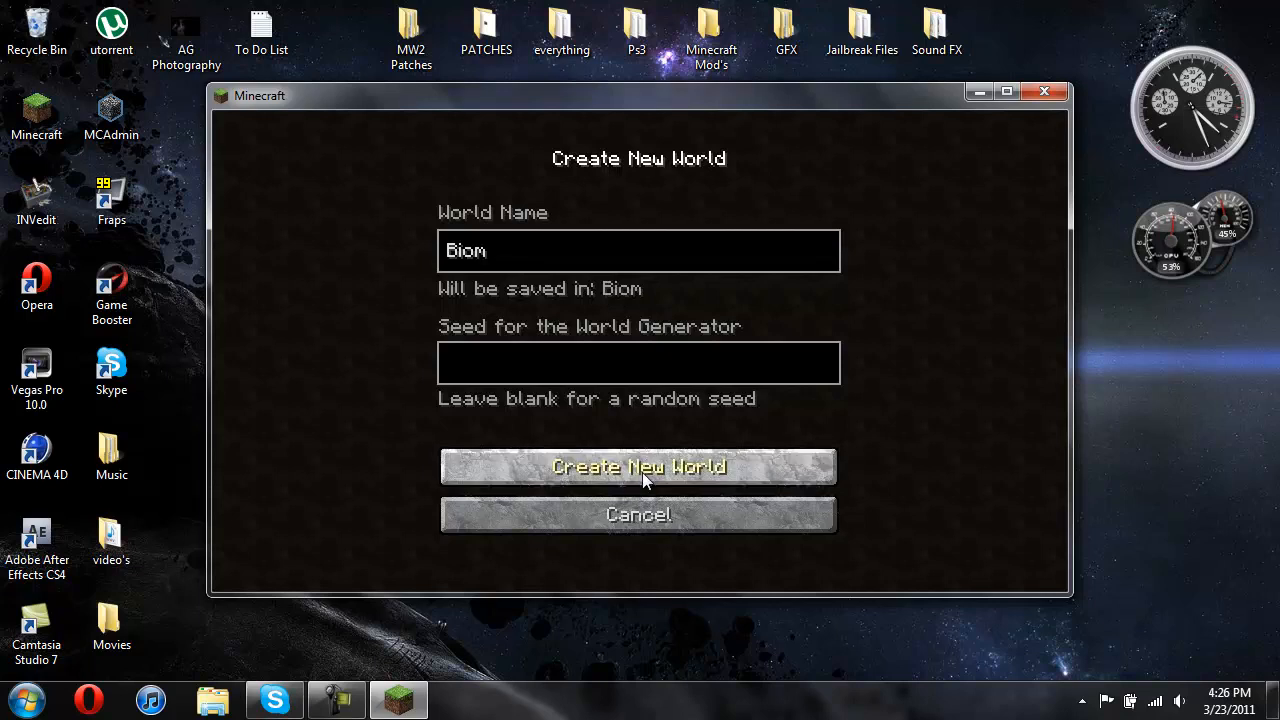
left_click(638, 468)
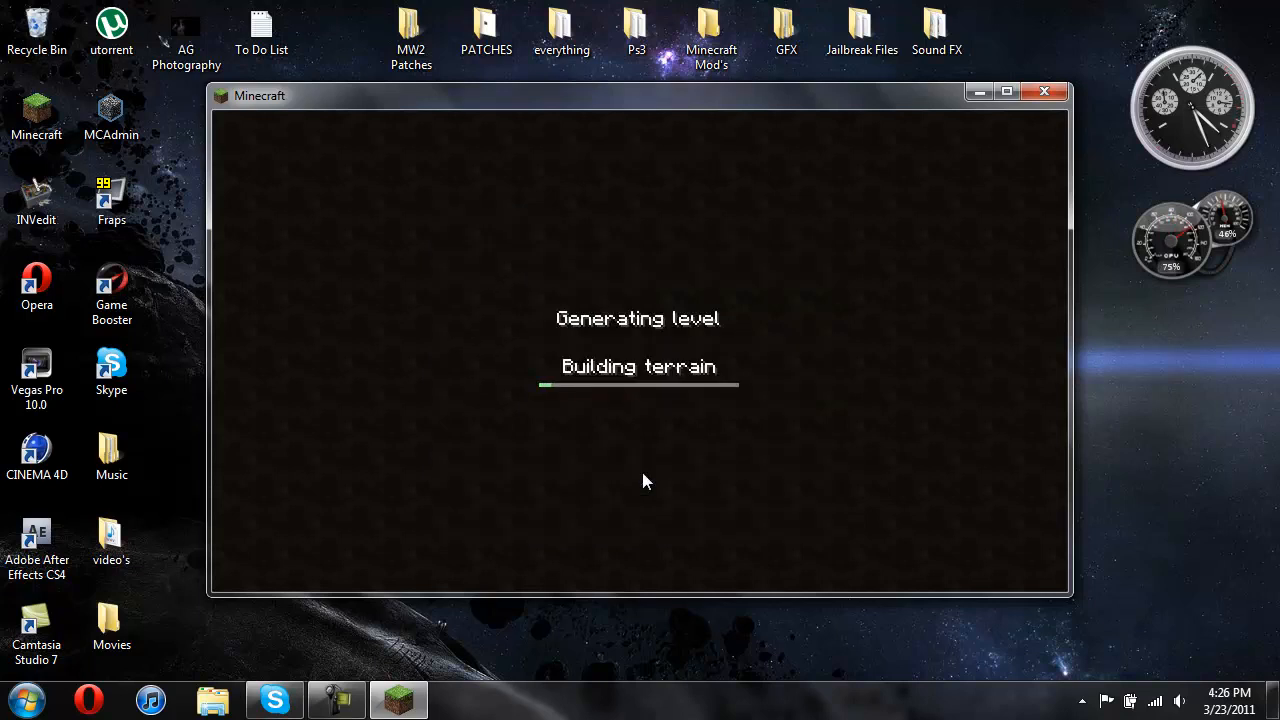
mouse_move(620, 450)
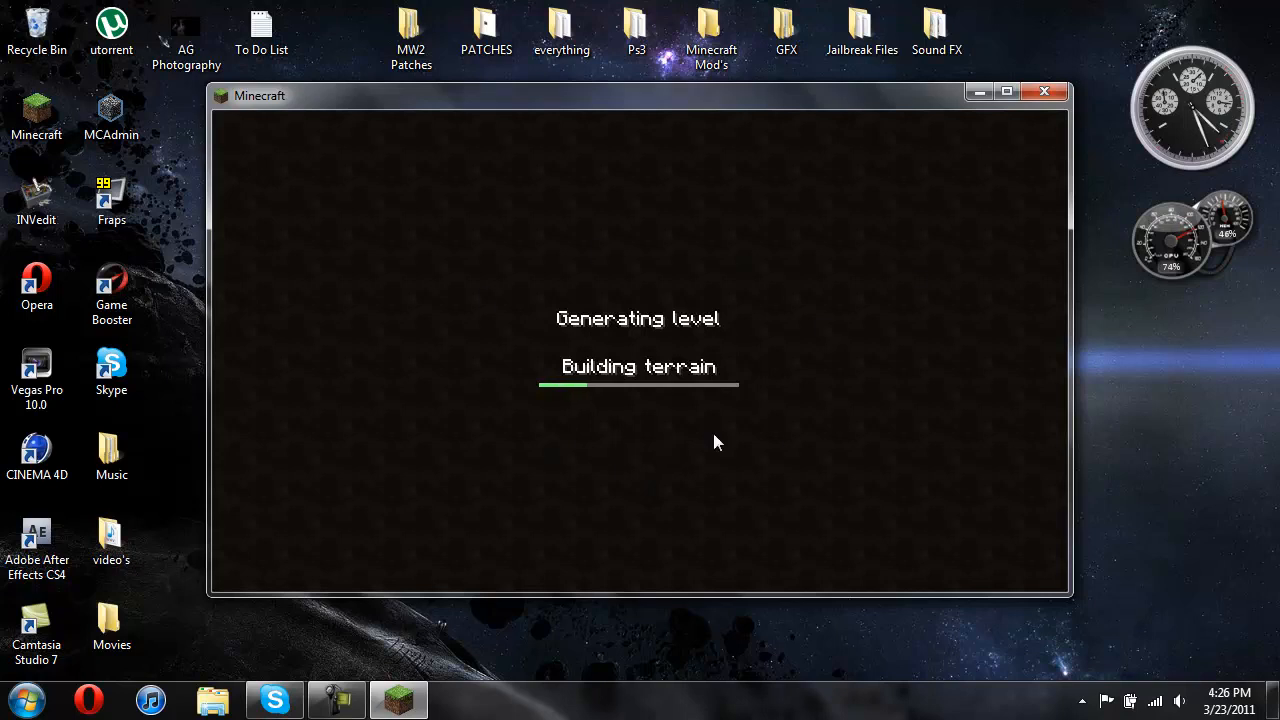
mouse_move(616, 200)
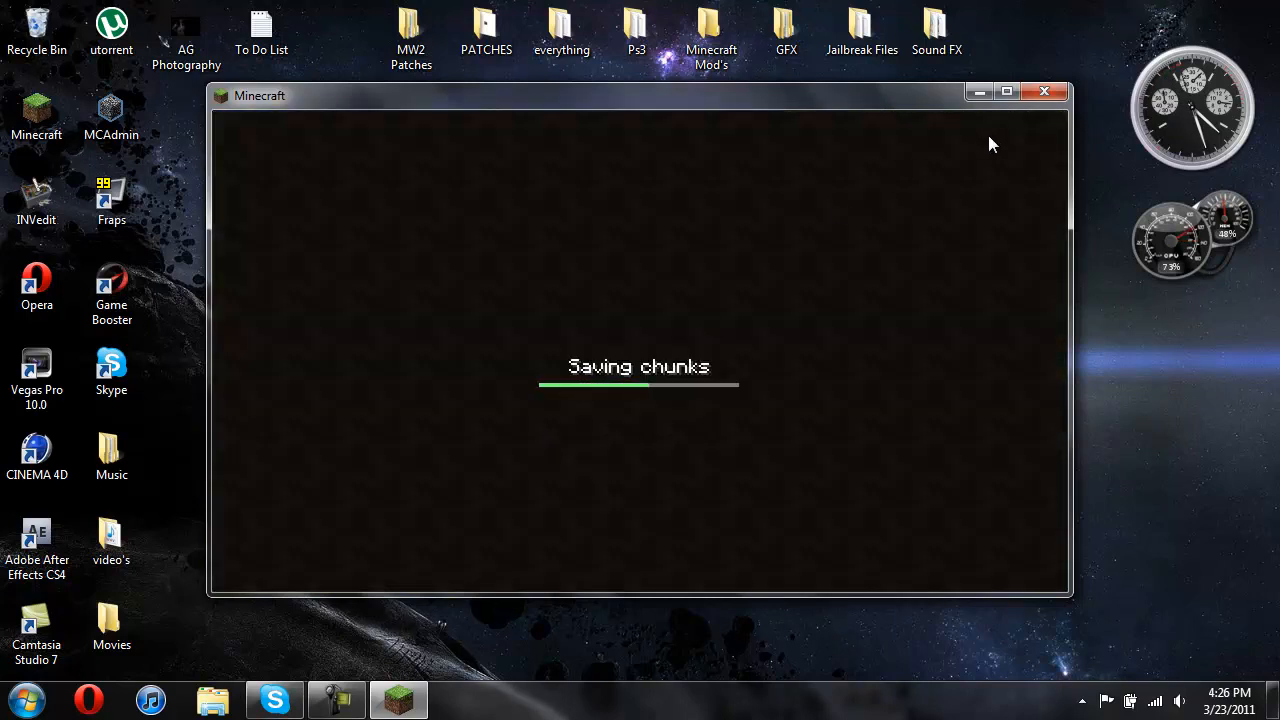
- Quit Minecraft after the Biom world generates, letting it save chunks and return to the desktop
left_click(1044, 96)
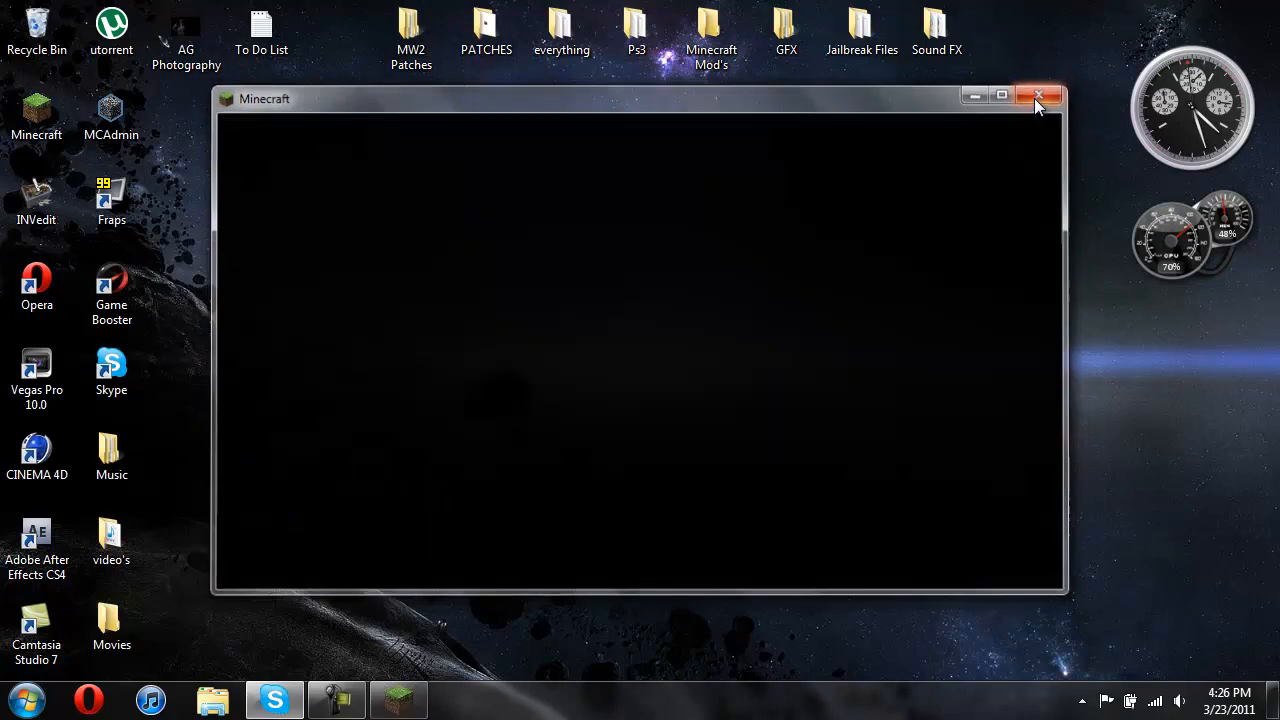
left_click(1038, 96)
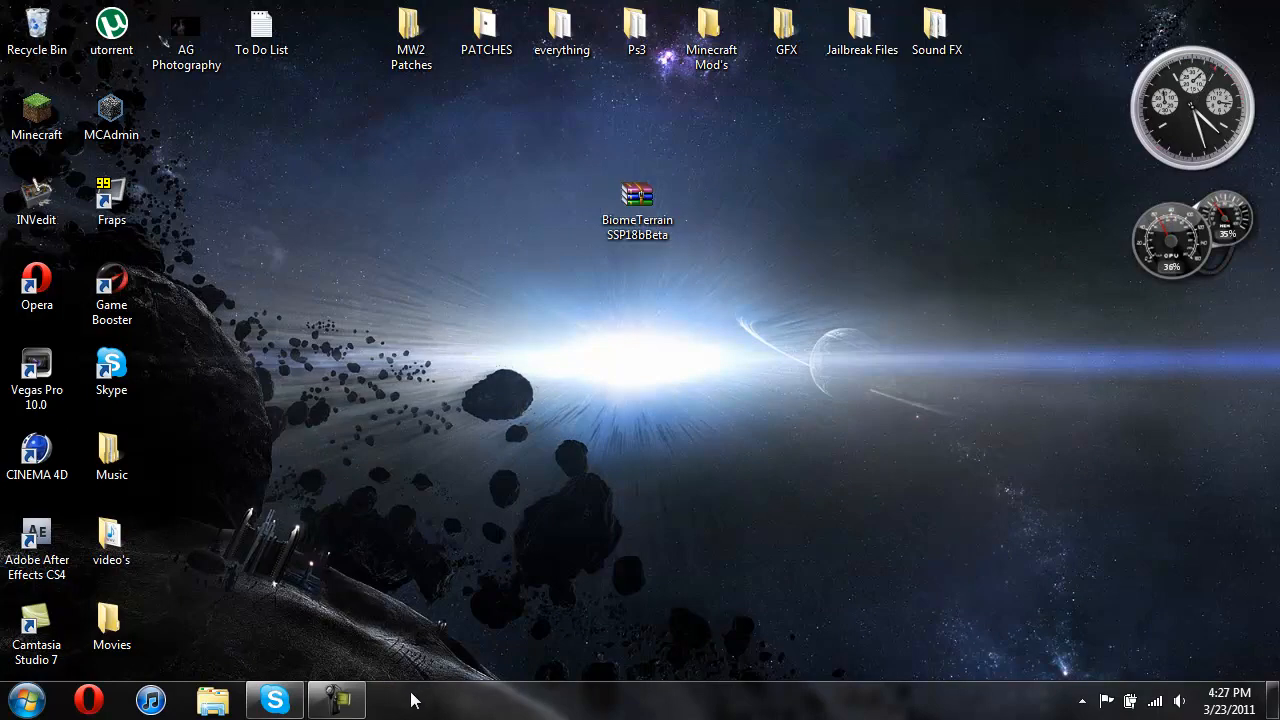
left_click(336, 700)
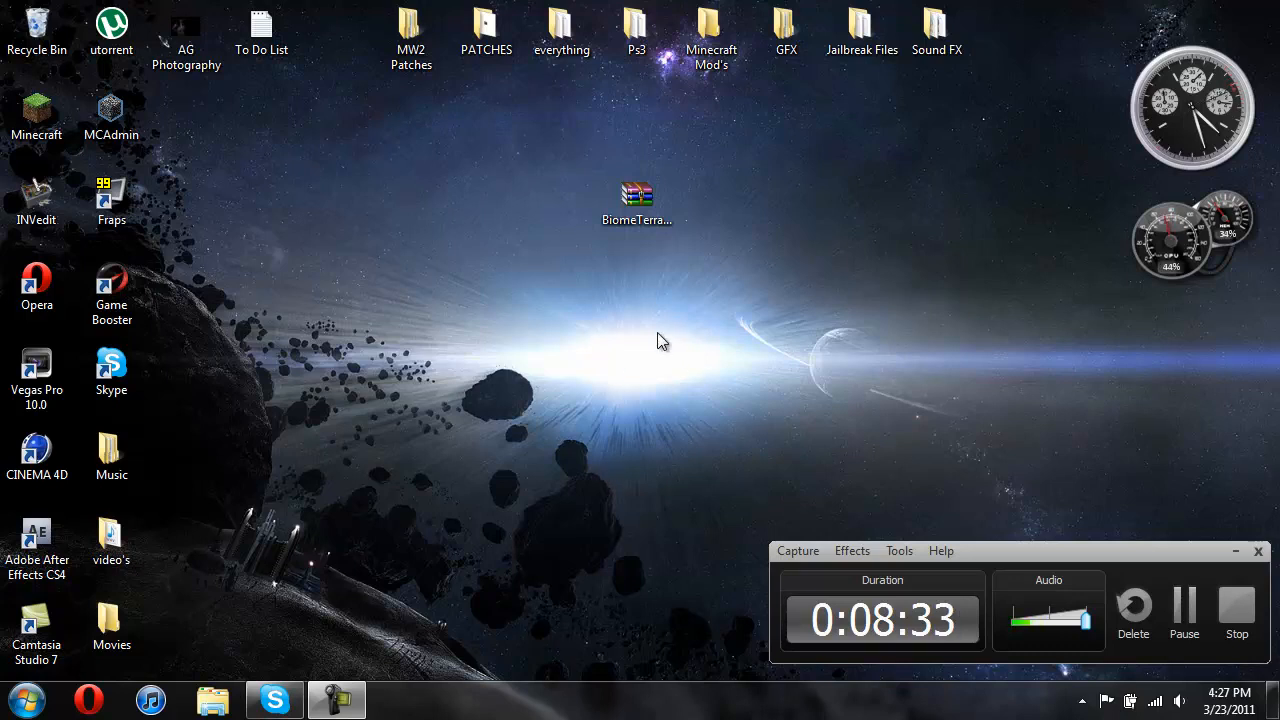
left_click(636, 198)
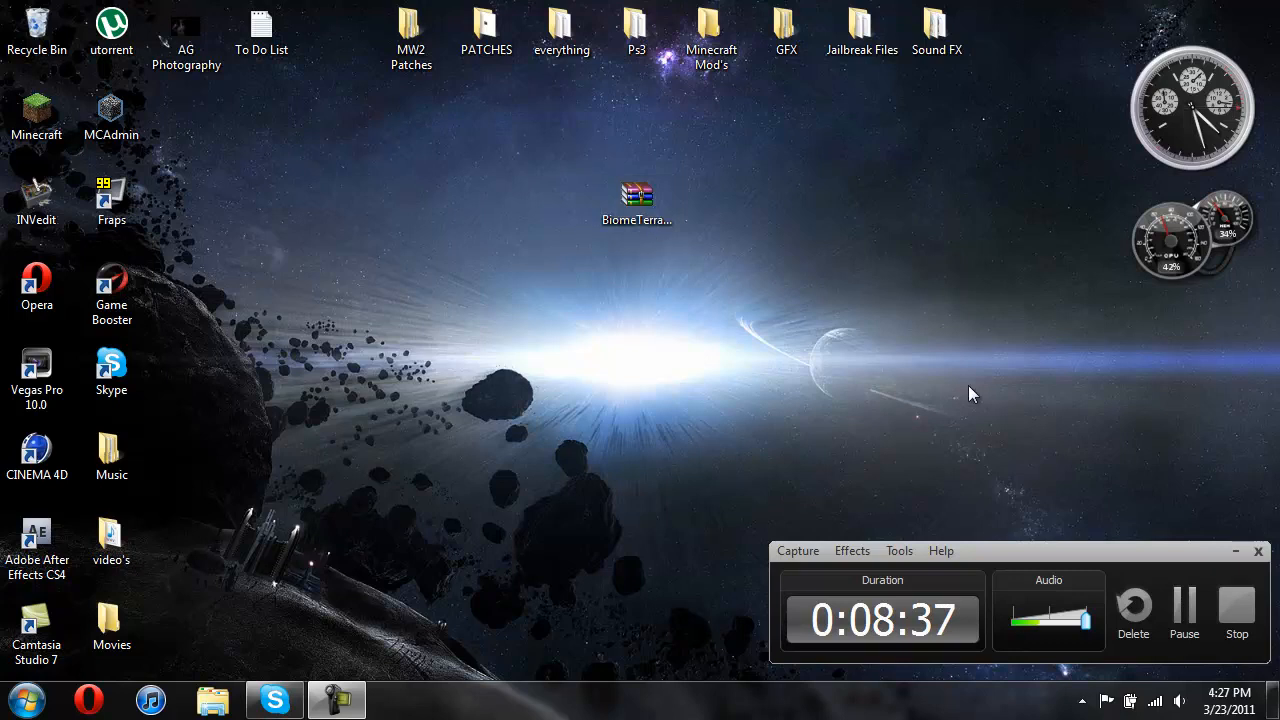
mouse_move(650, 170)
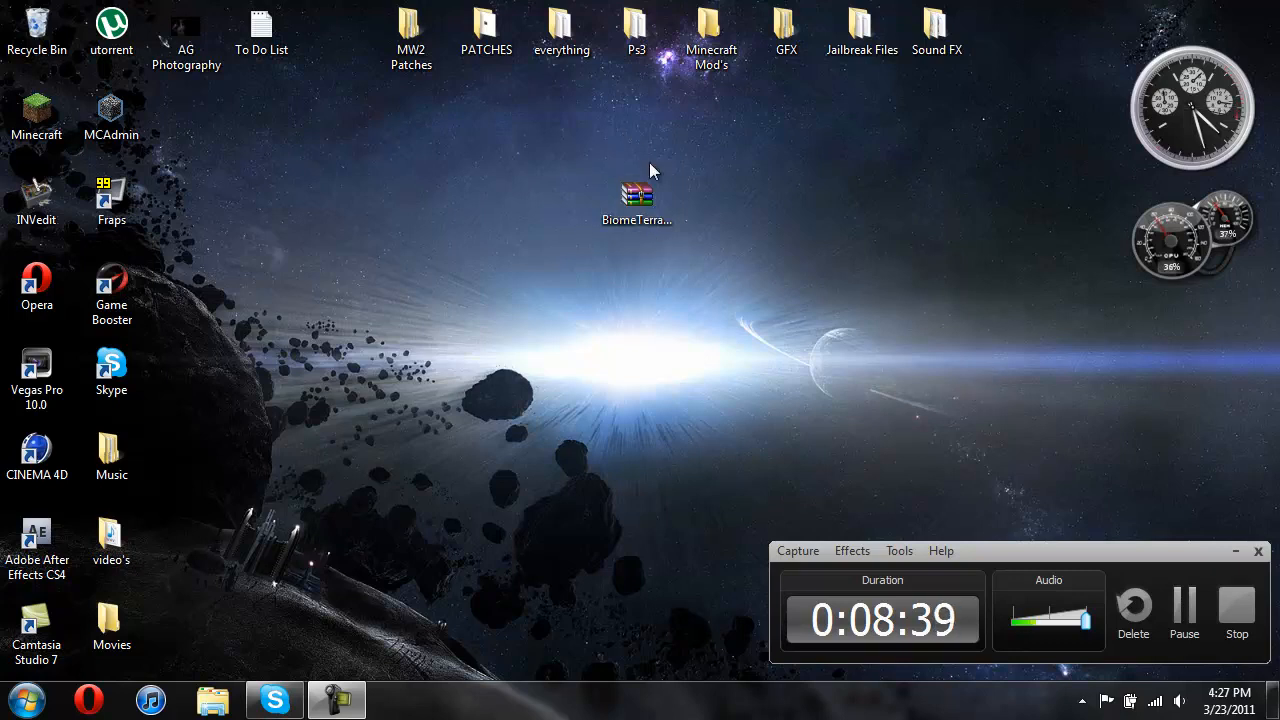
left_click(636, 196)
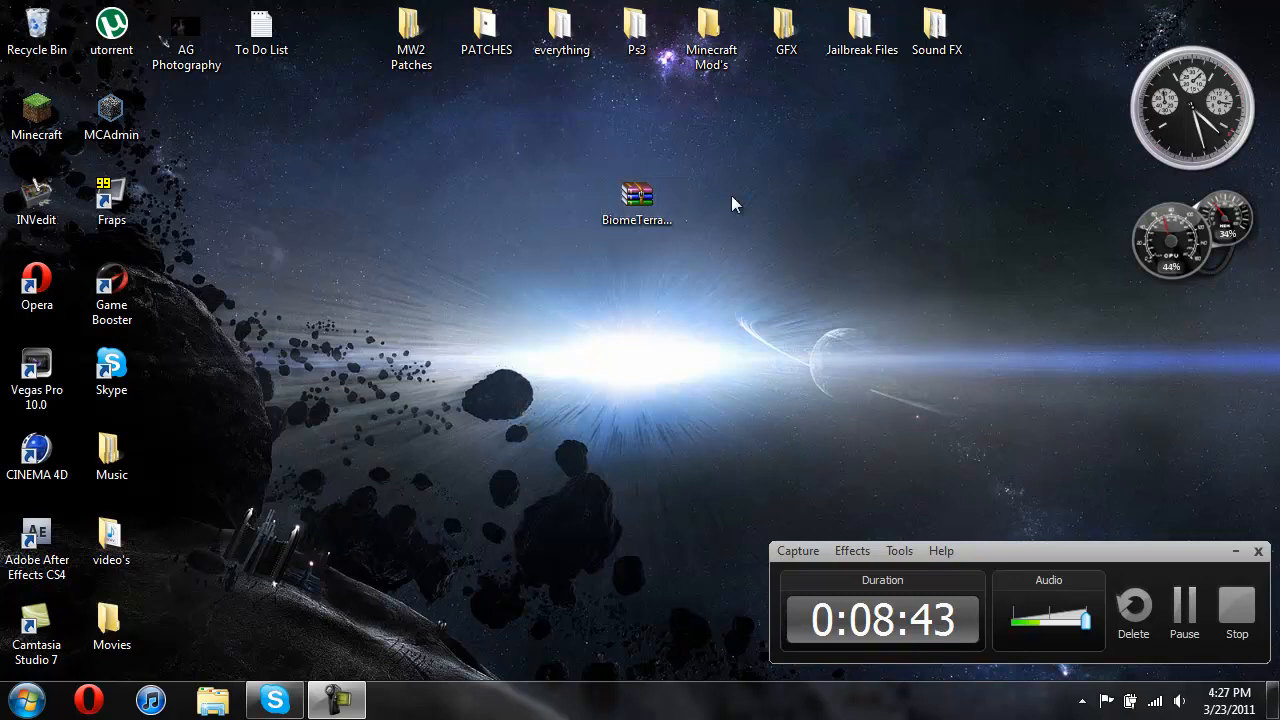
mouse_move(716, 350)
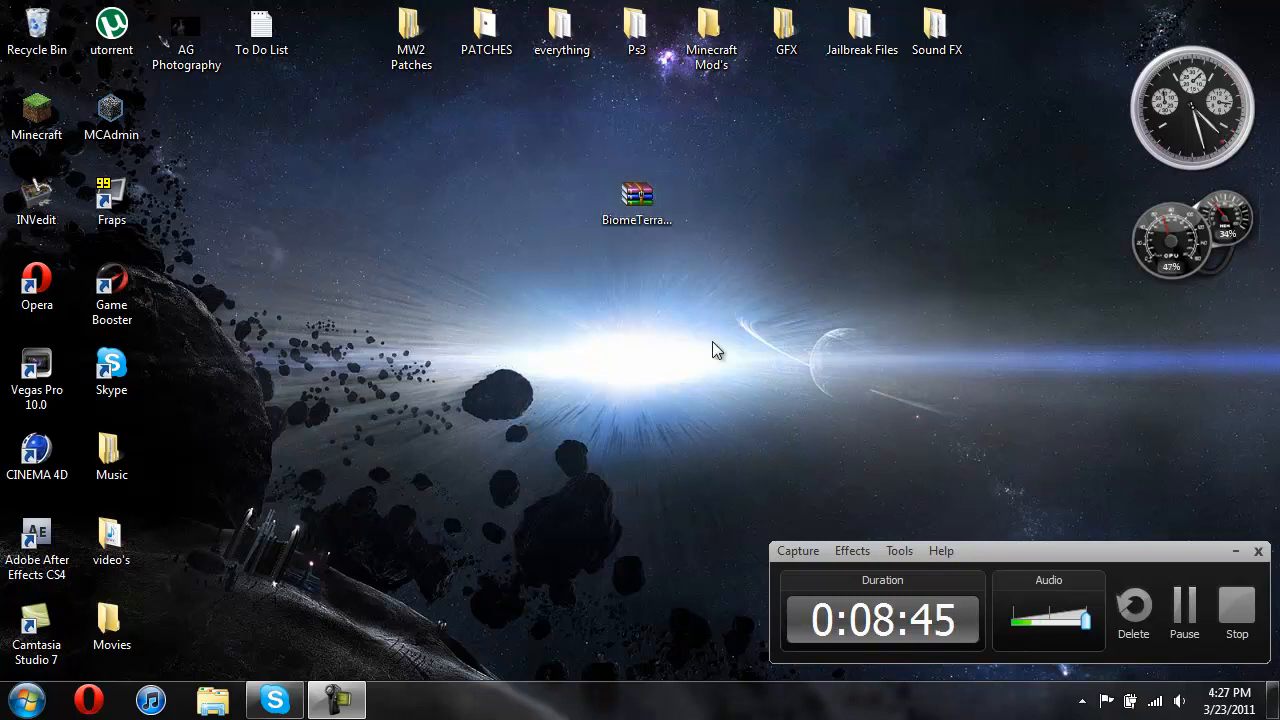